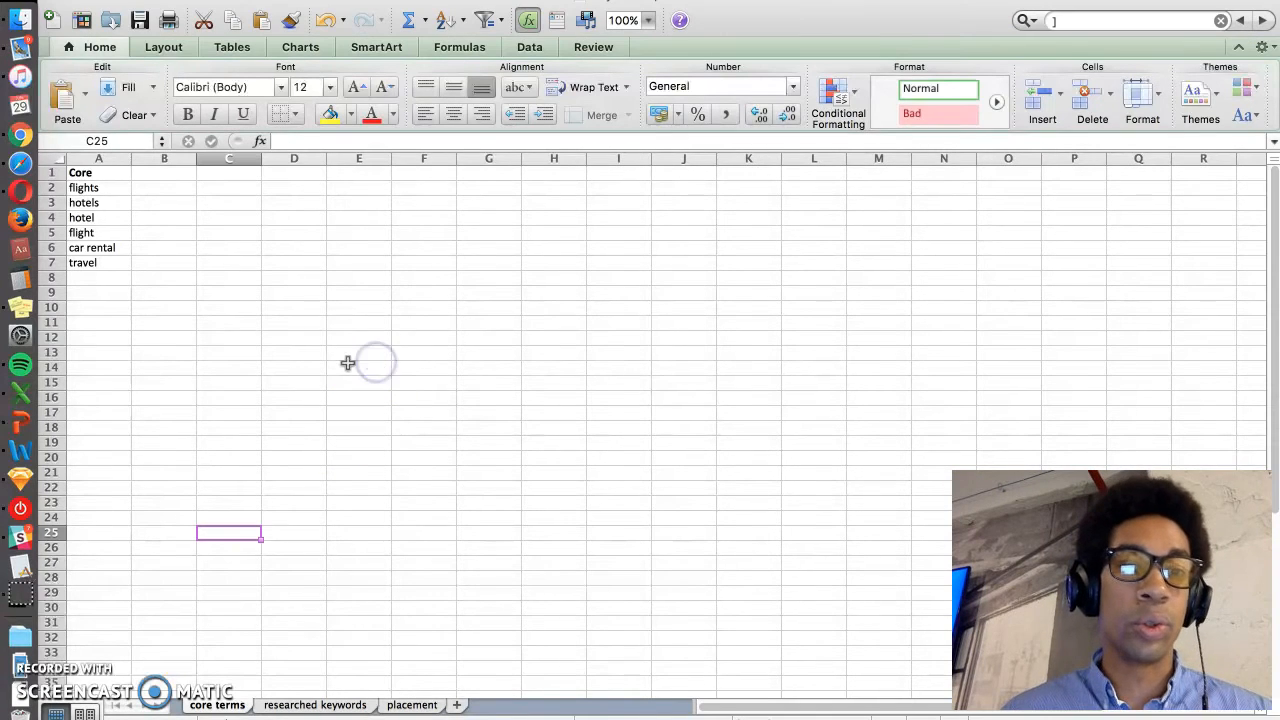
Enter the brand word expedia in D3 beside the Core keyword list and commit it
click(358, 368)
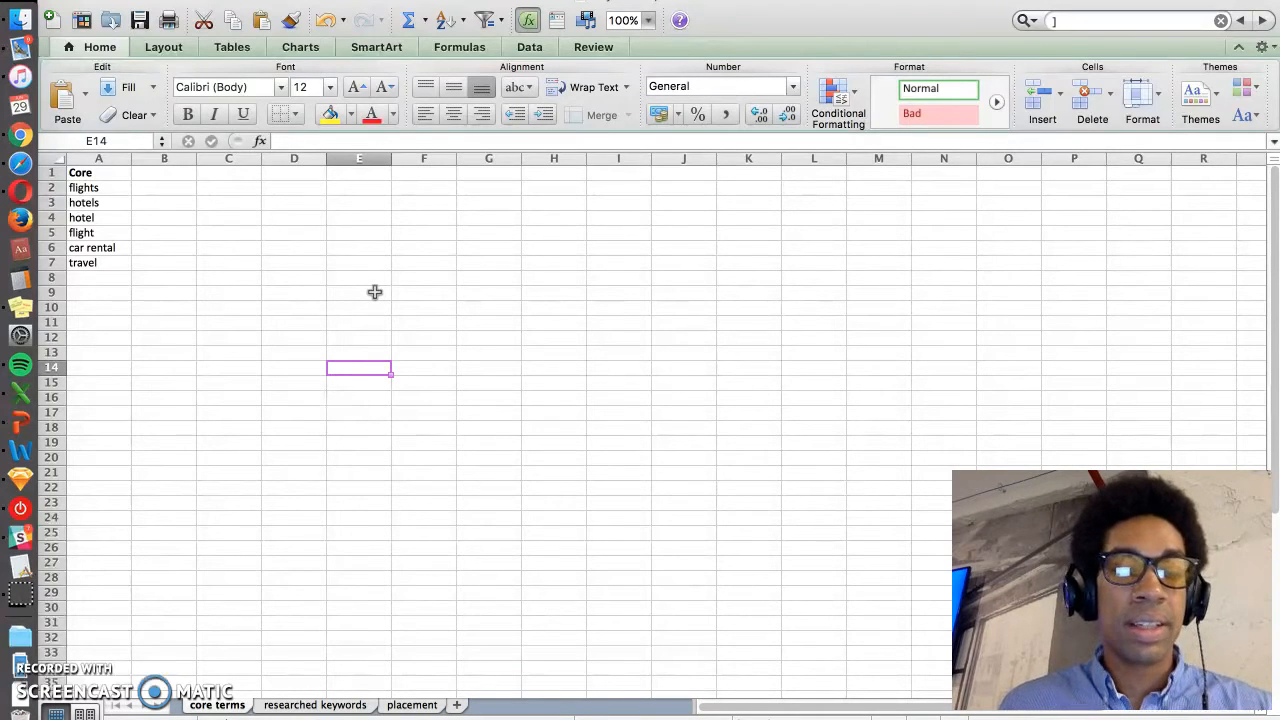
mouse_move(336, 274)
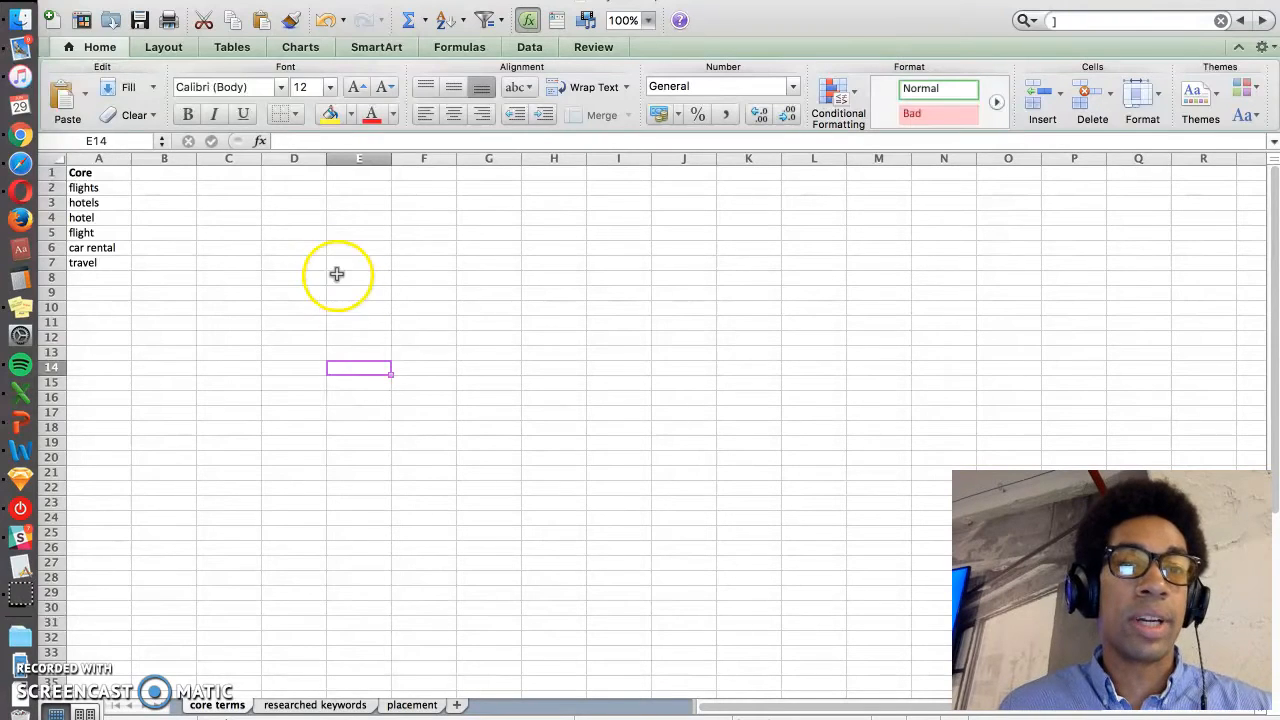
text(expedia)
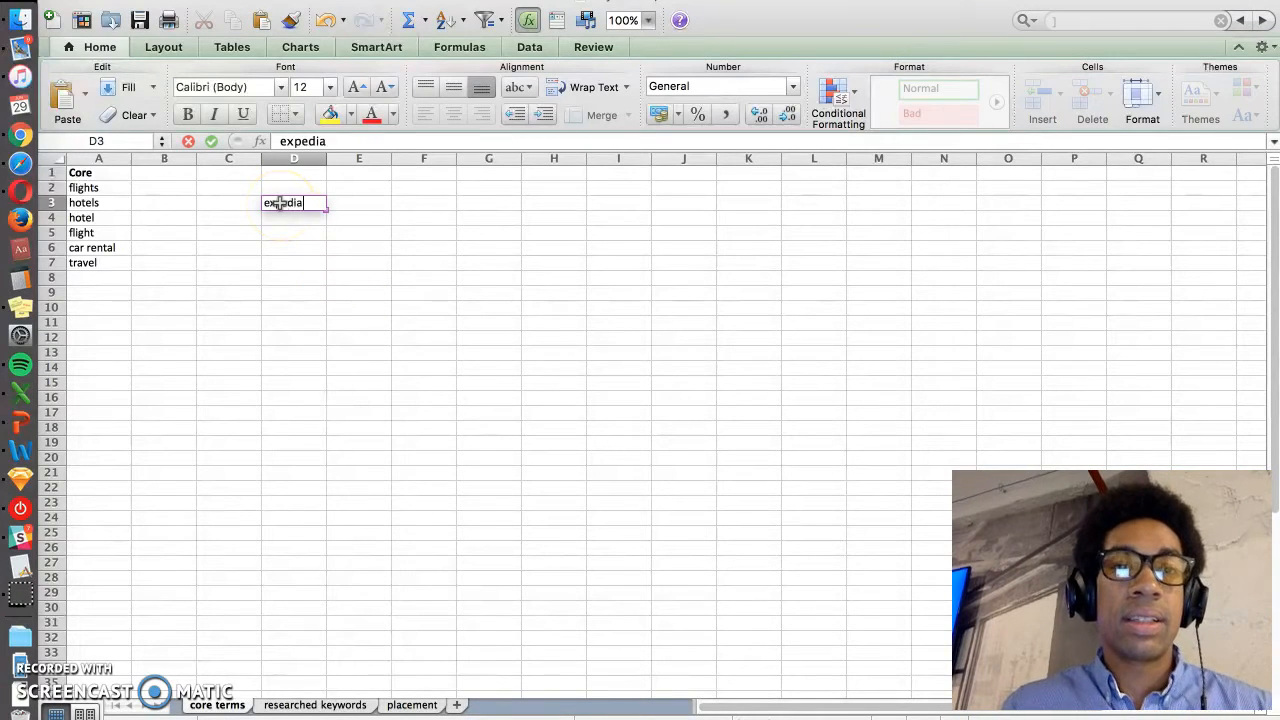
click(360, 264)
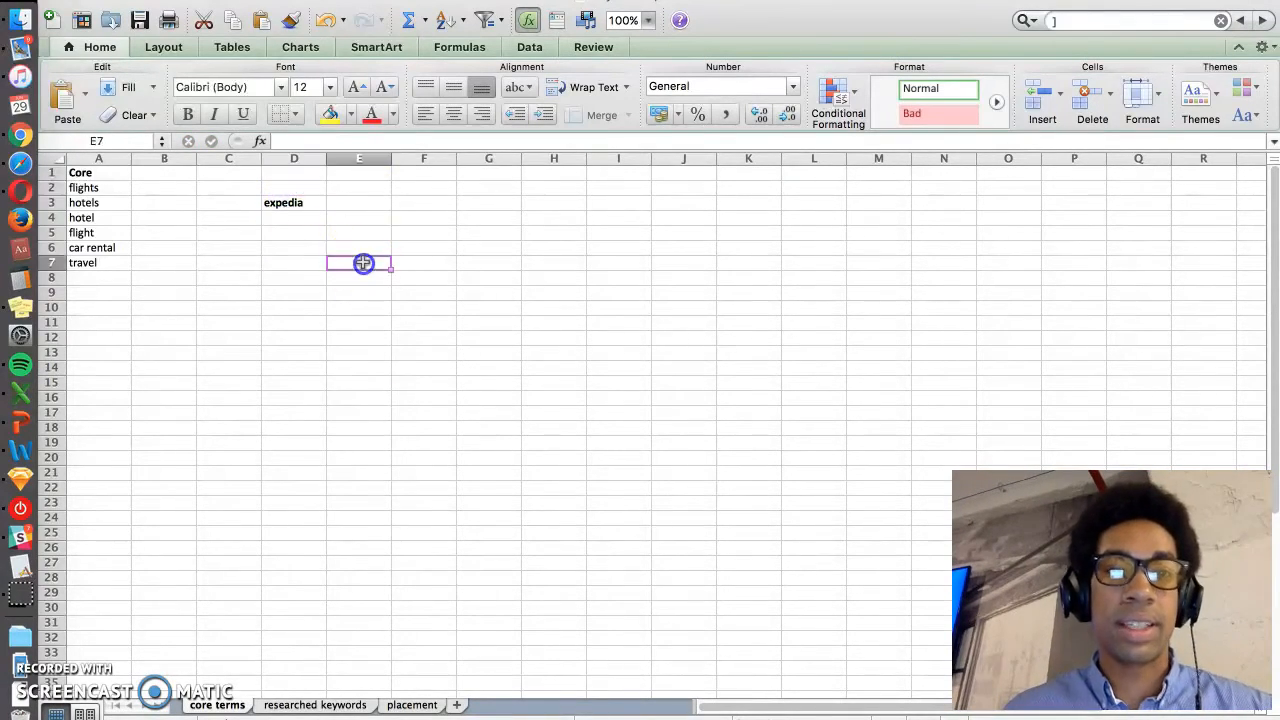
mouse_move(196, 306)
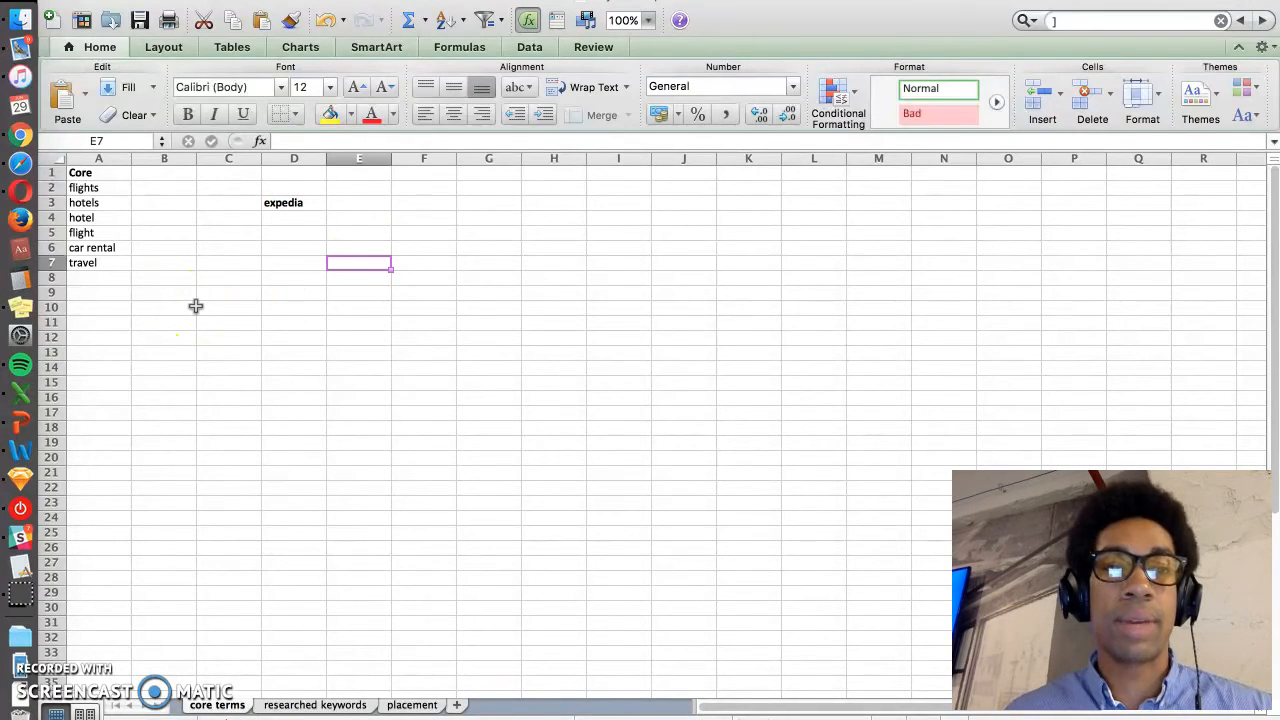
click(164, 188)
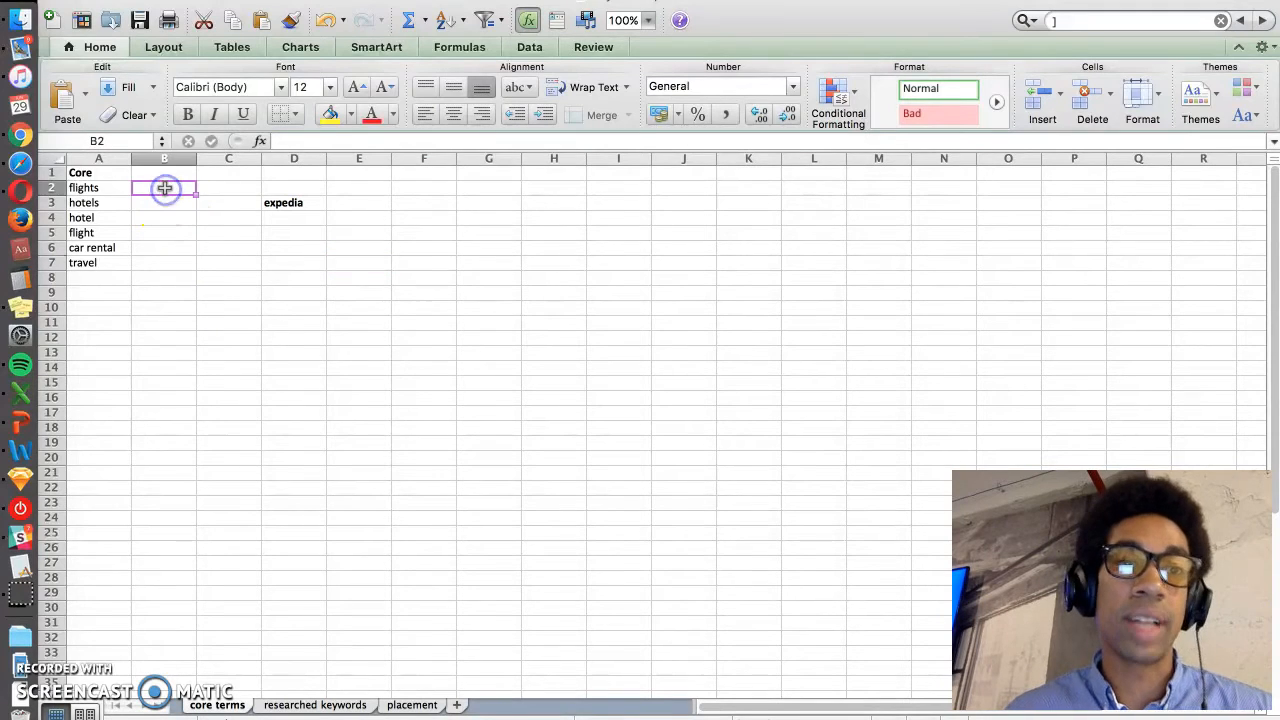
click(164, 216)
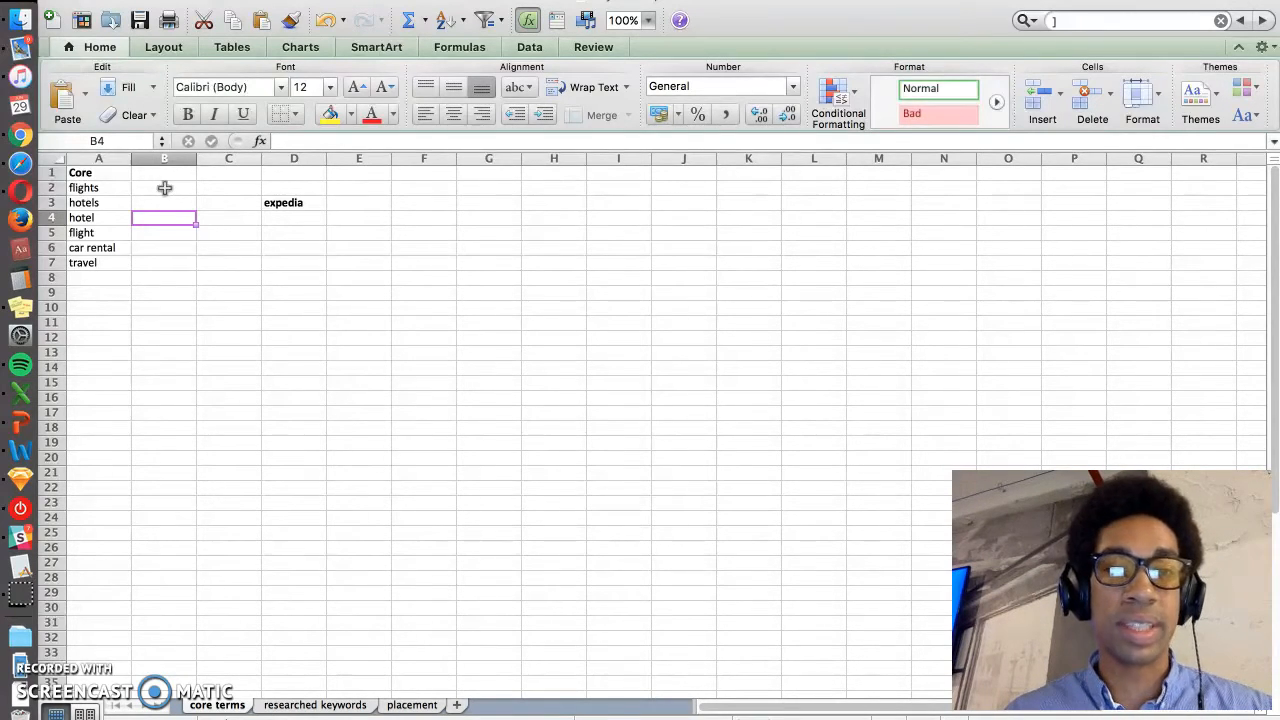
click(96, 232)
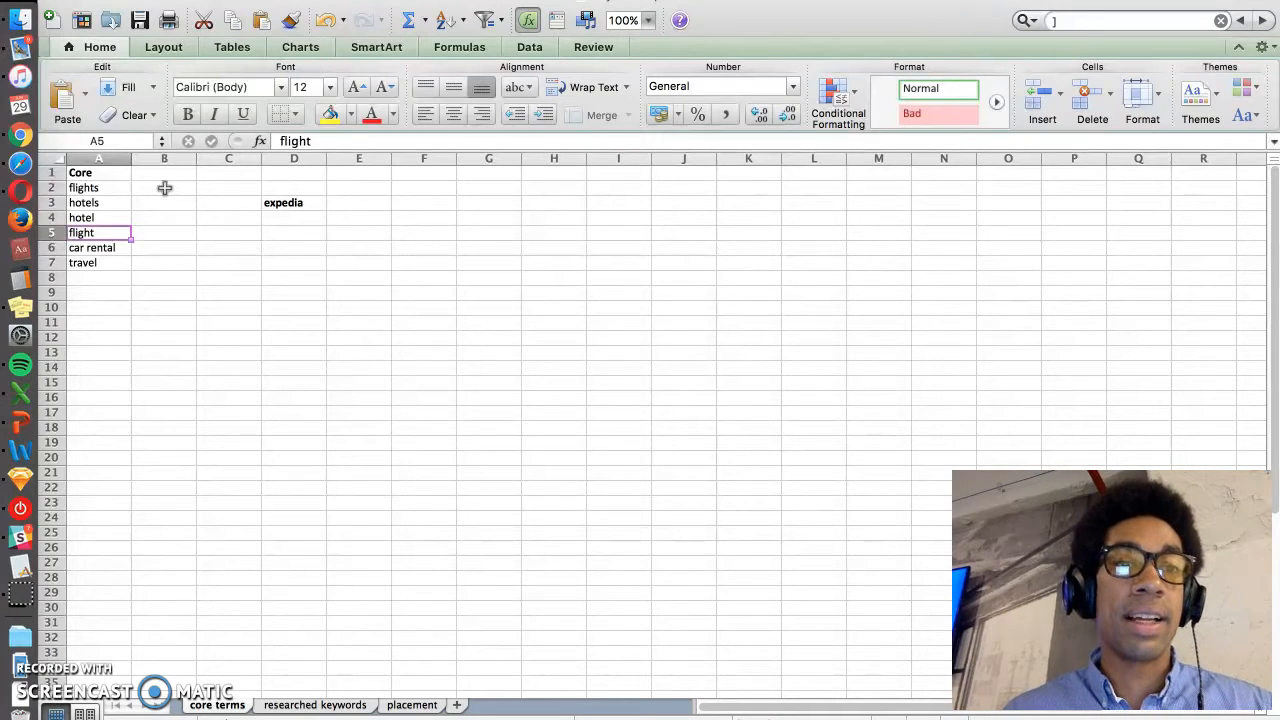
click(98, 262)
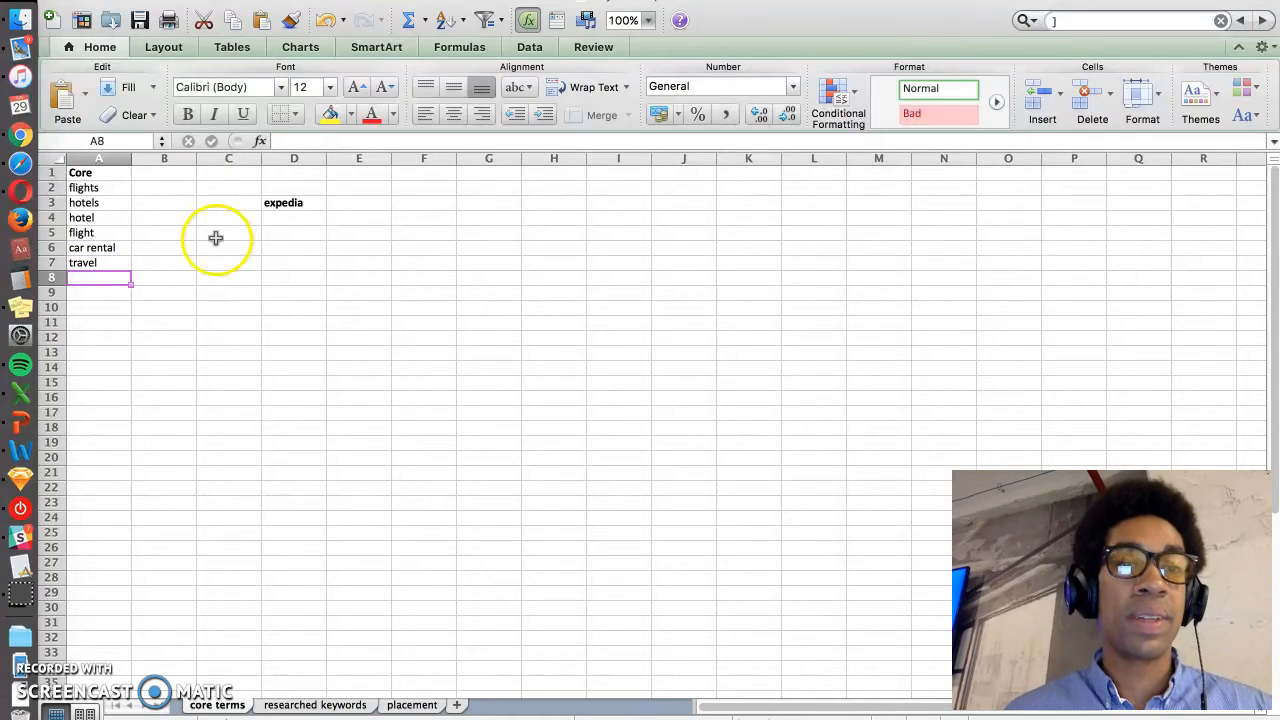
mouse_move(308, 276)
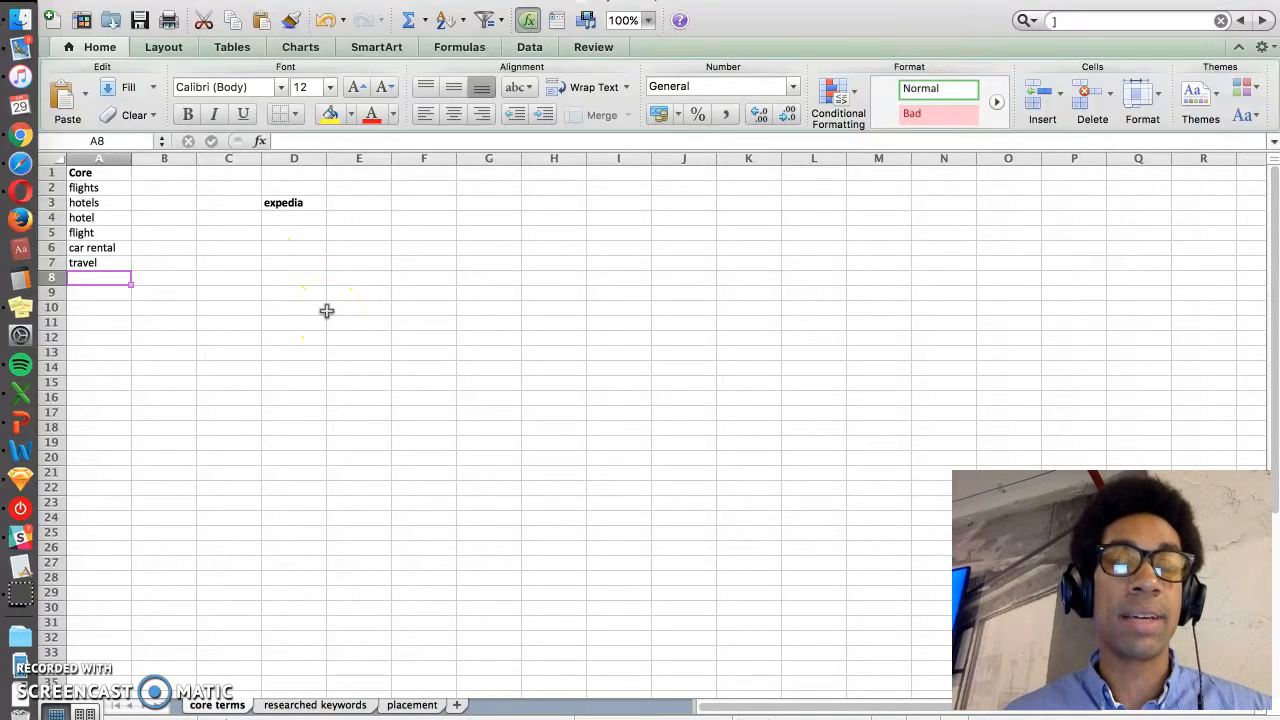
click(98, 262)
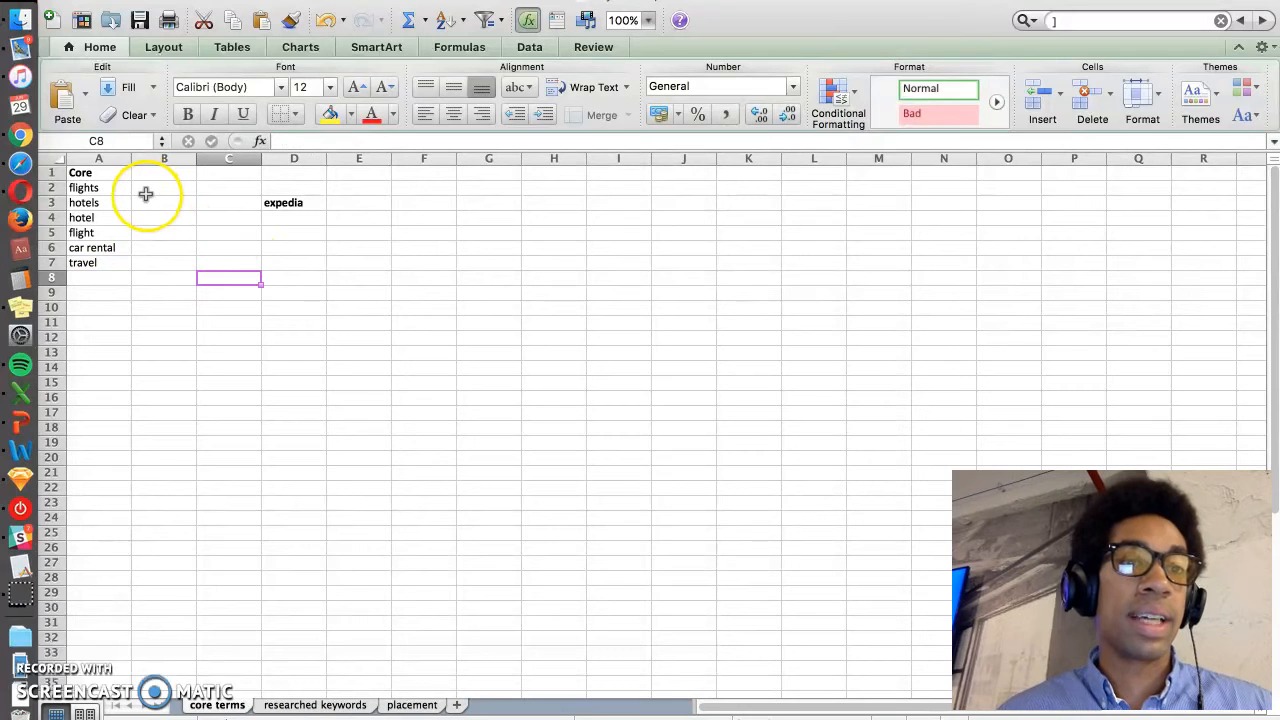
mouse_move(184, 216)
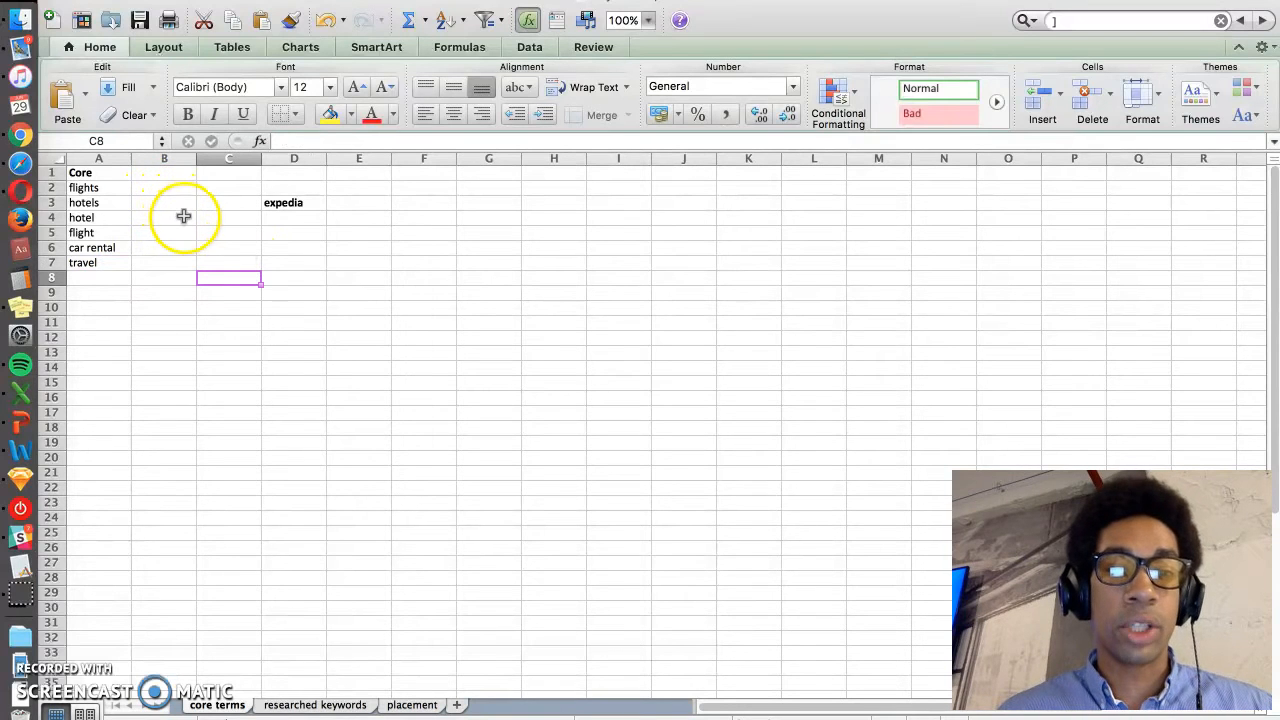
mouse_move(200, 236)
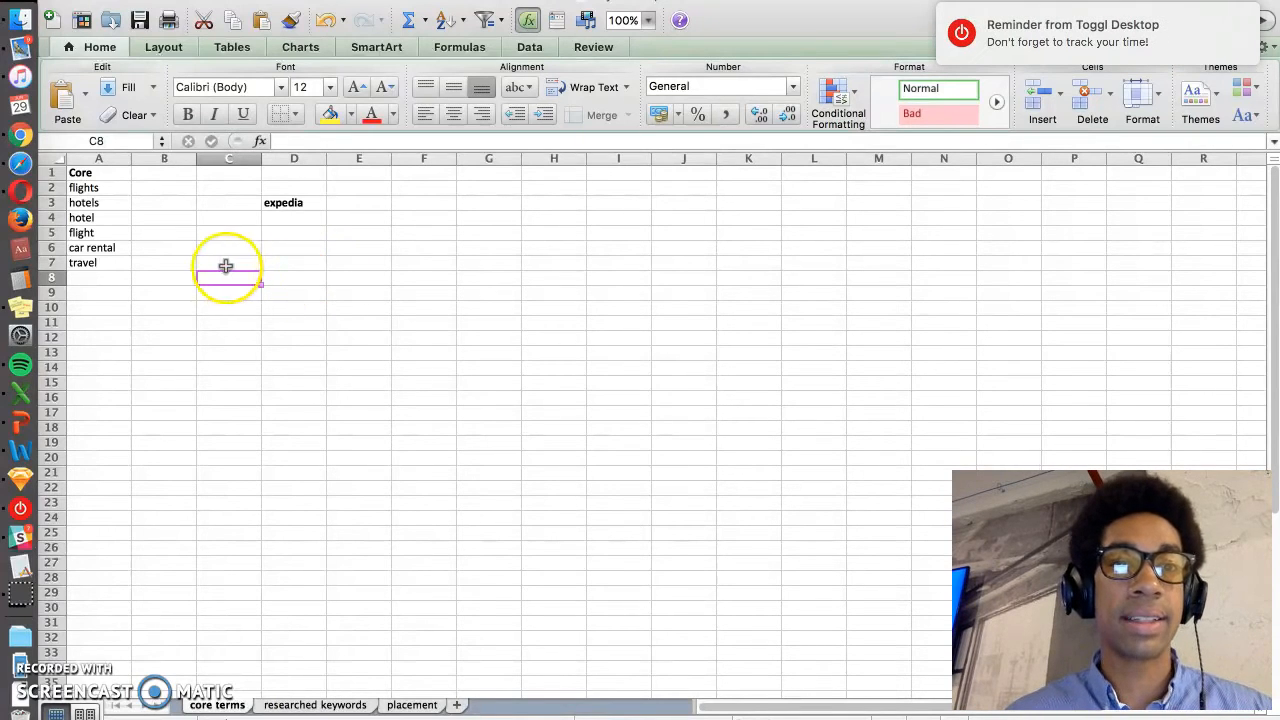
click(164, 292)
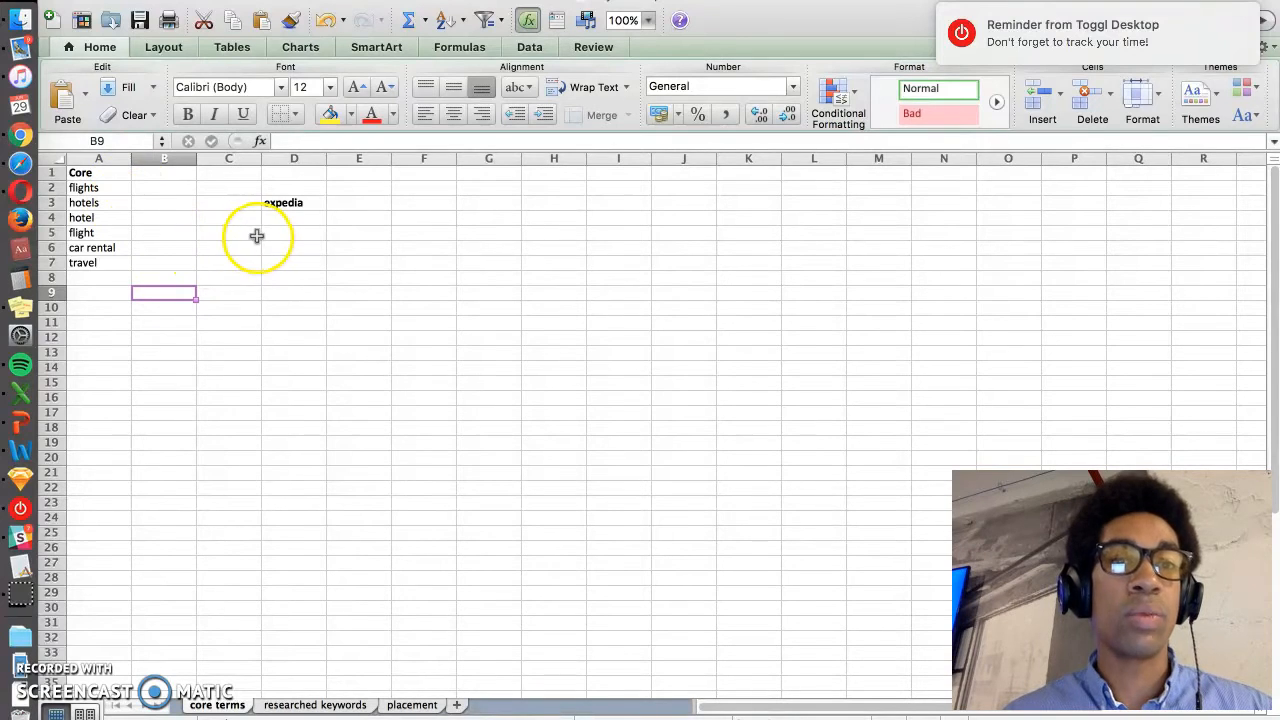
mouse_move(268, 274)
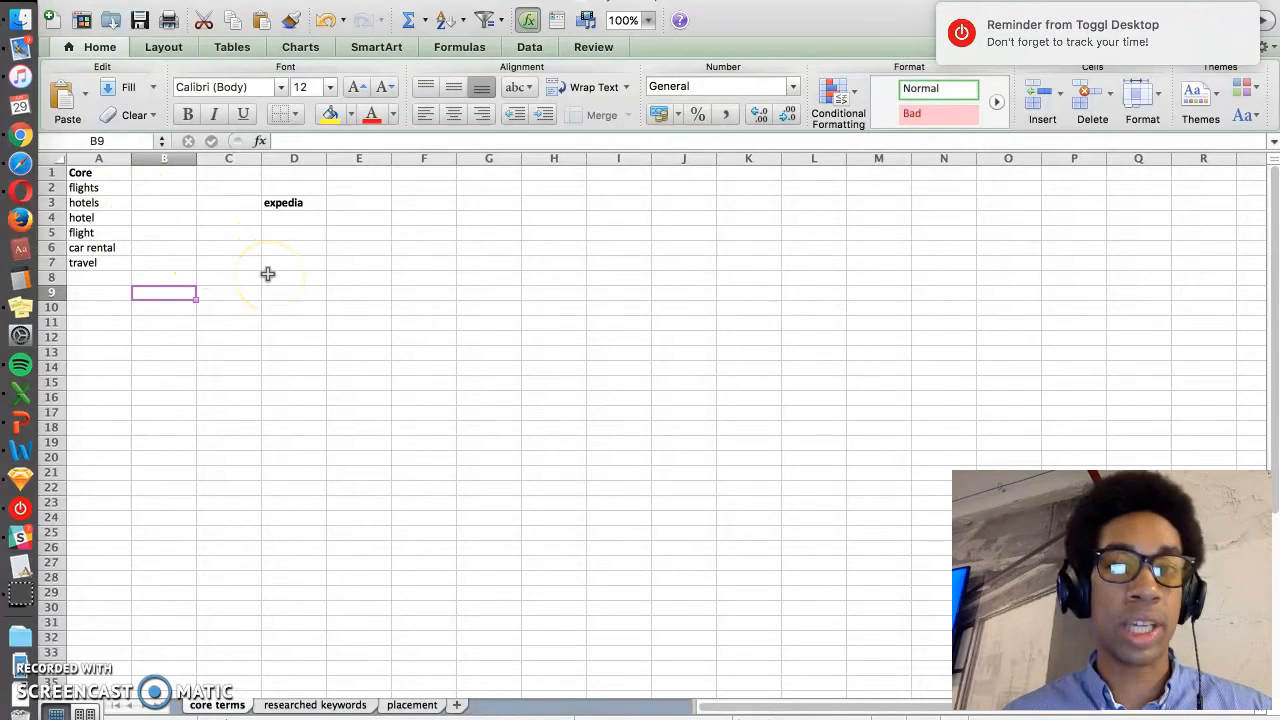
mouse_move(248, 268)
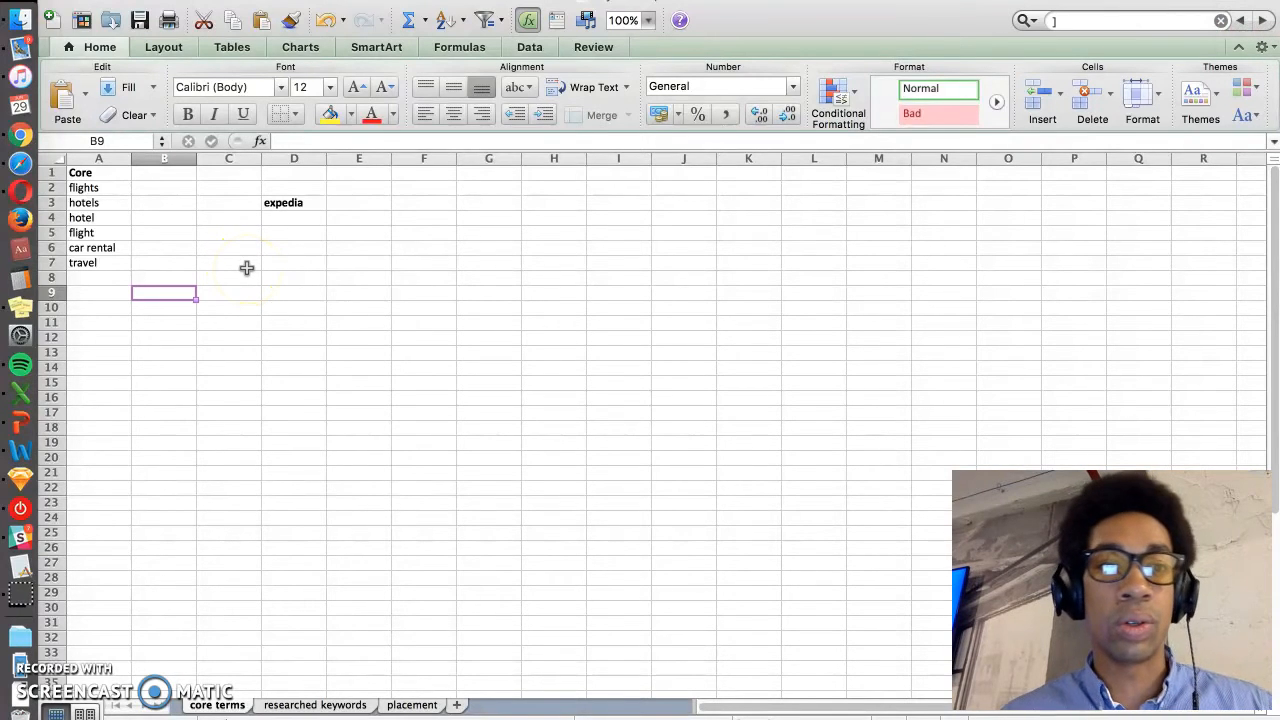
mouse_move(16, 136)
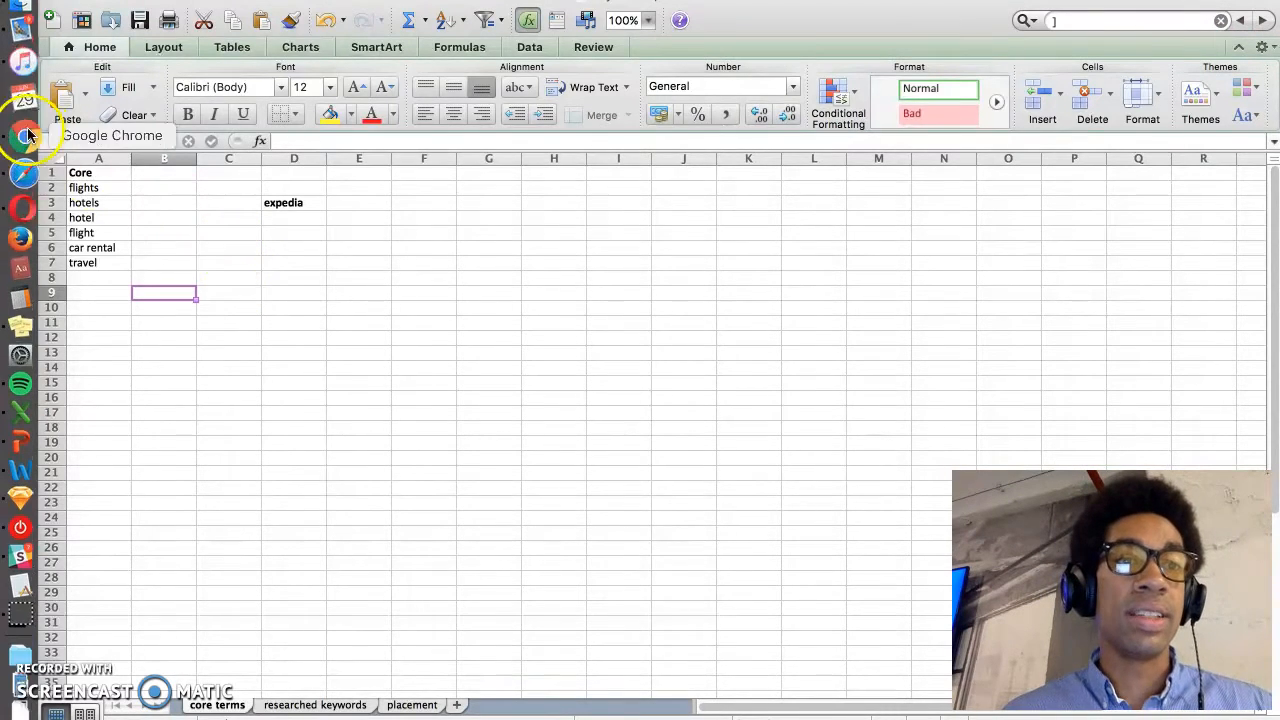
Search flight in Google Play to see suggestions like flight tracker and flight board free
click(24, 136)
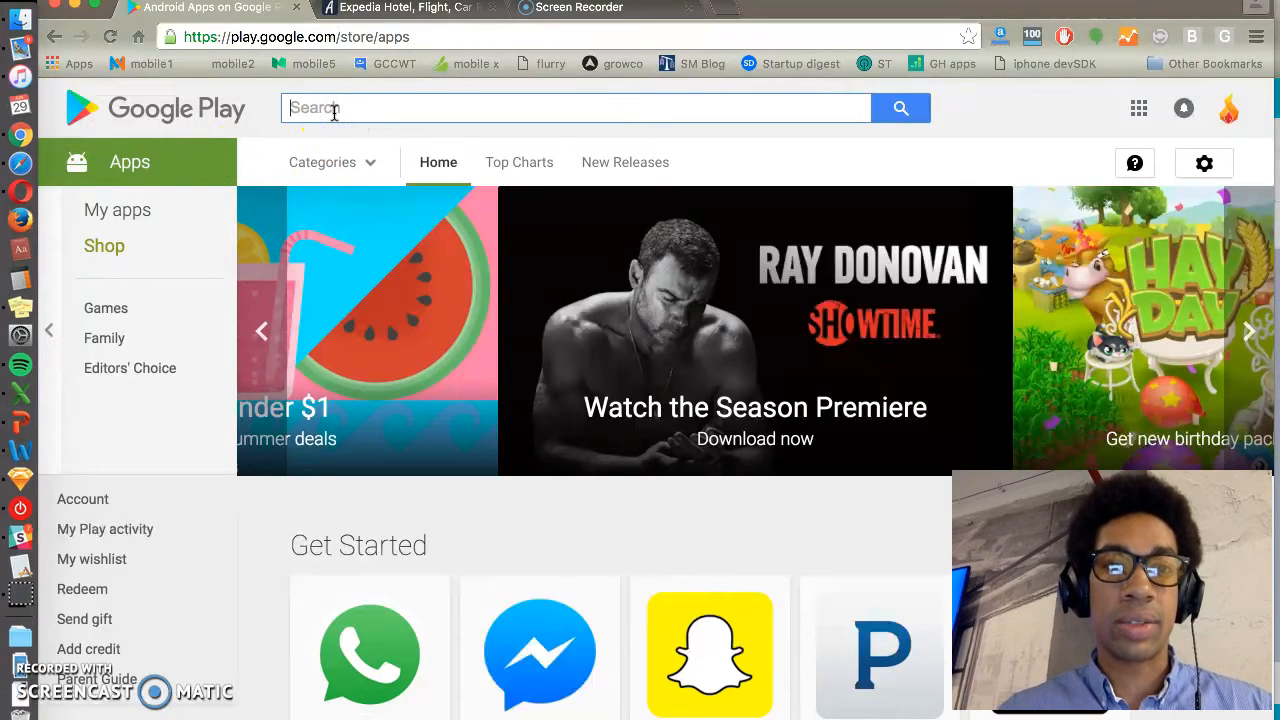
text(flight)
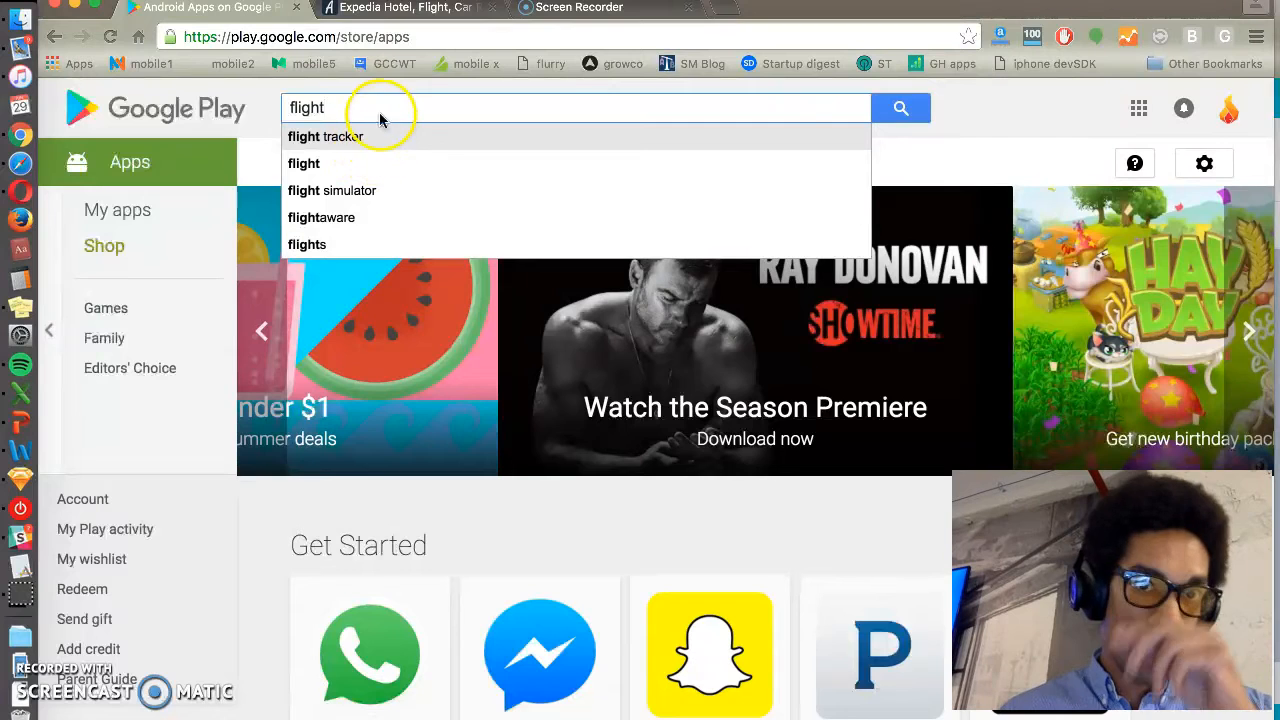
mouse_move(348, 140)
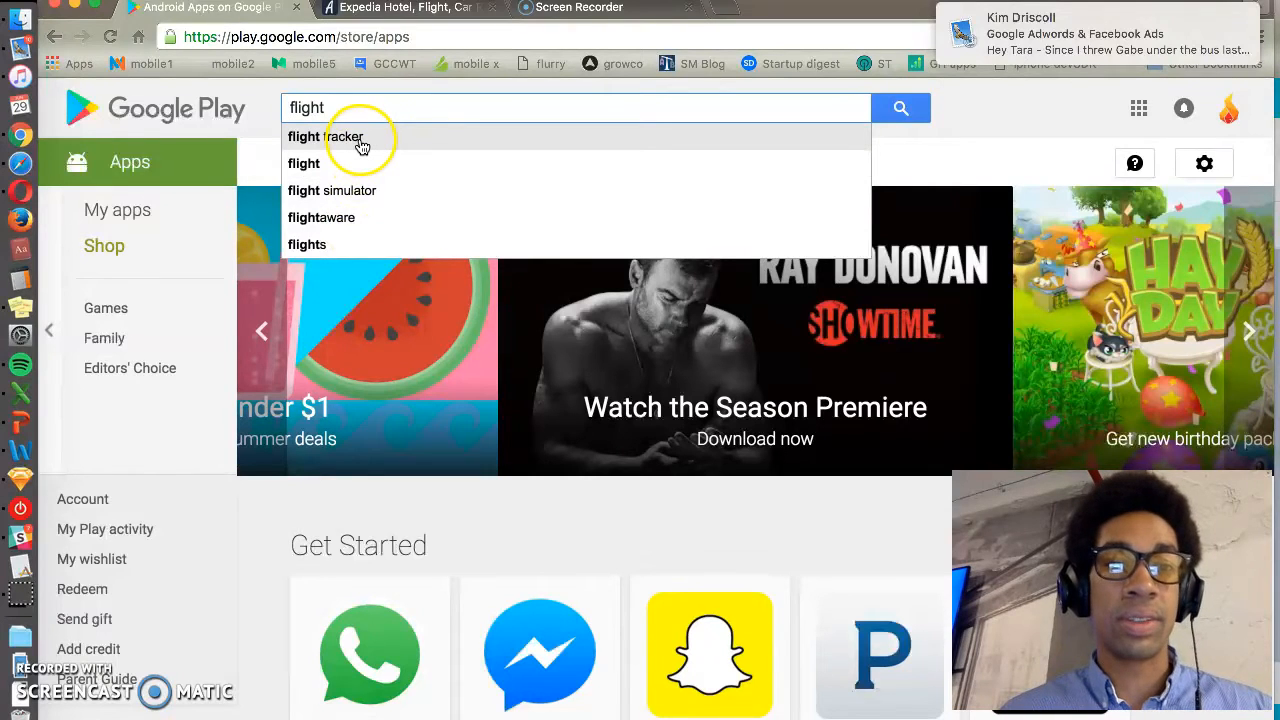
mouse_move(384, 190)
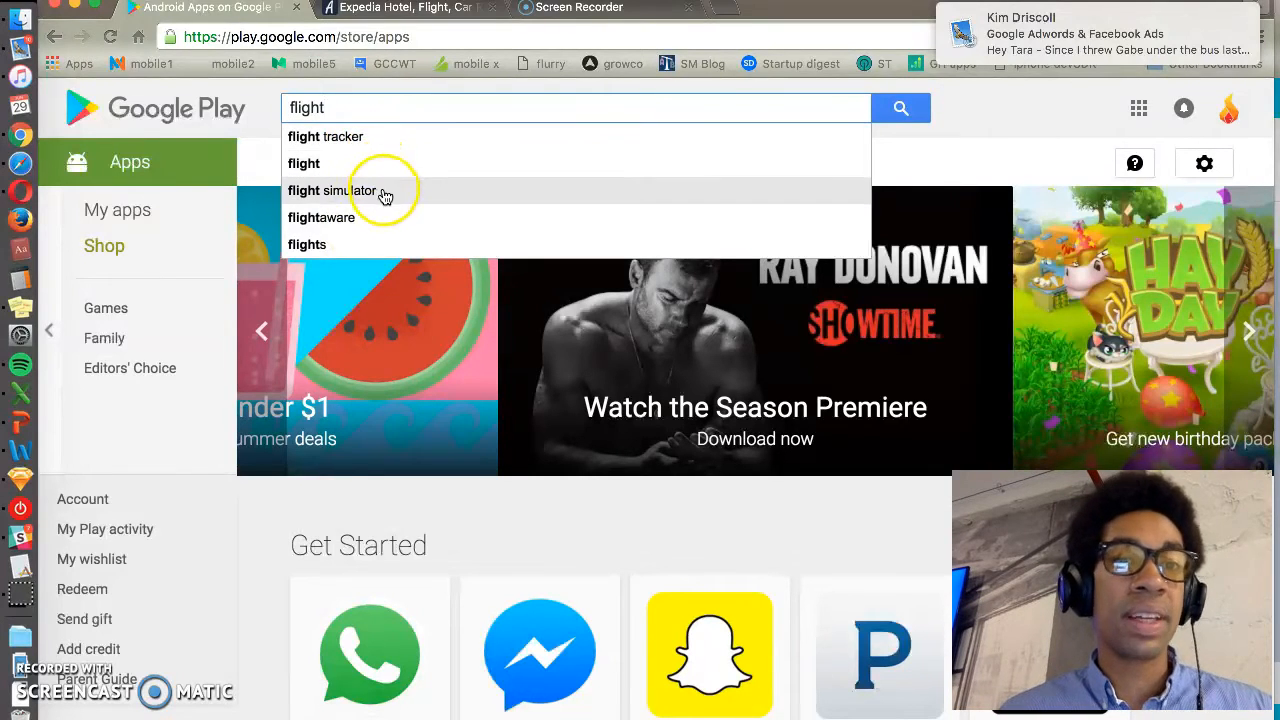
mouse_move(396, 184)
text( bo)
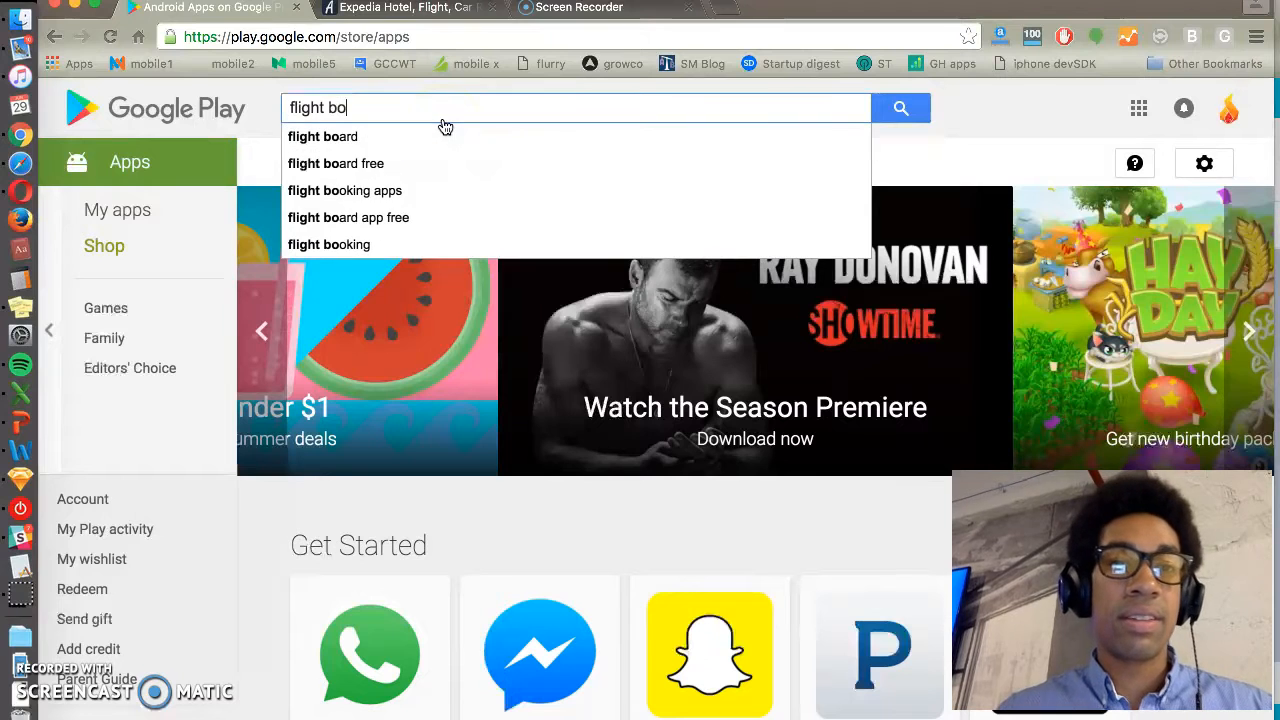
mouse_move(500, 128)
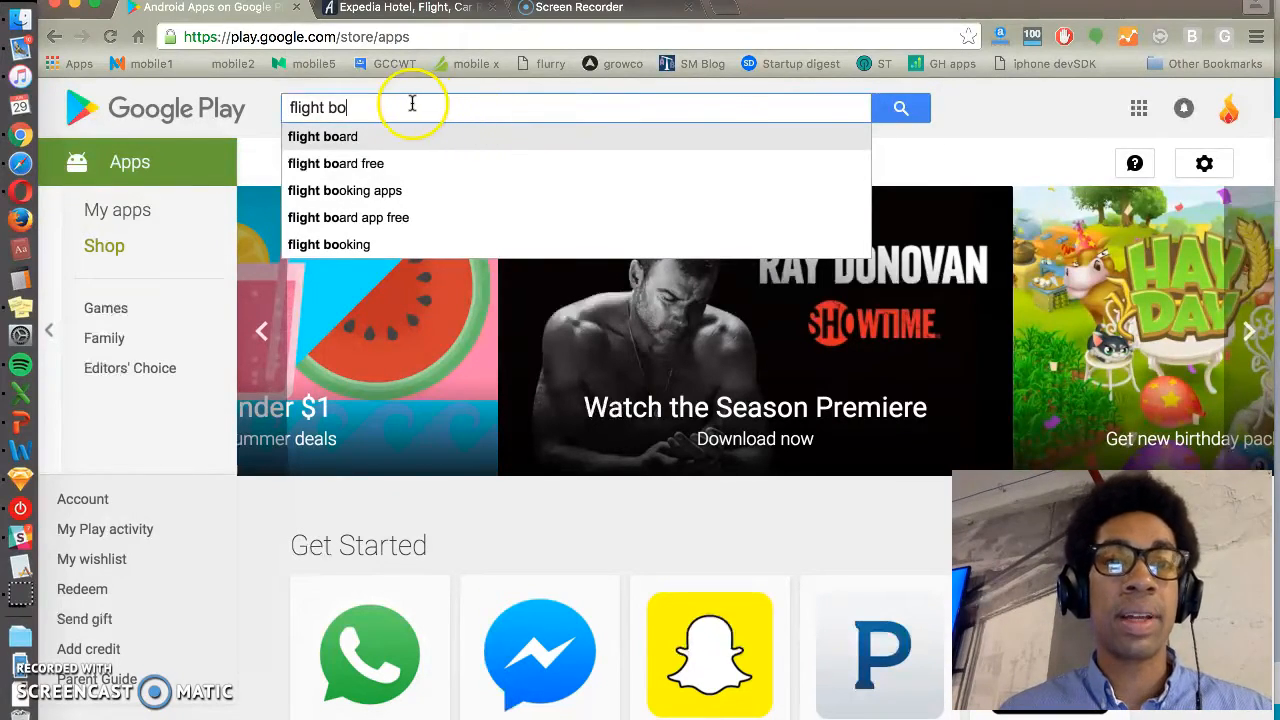
mouse_move(388, 168)
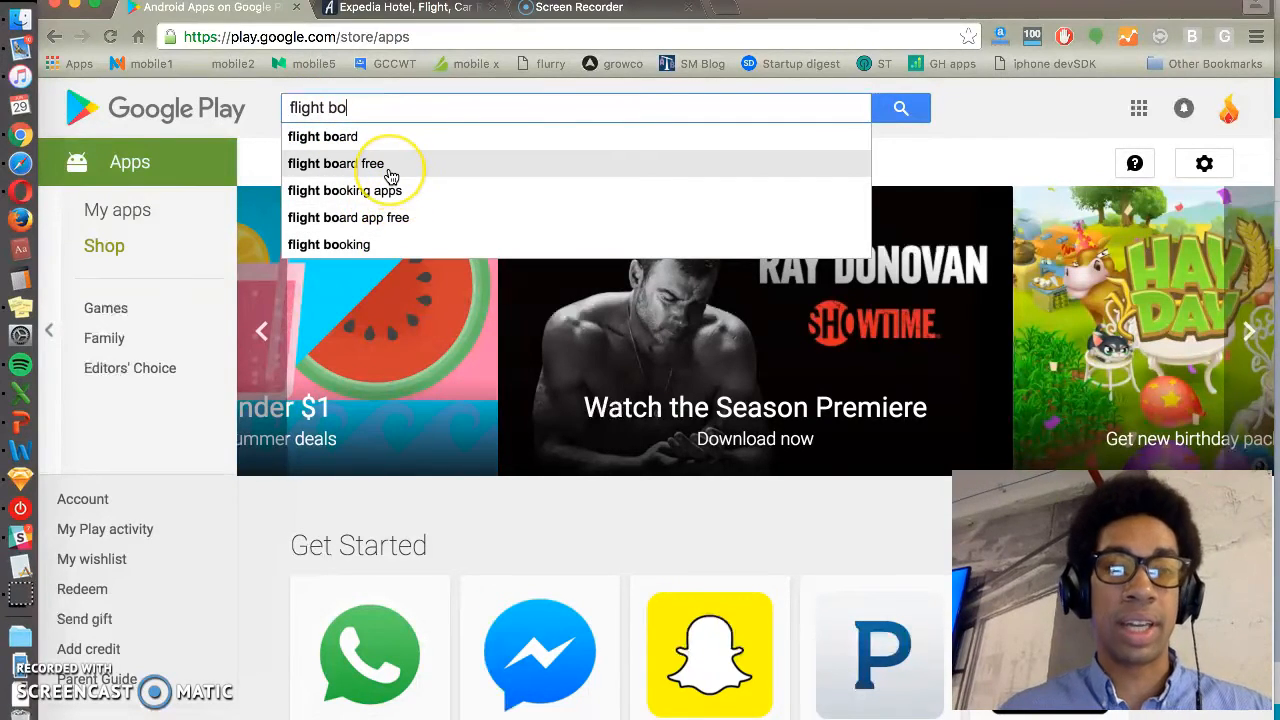
Query hotels, hotel, travel and car r in Play Store search to review autocomplete suggestions
text(h)
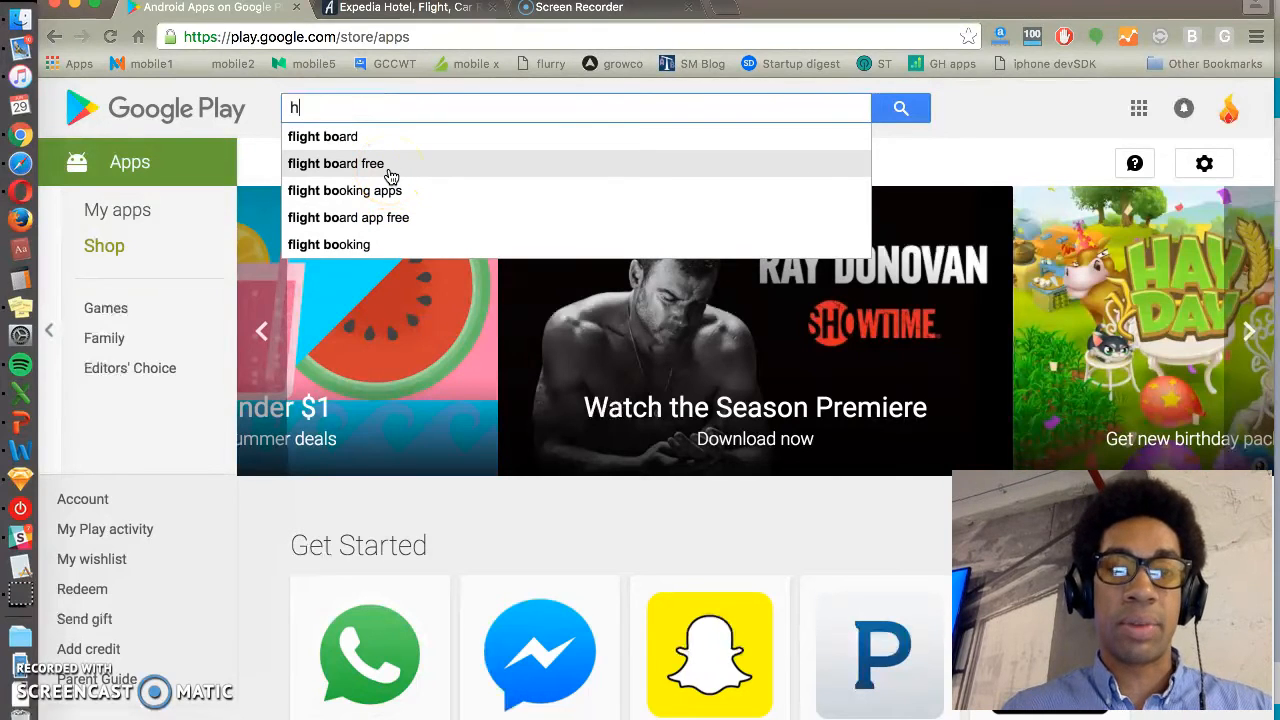
text(otels)
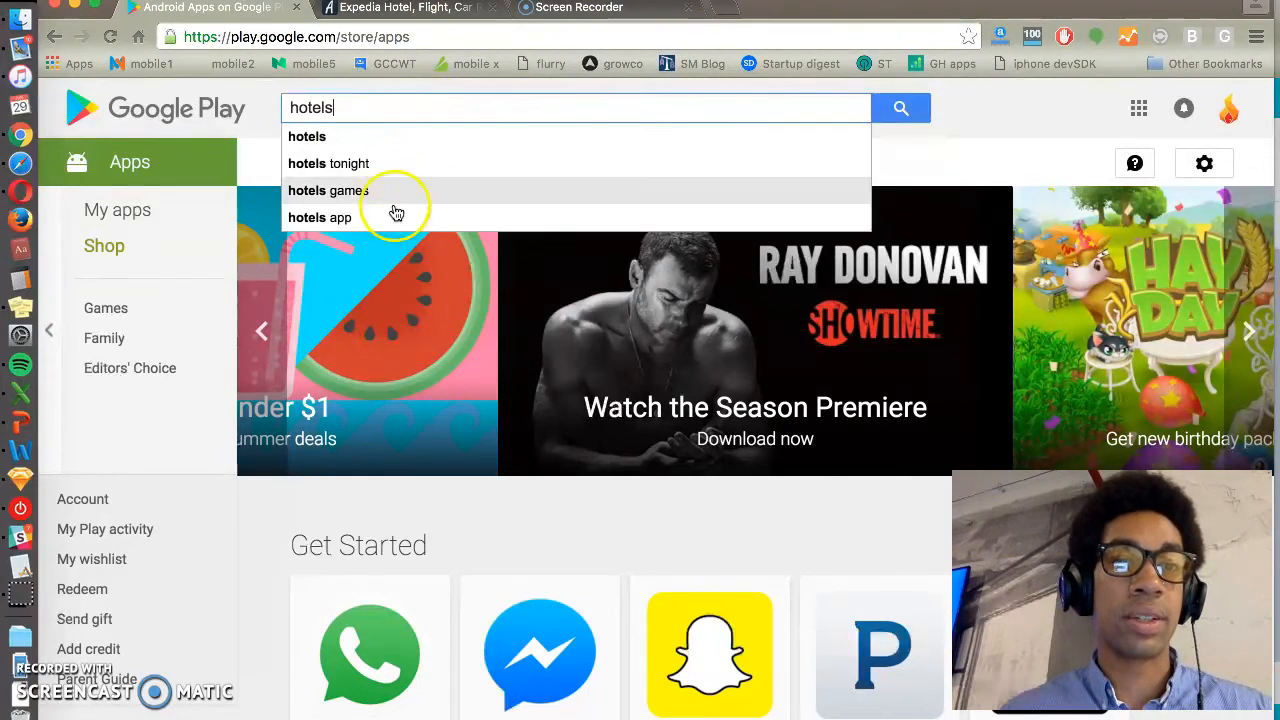
text(hotel)
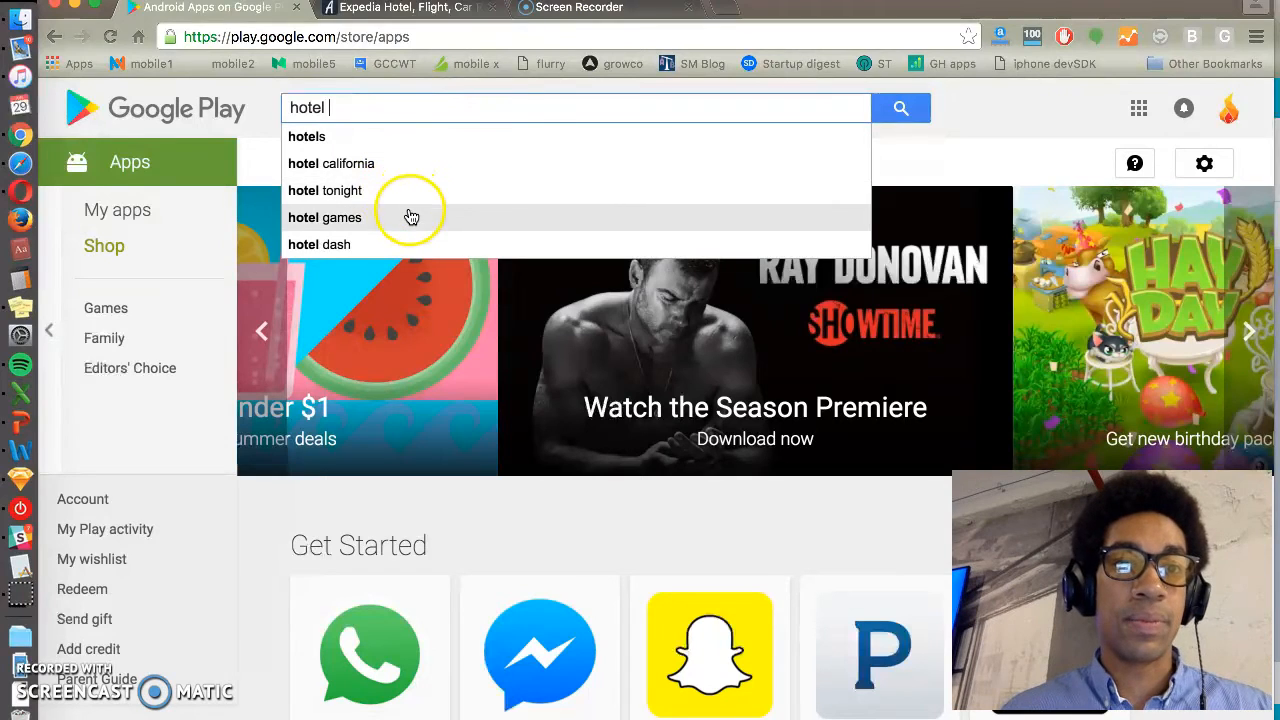
mouse_move(390, 196)
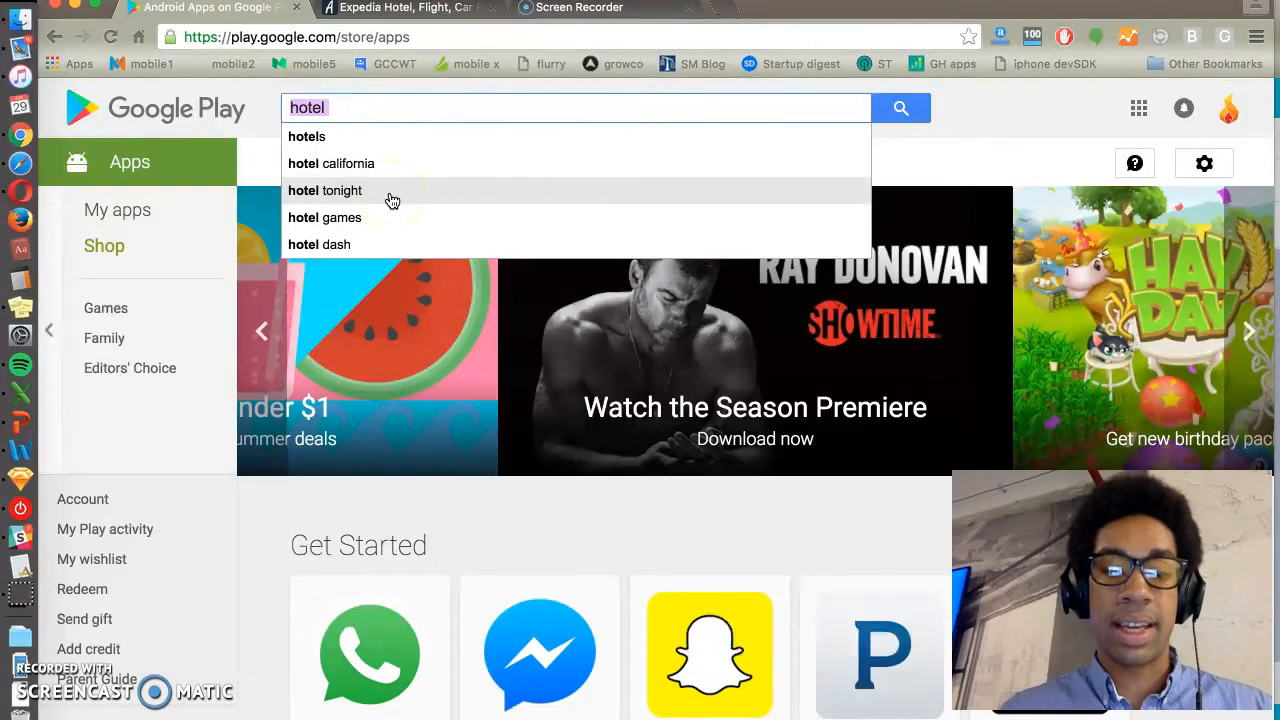
text(travel)
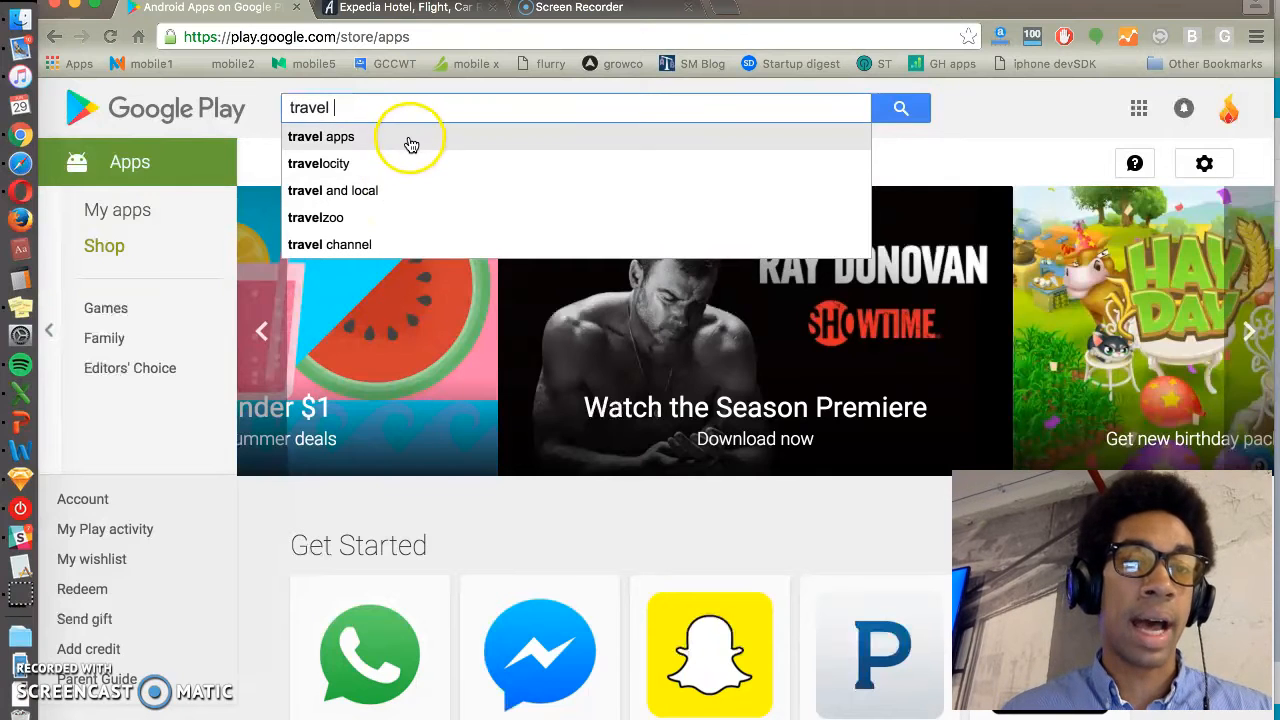
mouse_move(424, 172)
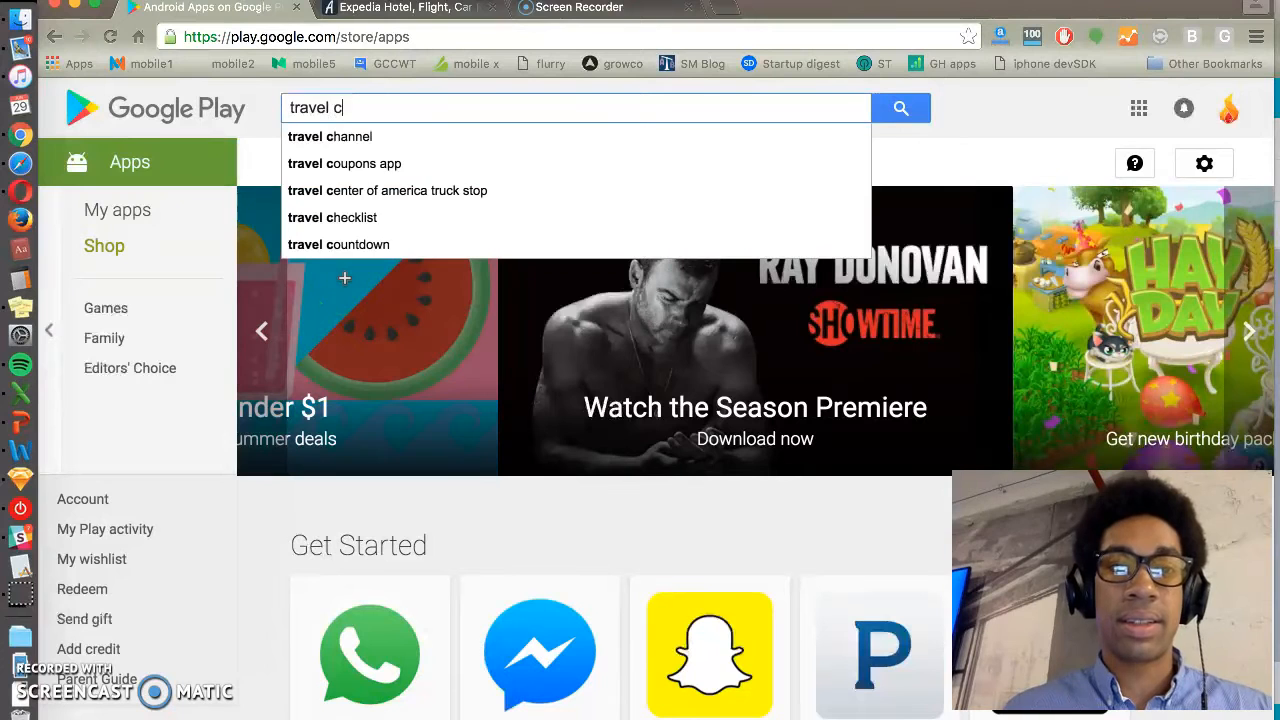
text(car ren)
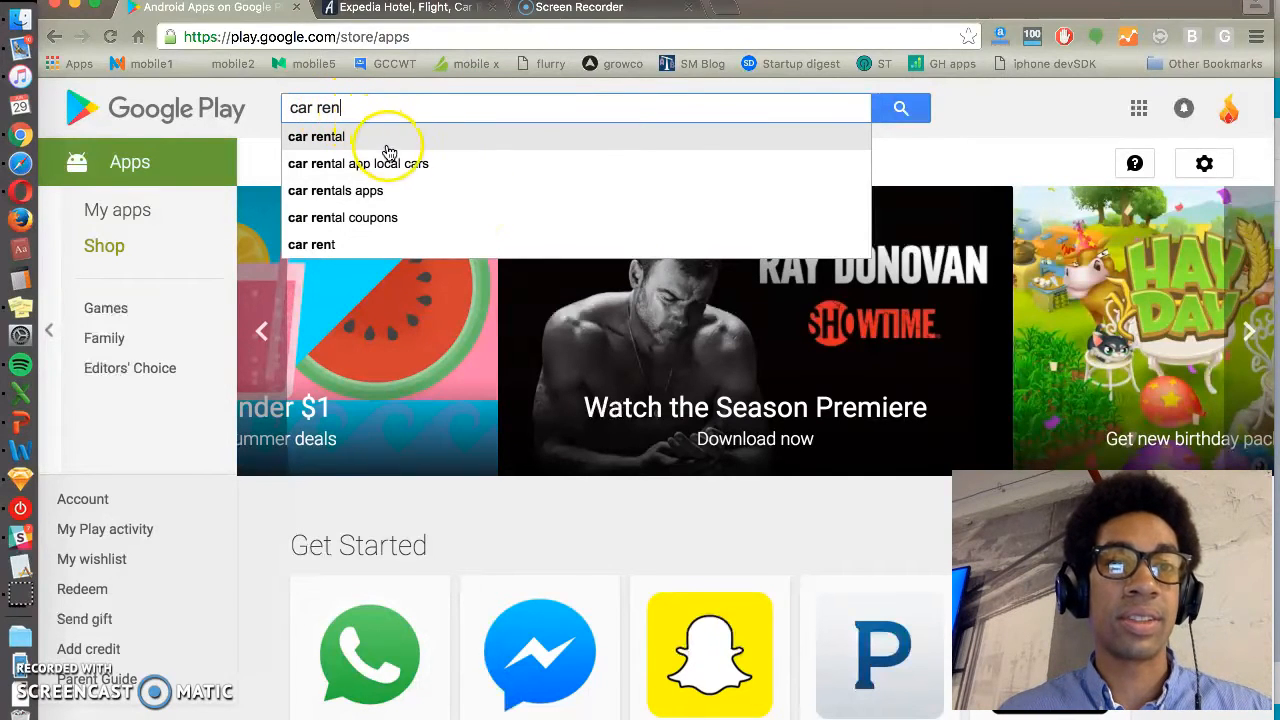
mouse_move(440, 156)
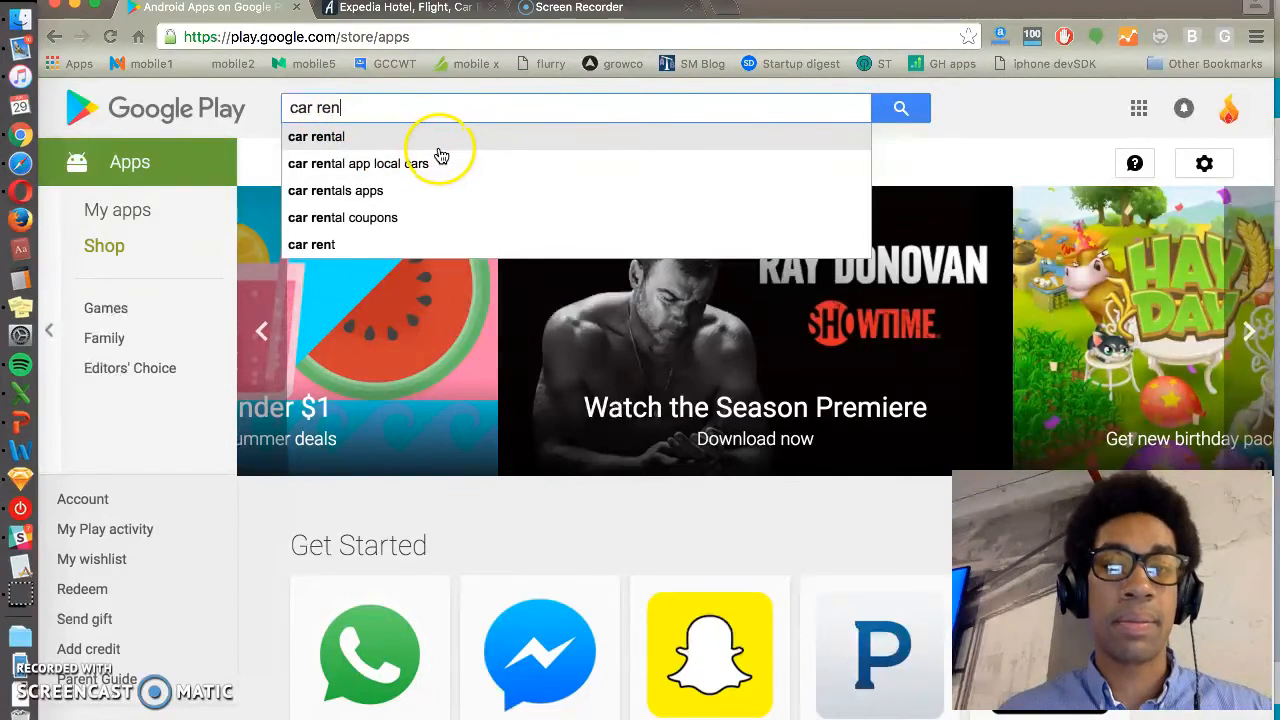
mouse_move(464, 196)
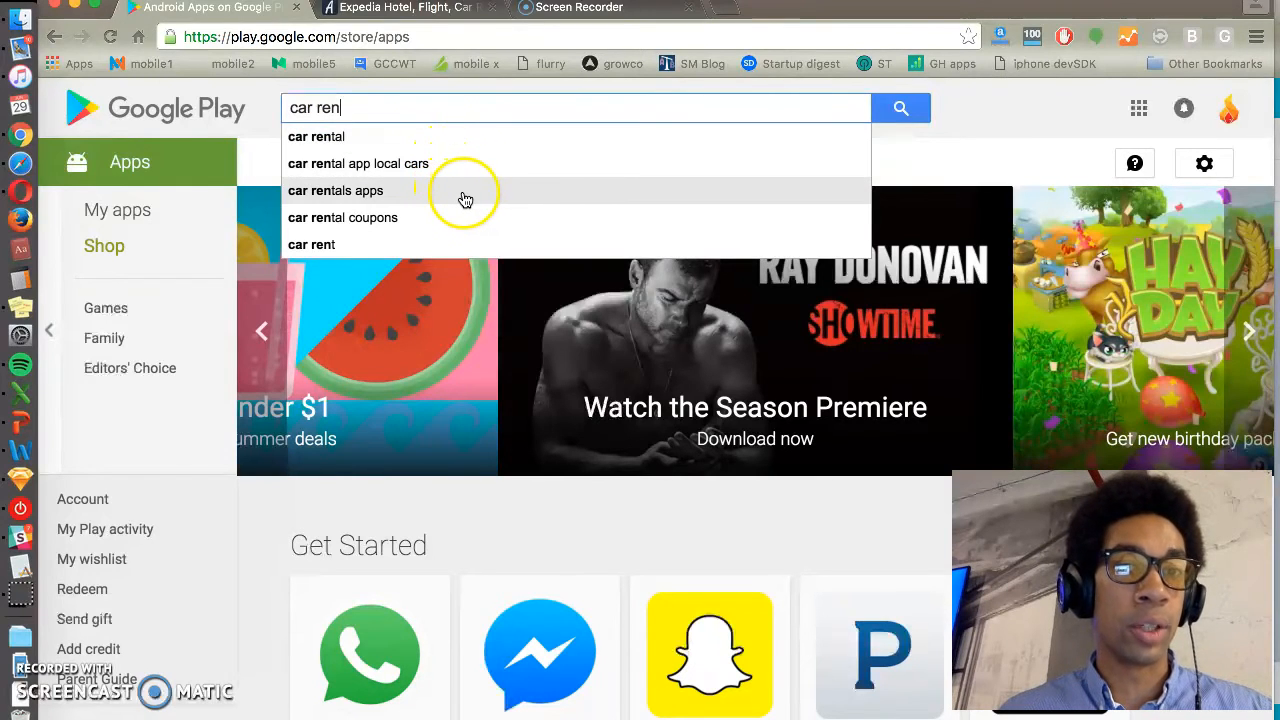
mouse_move(314, 172)
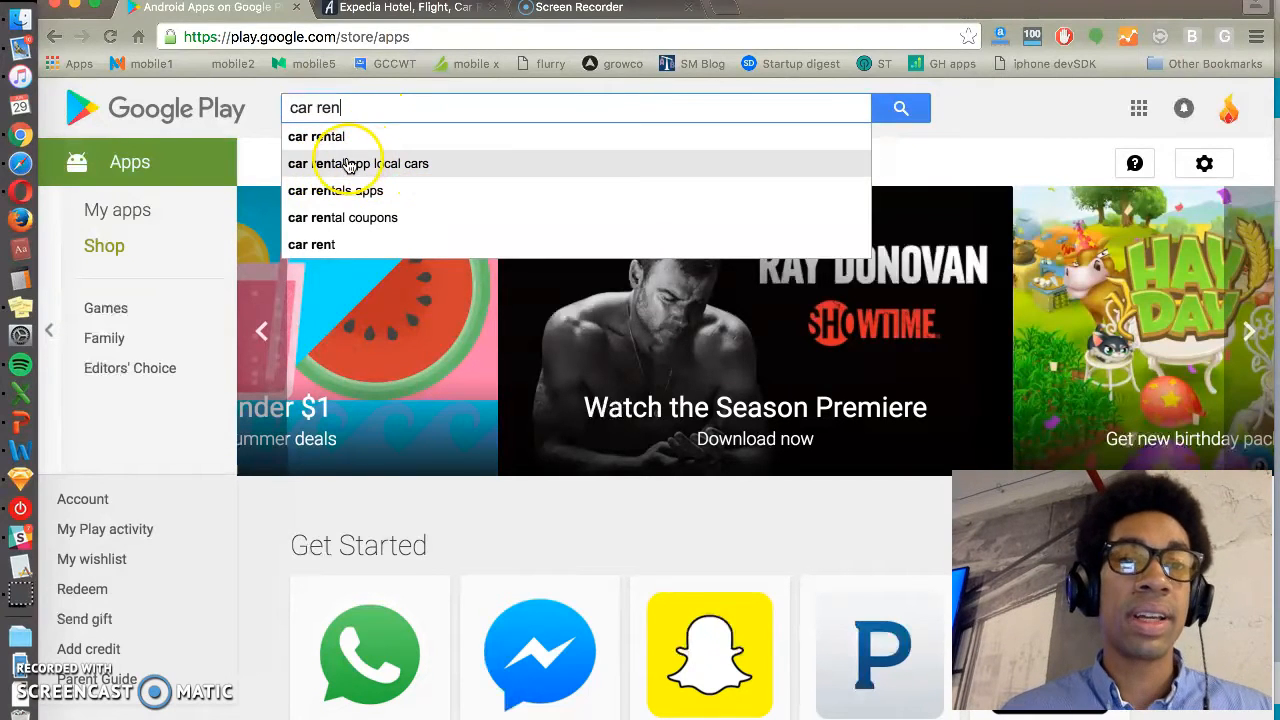
mouse_move(368, 172)
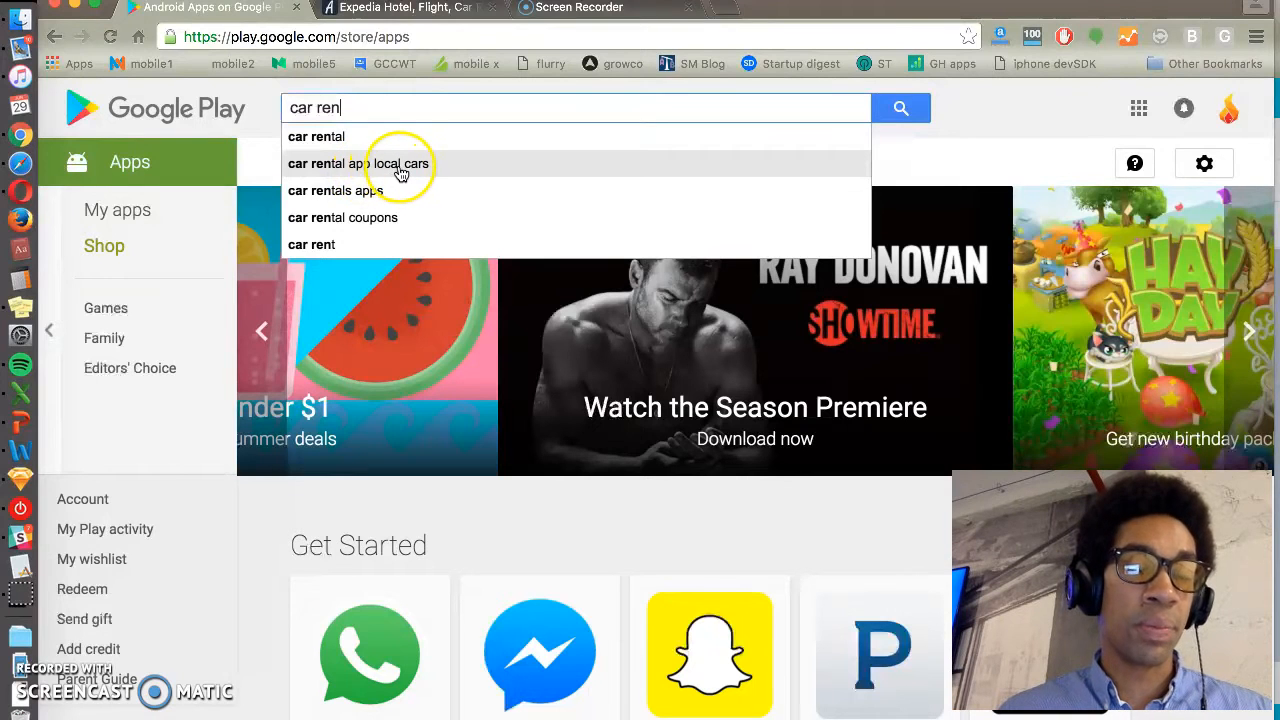
mouse_move(416, 168)
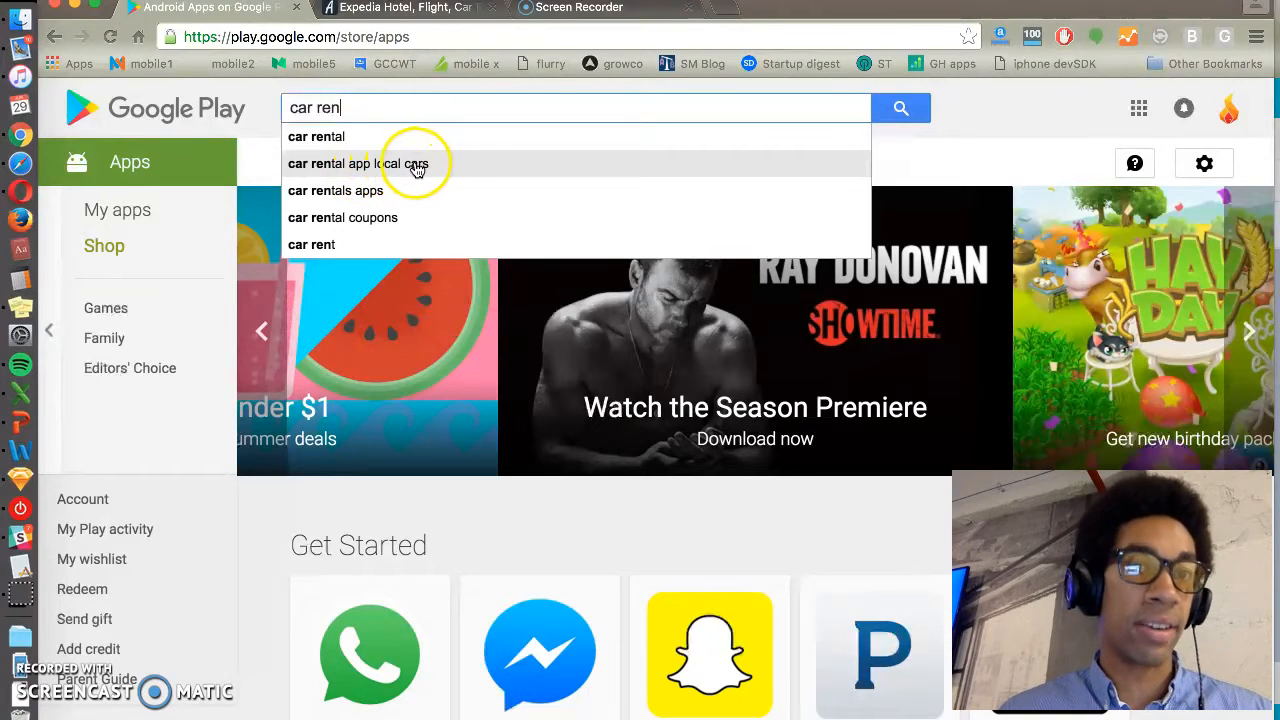
mouse_move(410, 196)
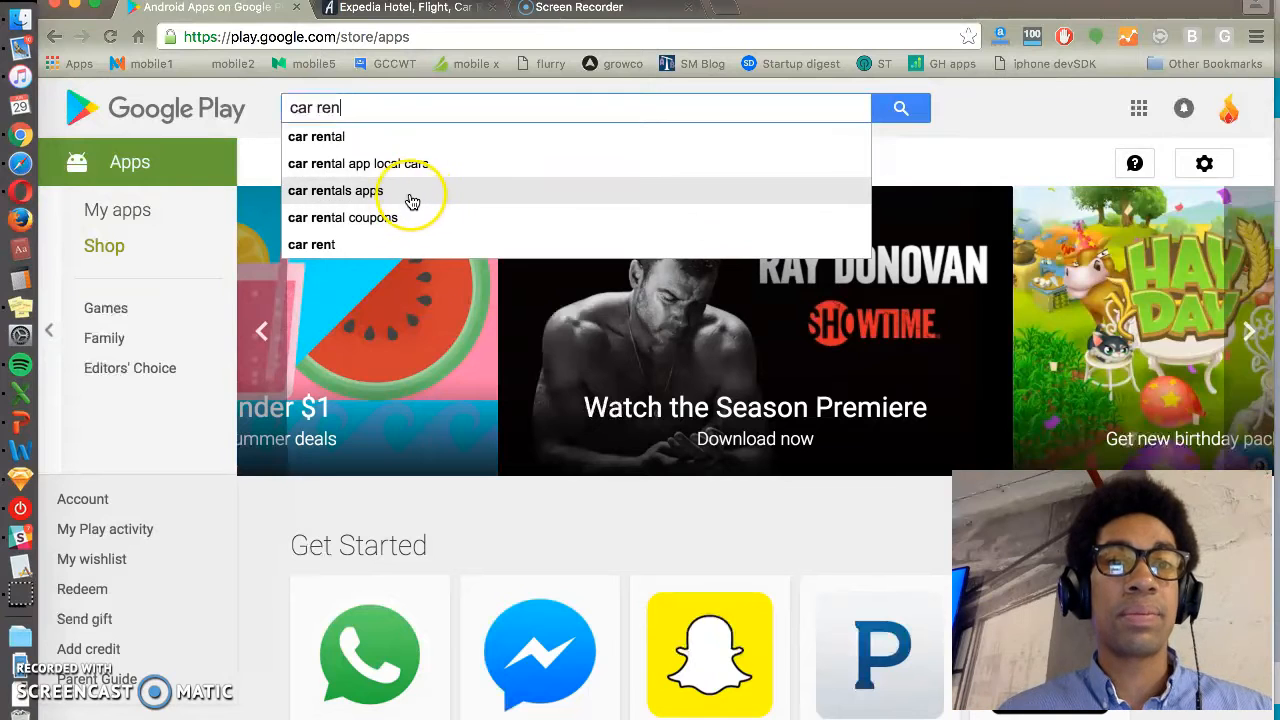
mouse_move(320, 200)
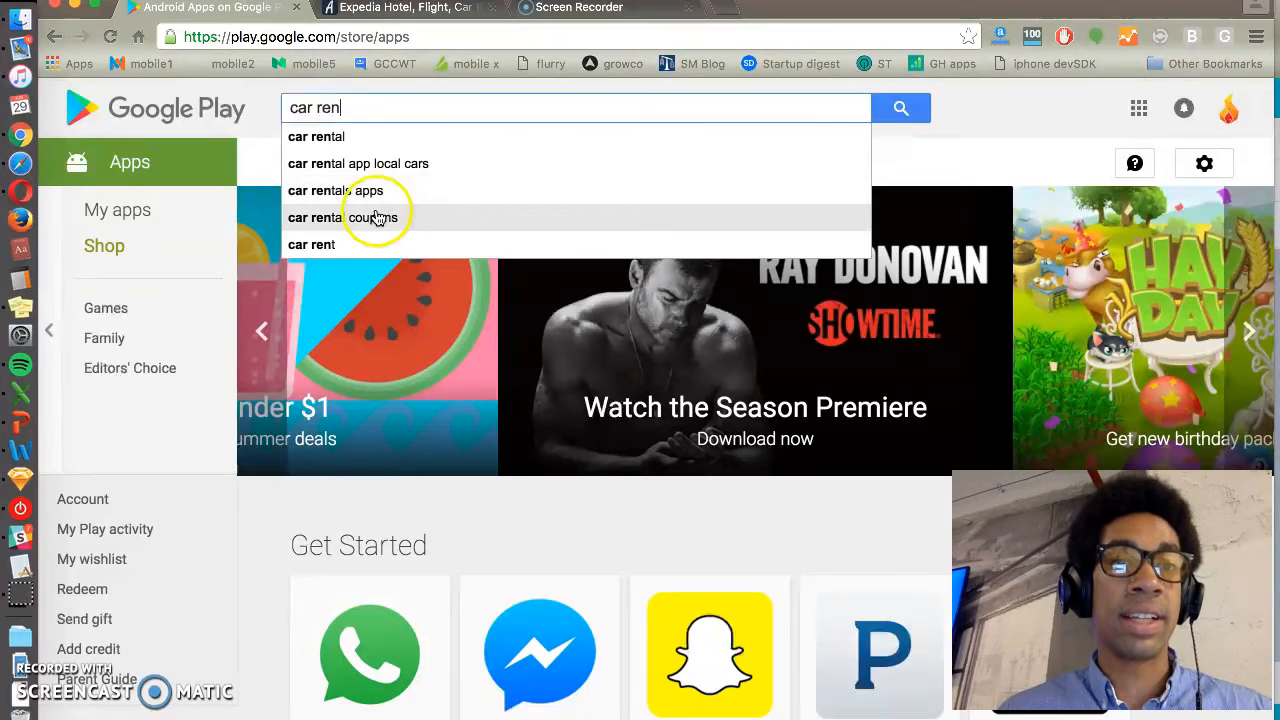
mouse_move(340, 140)
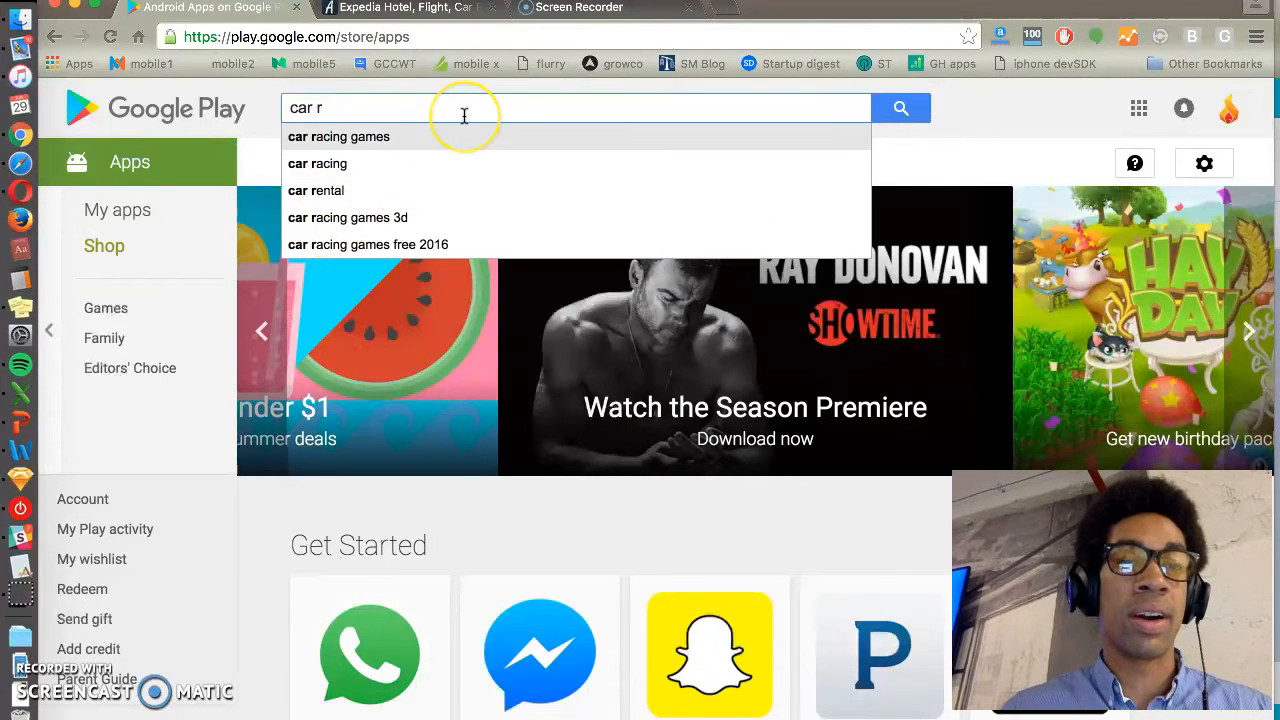
key(BackSpace)
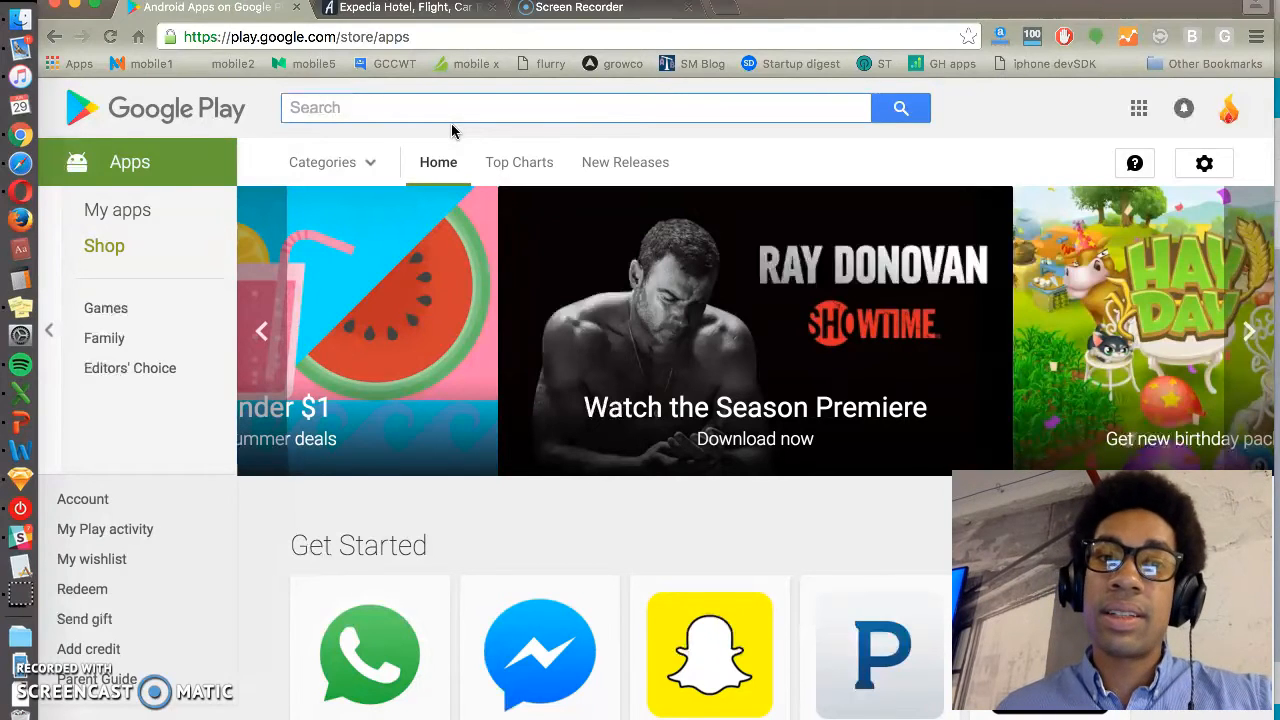
mouse_move(488, 132)
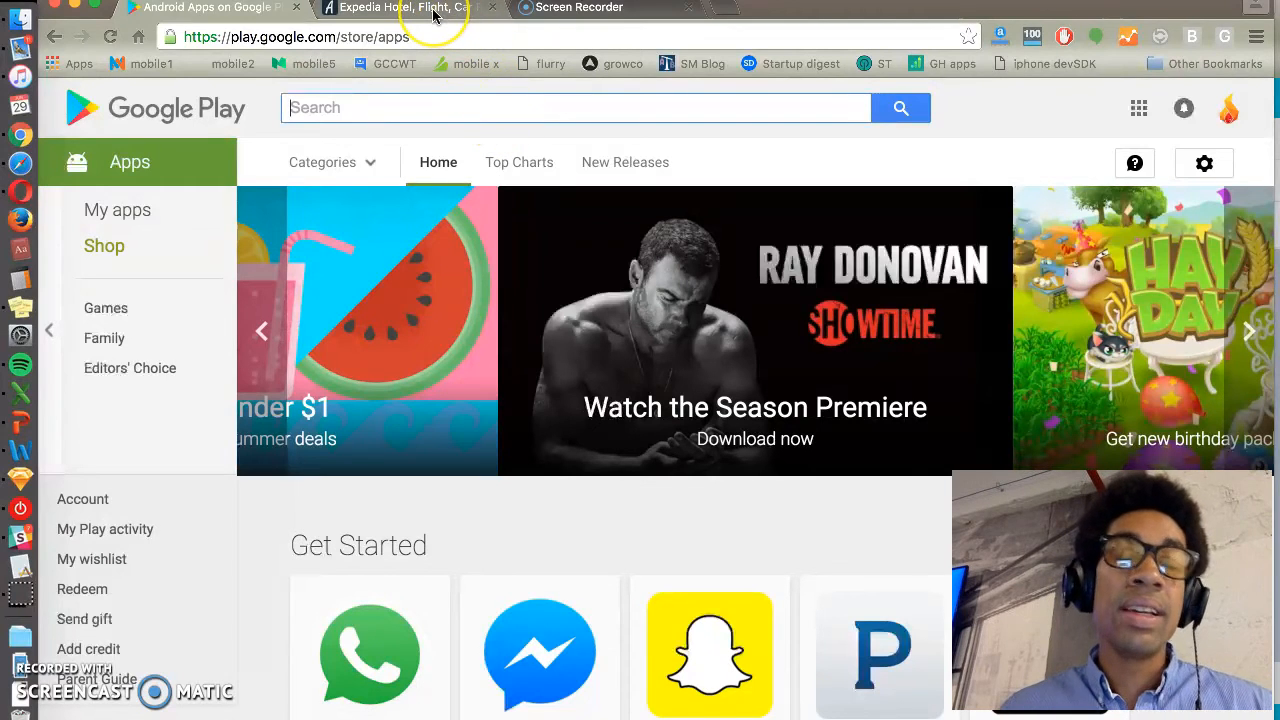
mouse_move(412, 14)
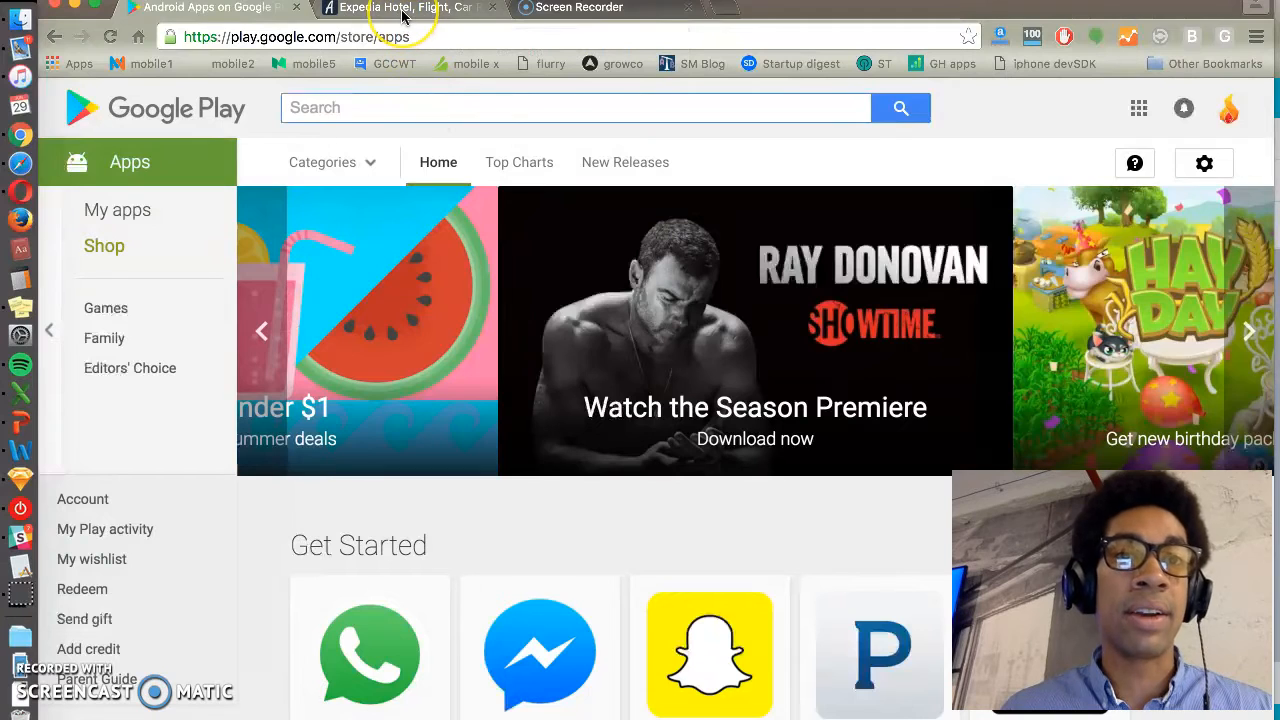
mouse_move(404, 14)
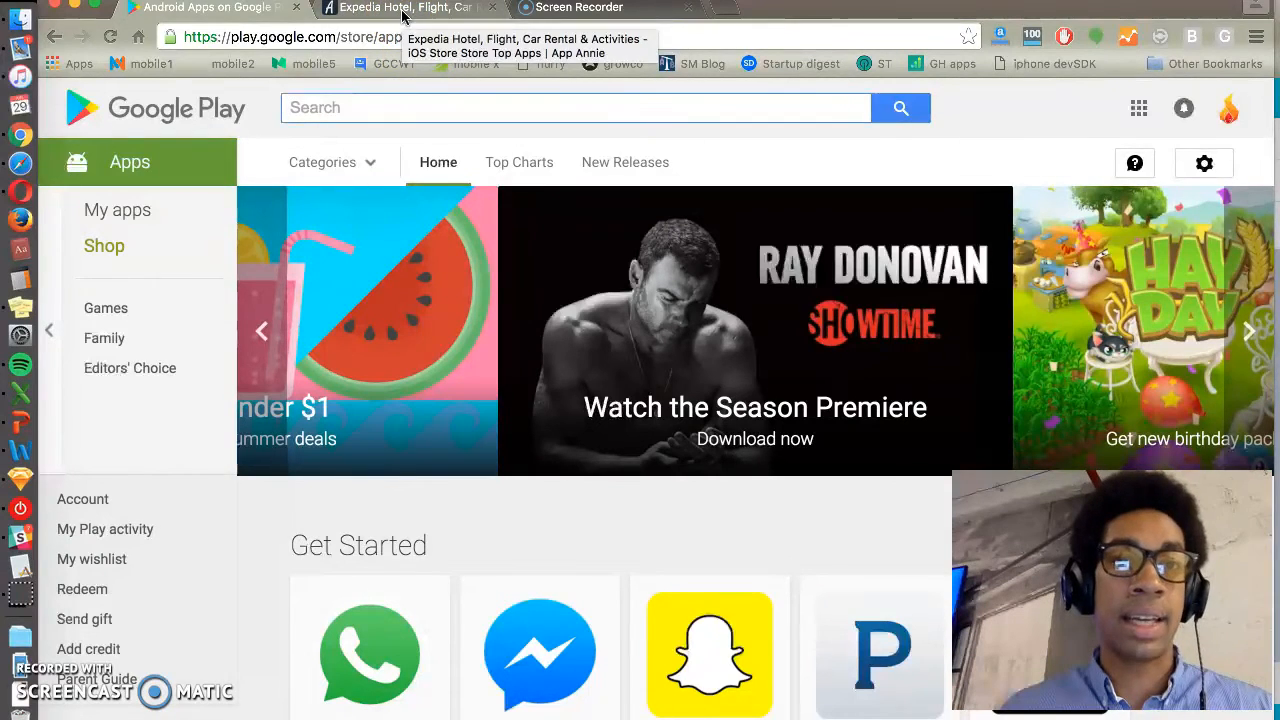
Search 'ho' on the Expedia App Annie page and reach the Hotels.com details page
click(420, 8)
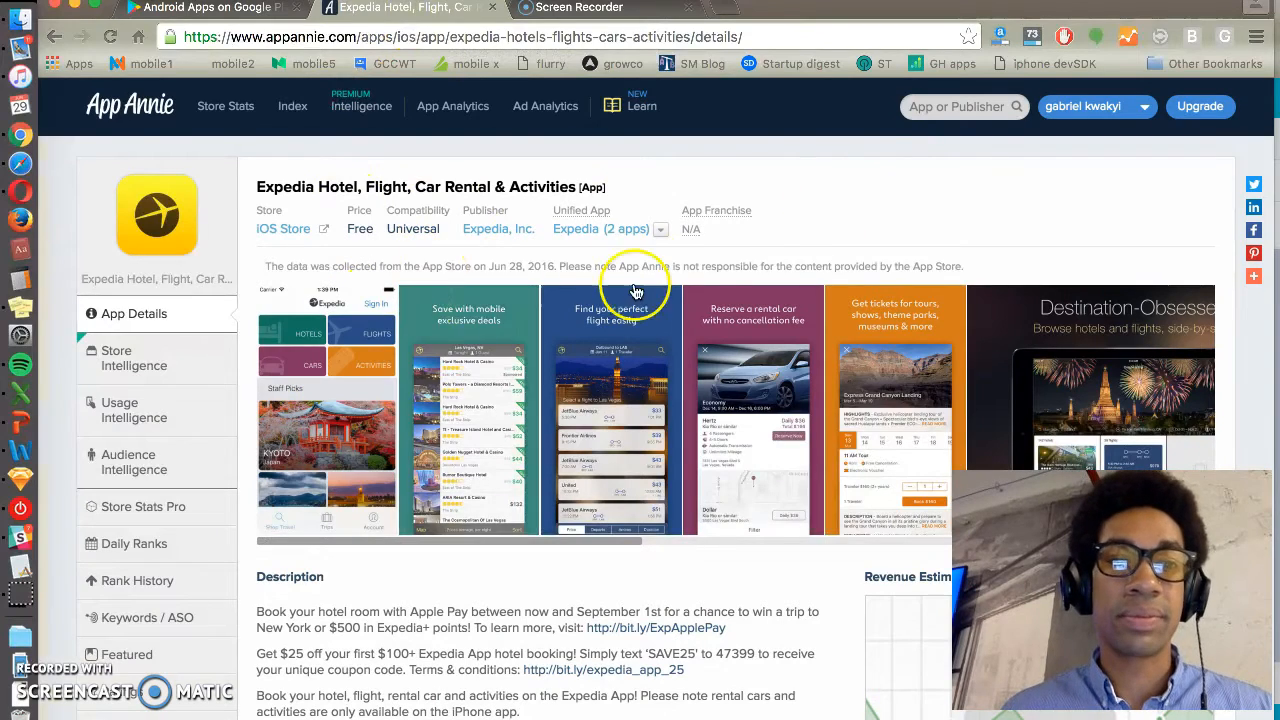
text(ho)
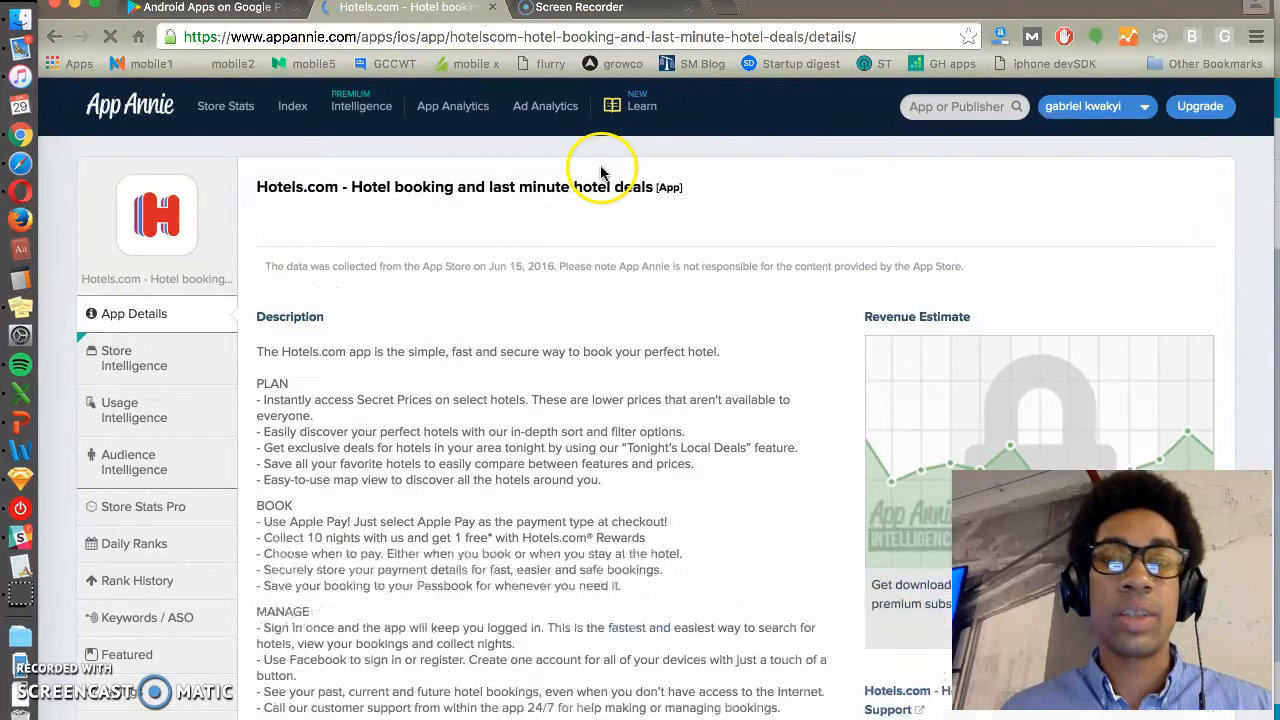
mouse_move(776, 424)
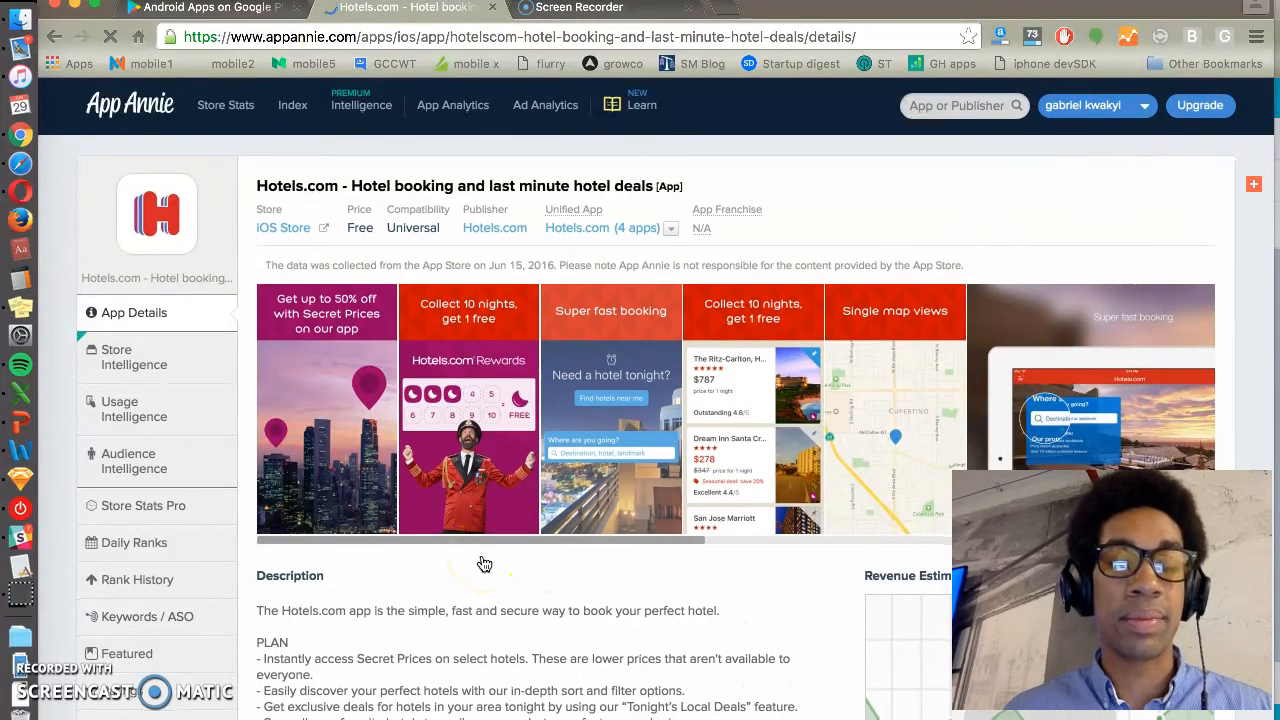
scroll(down, 3)
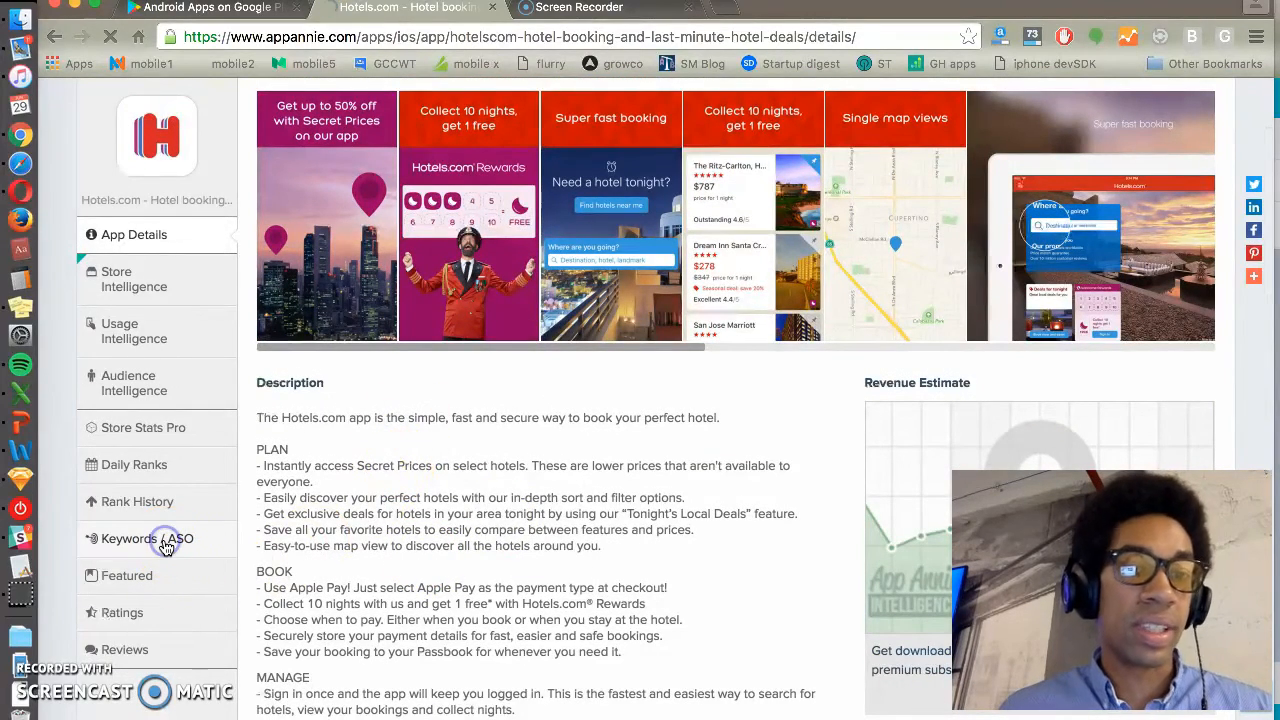
Review Hotels.com's Top Keywords tables for iPad and iPhone via Keywords / ASO
click(148, 540)
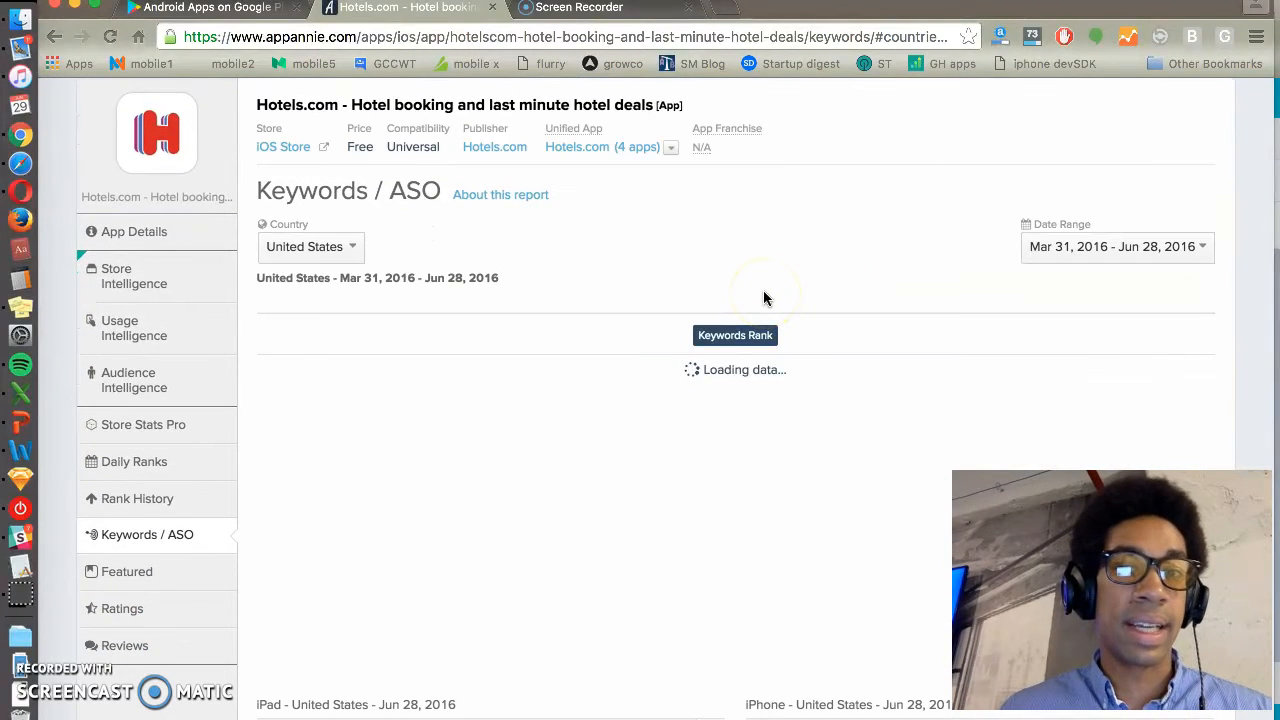
scroll(down, 3)
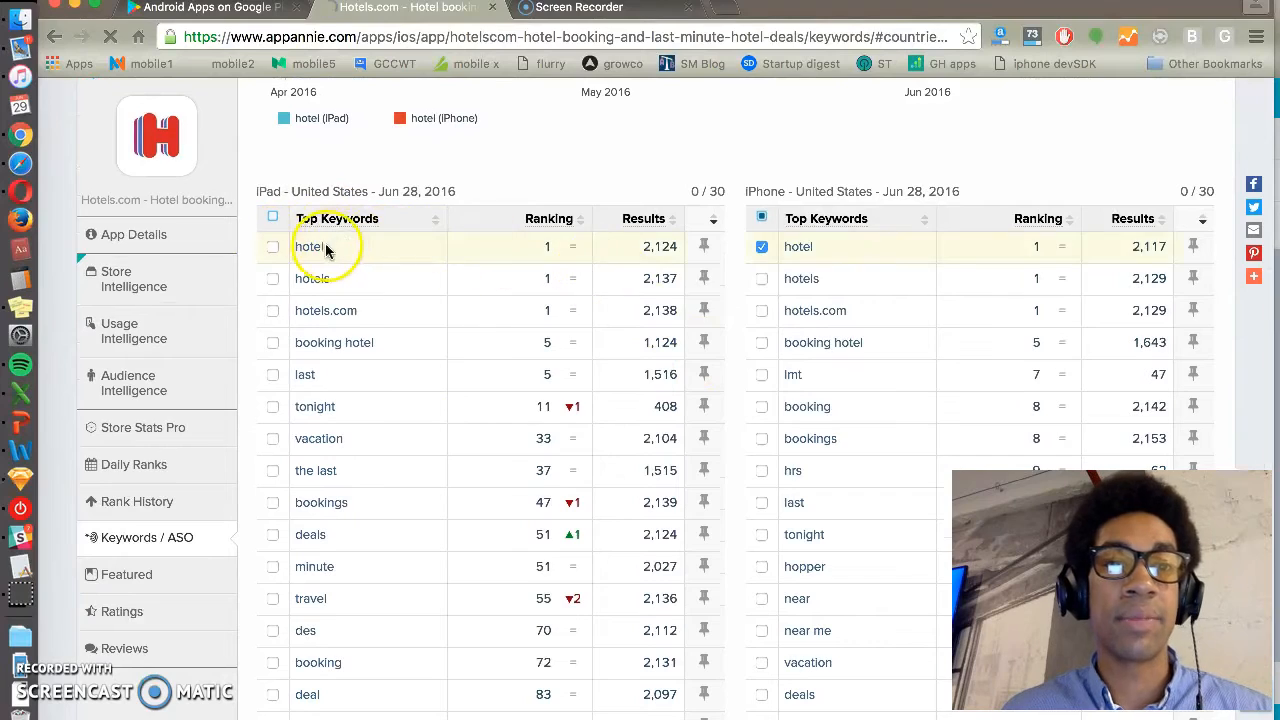
scroll(down, 3)
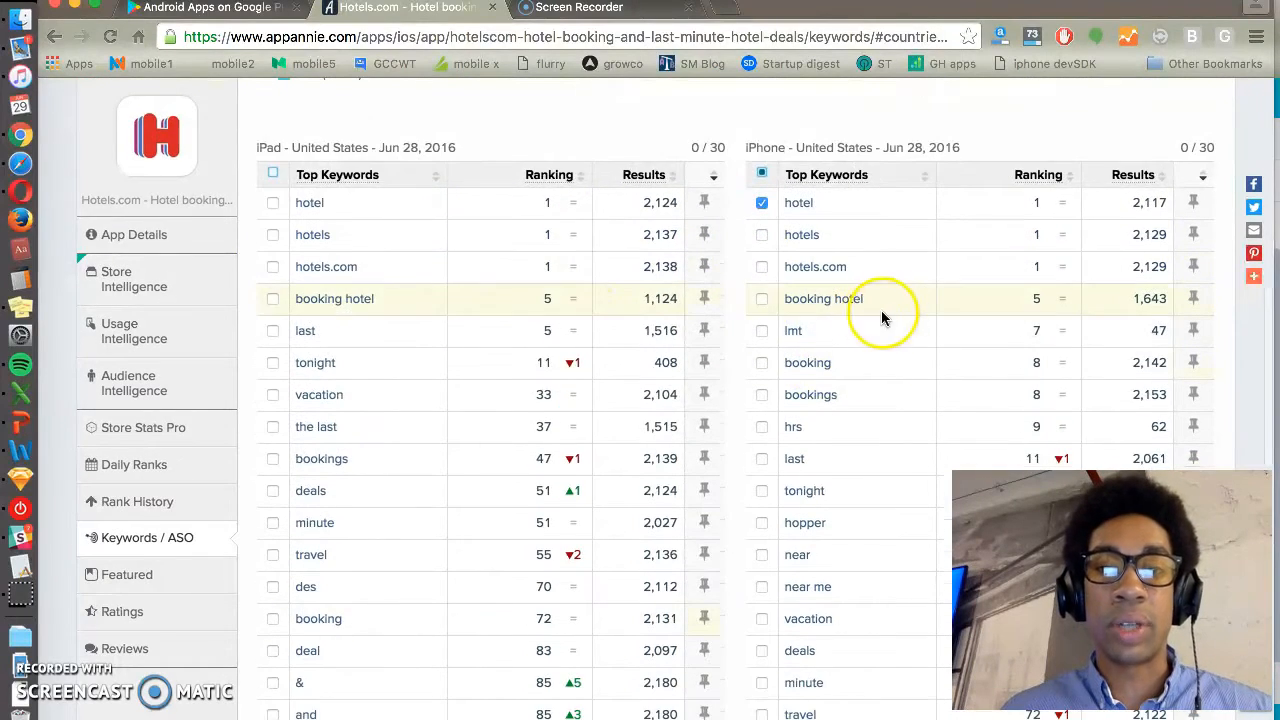
scroll(down, 3)
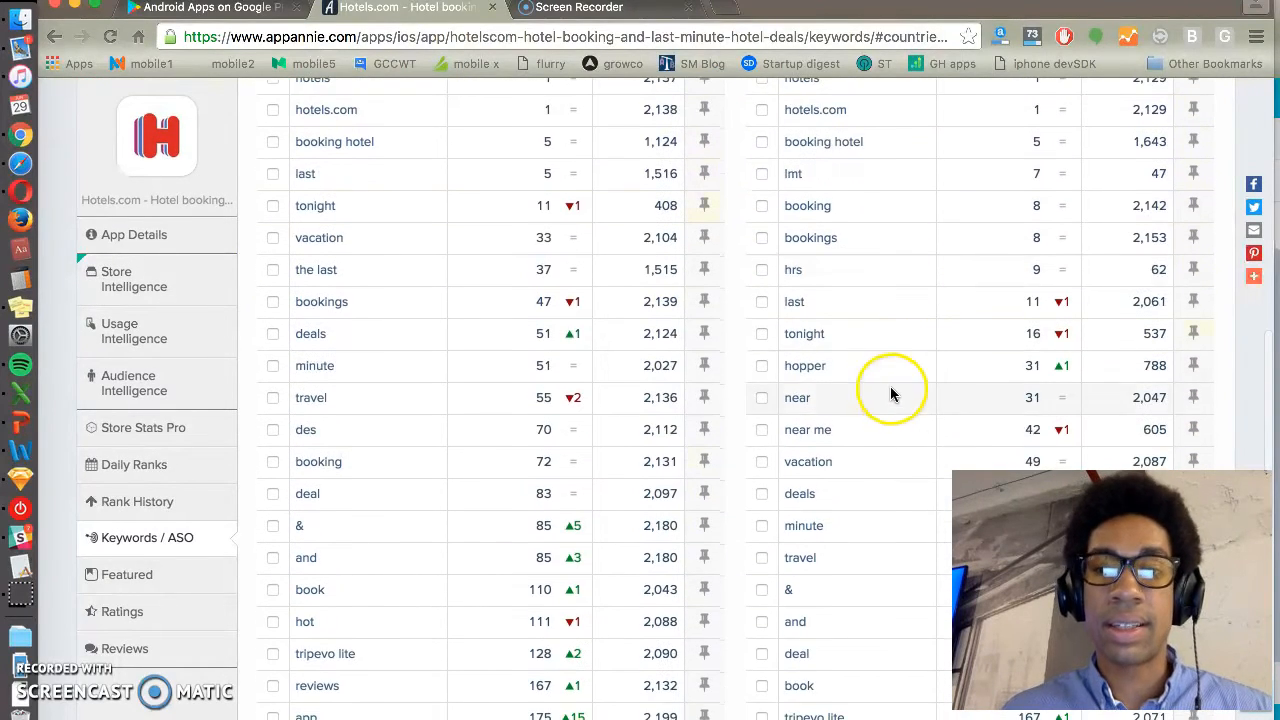
scroll(down, 3)
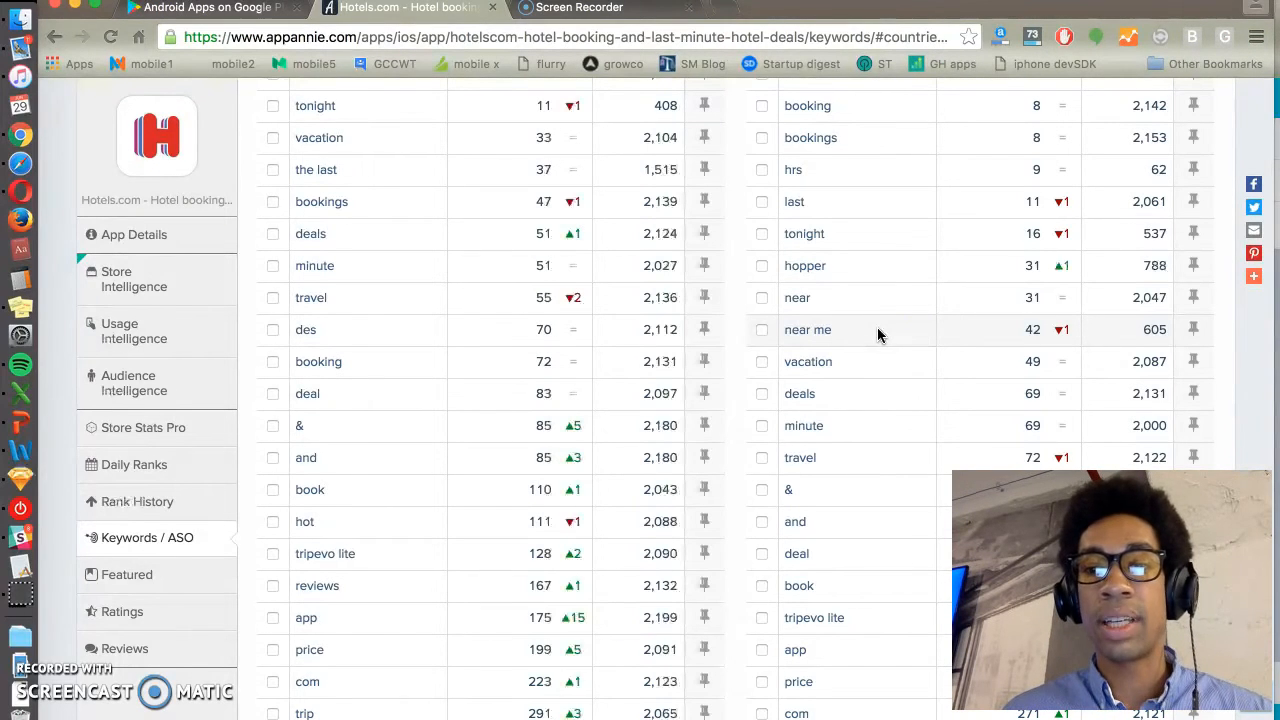
scroll(down, 3)
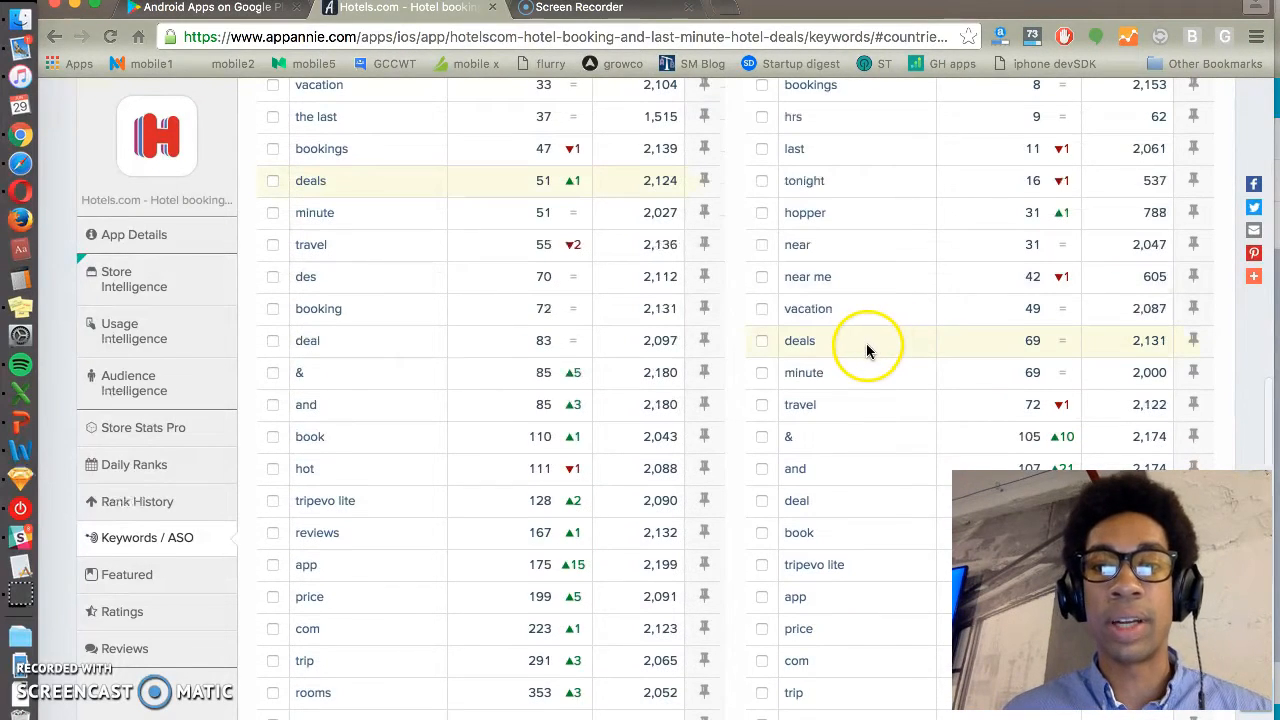
scroll(down, 3)
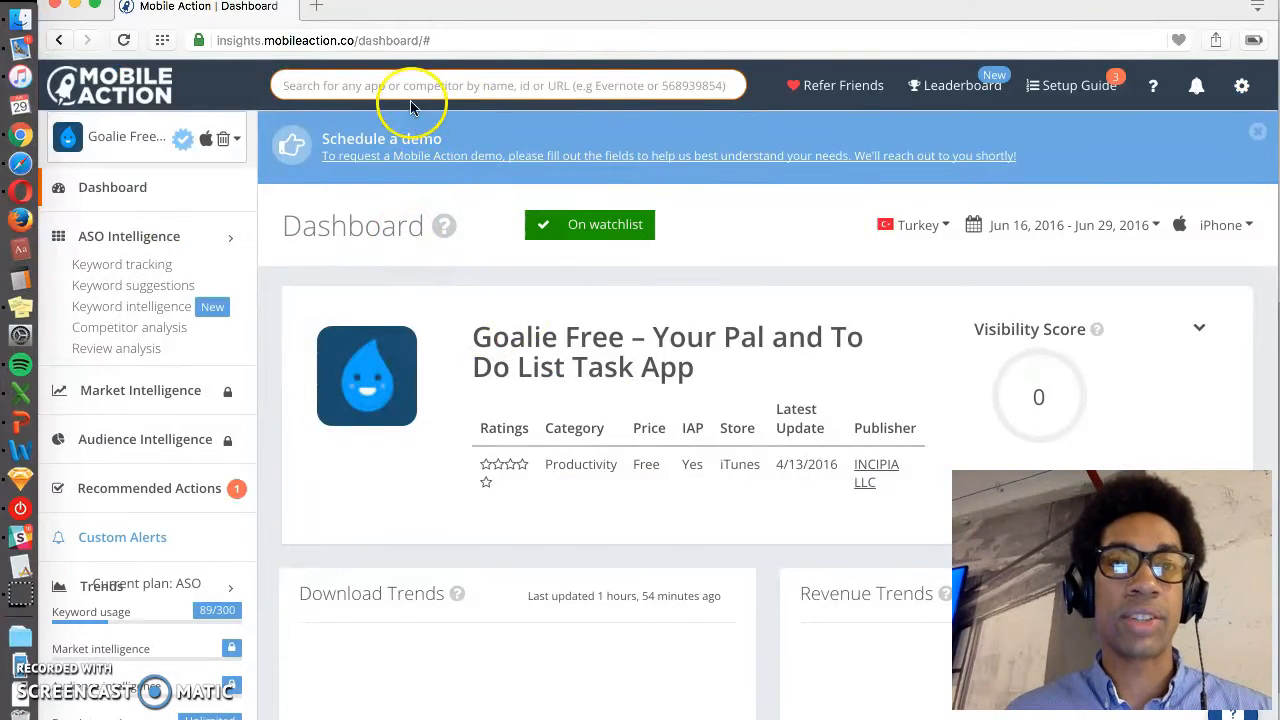
mouse_move(304, 212)
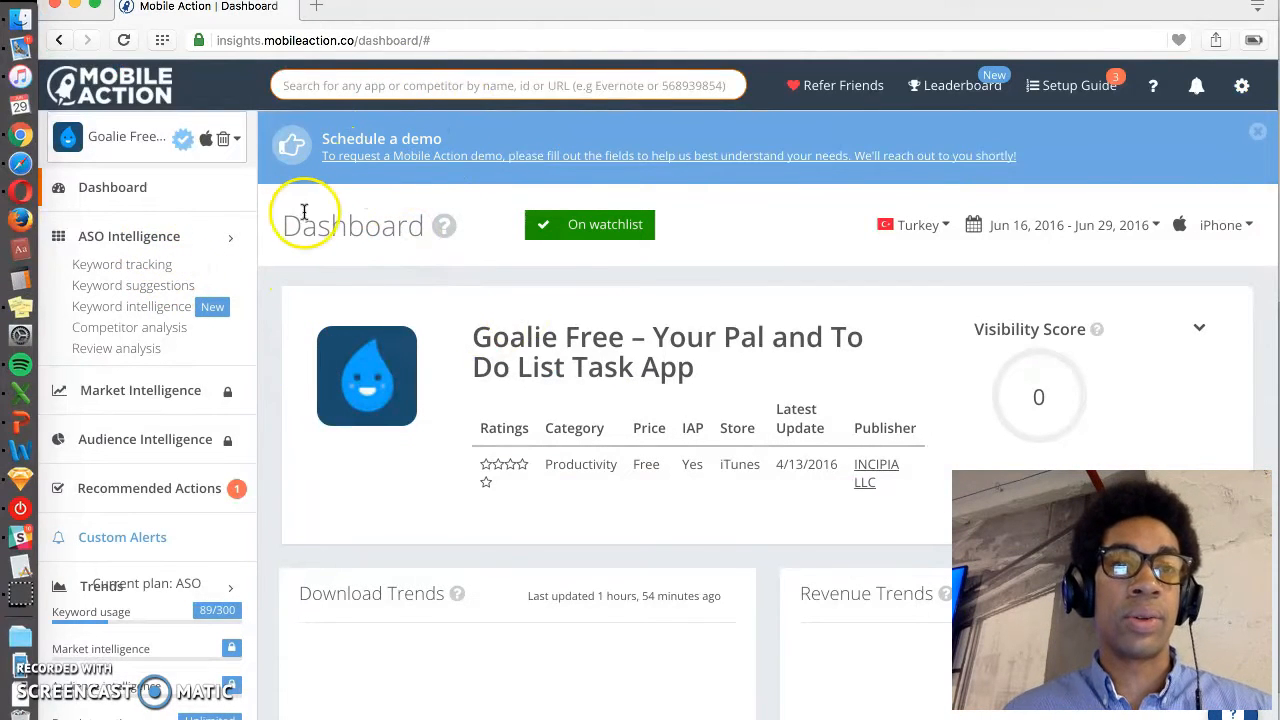
mouse_move(876, 246)
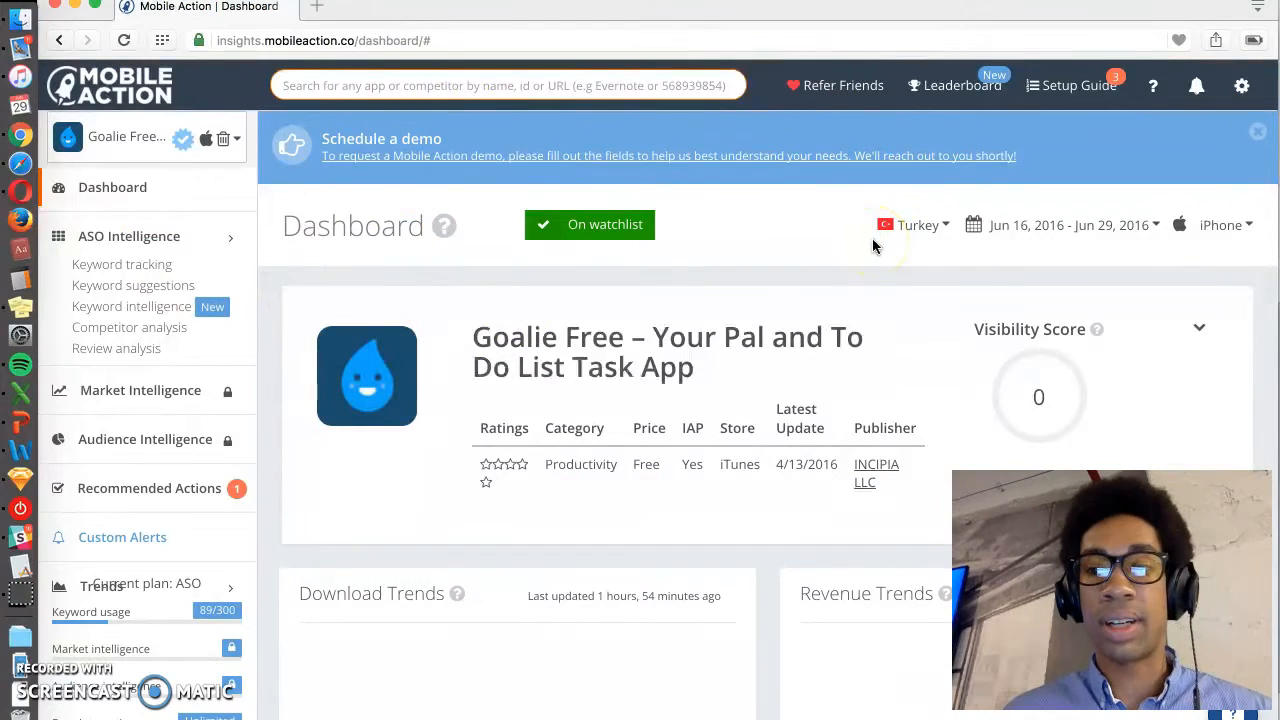
mouse_move(816, 260)
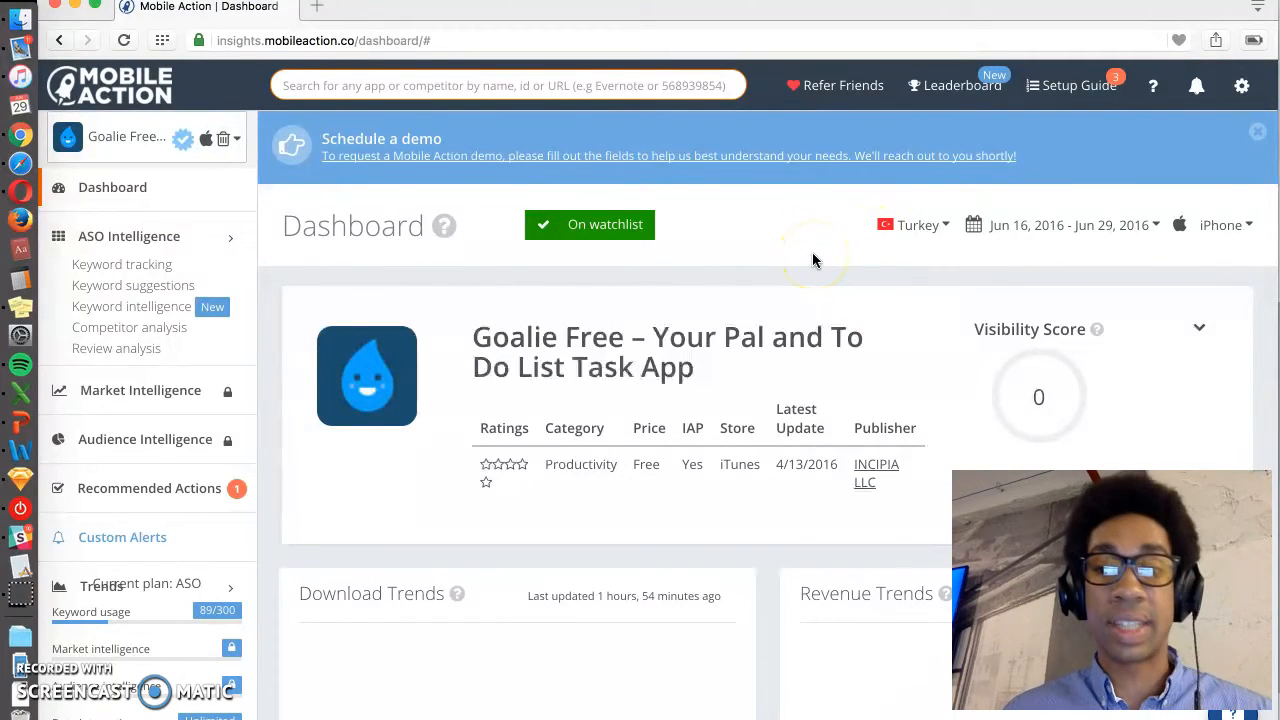
Switch the Mobile Action dashboard to United States and reach the Related Keywords tool
click(912, 224)
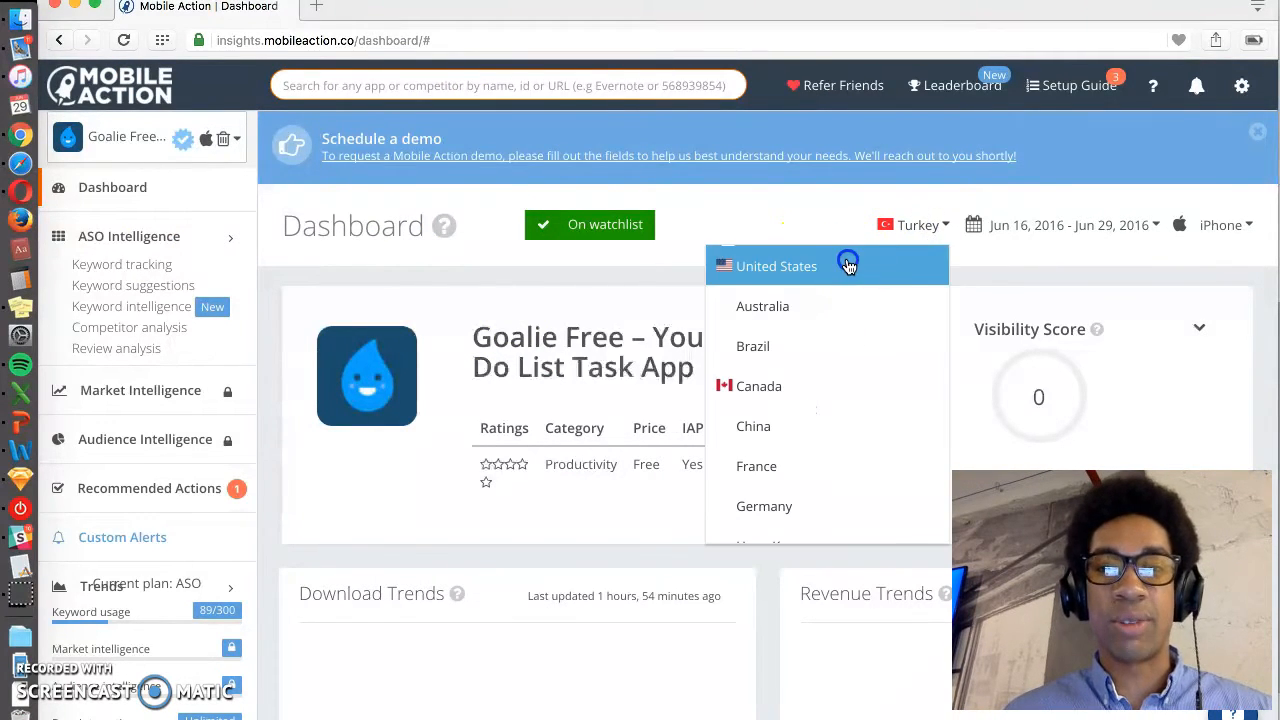
click(764, 266)
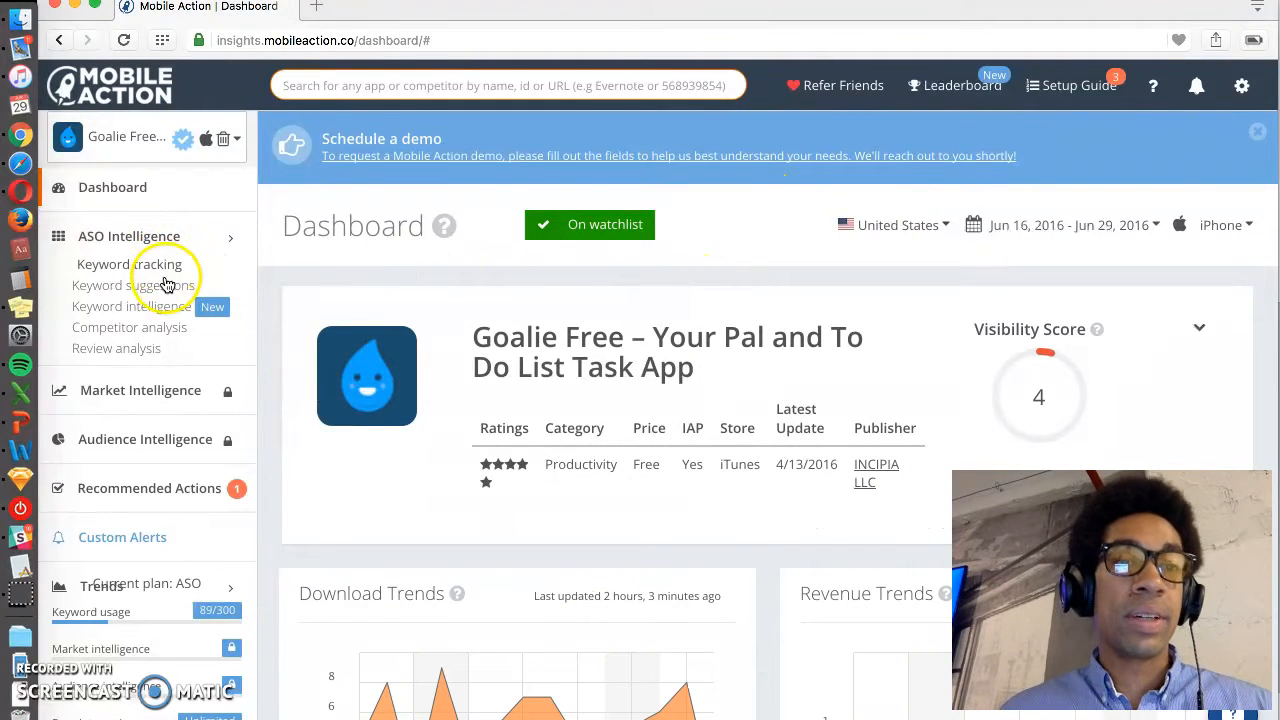
click(136, 284)
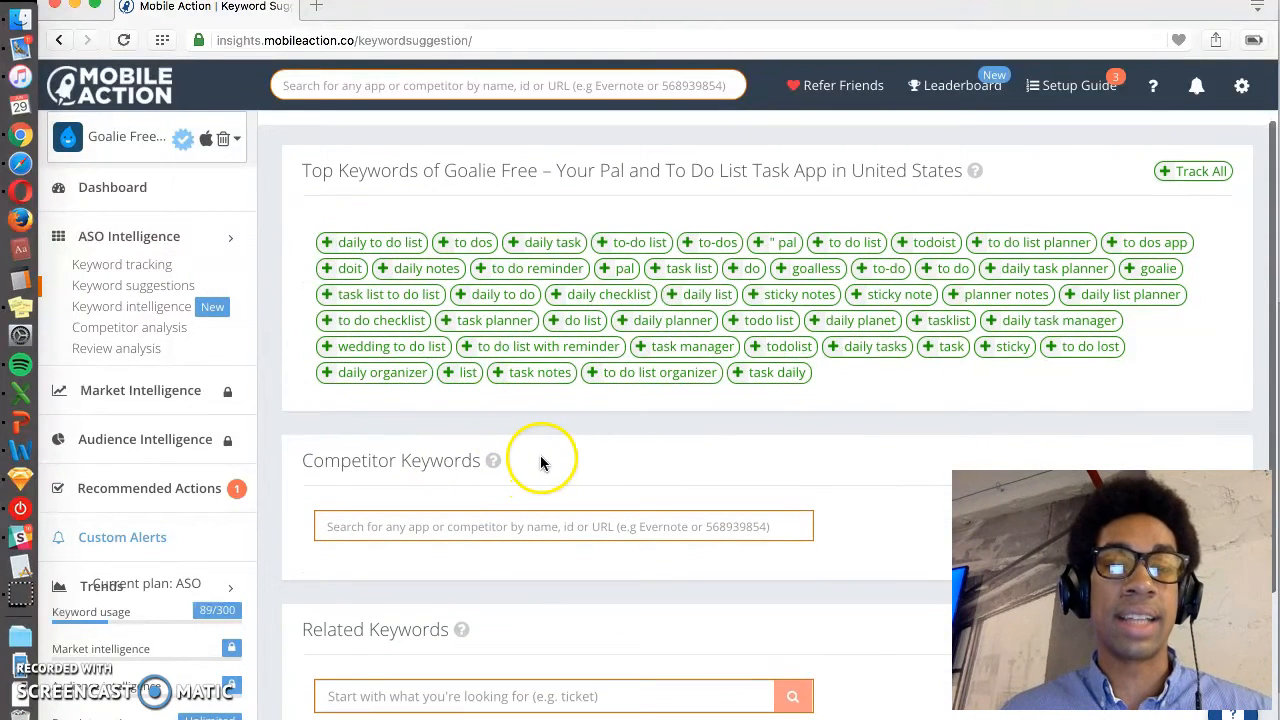
mouse_move(556, 510)
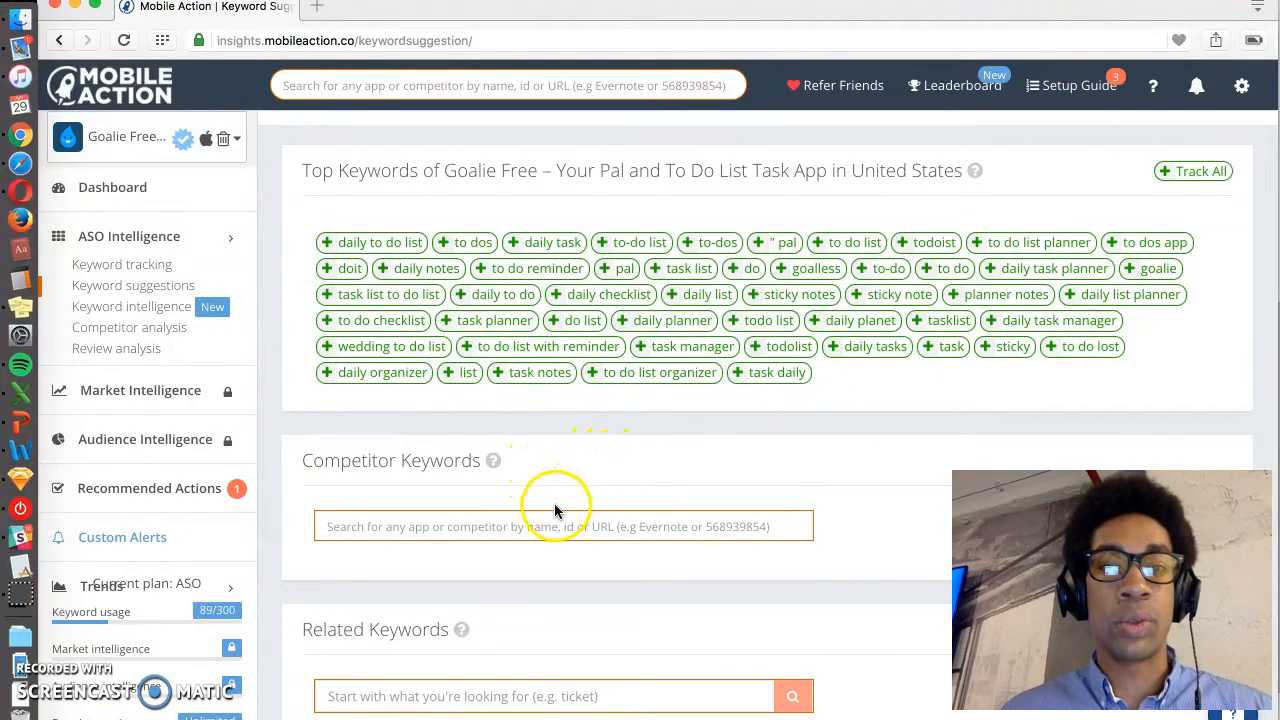
scroll(down, 3)
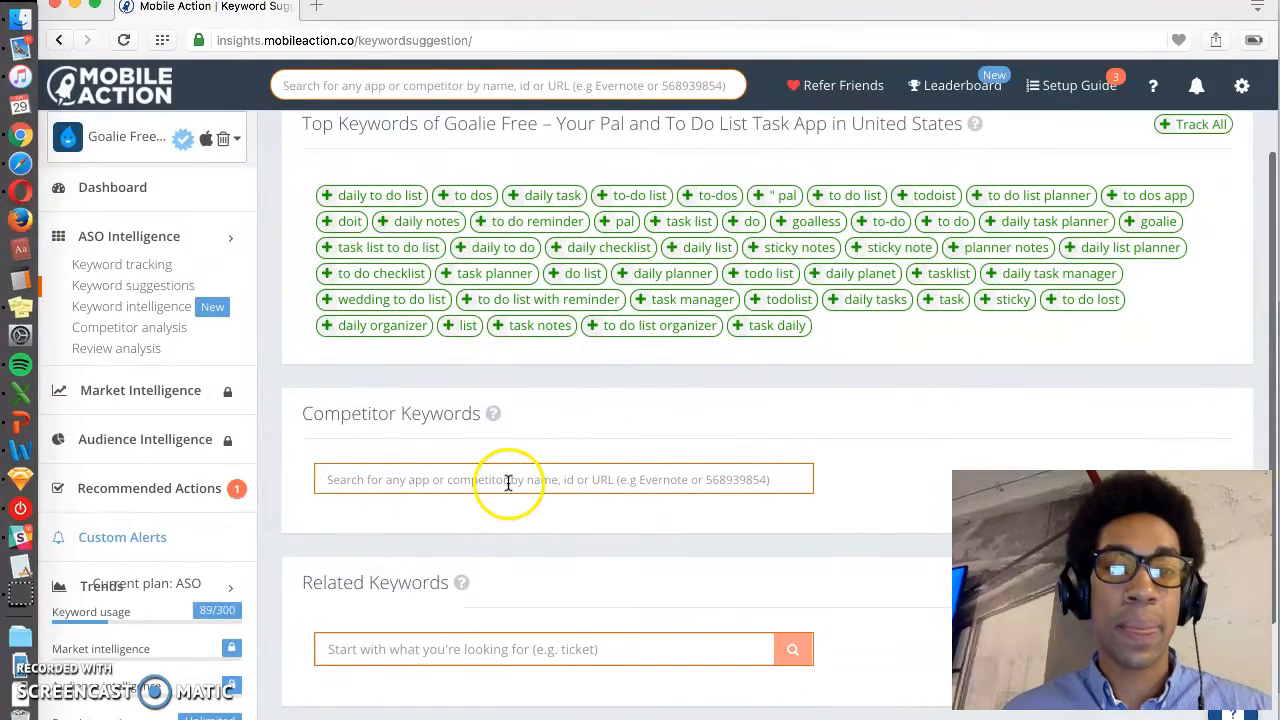
scroll(down, 3)
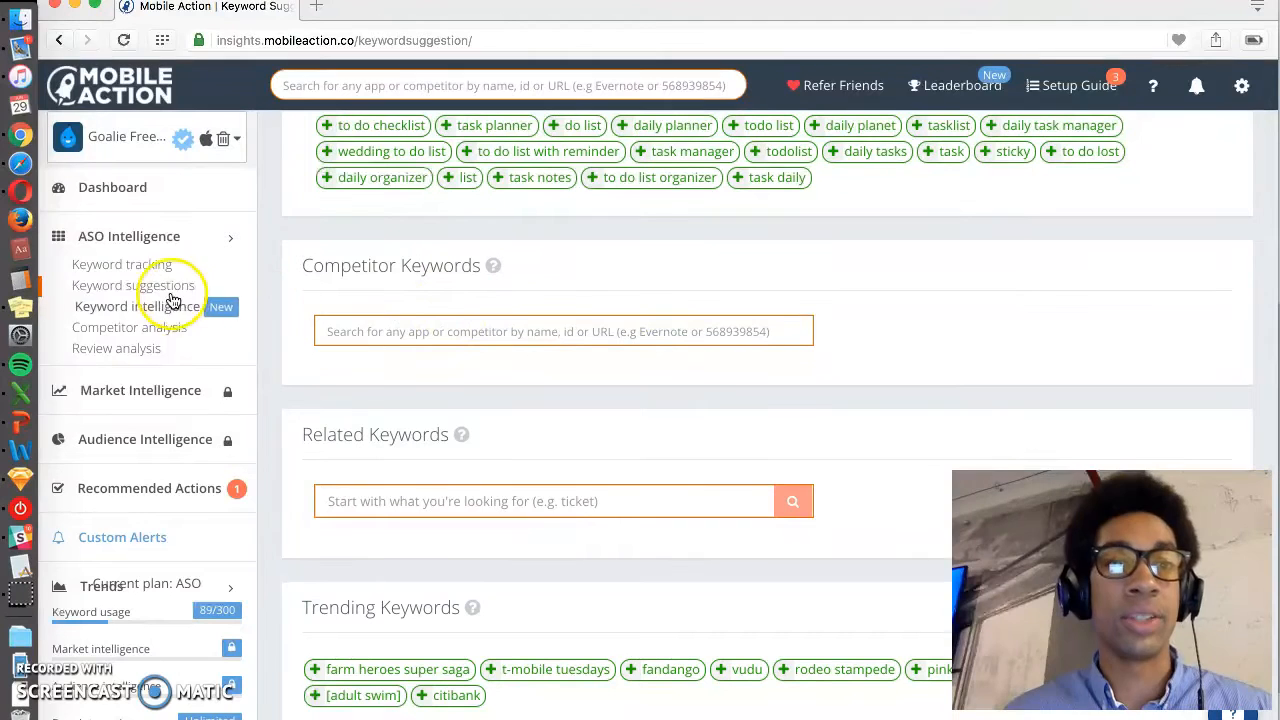
mouse_move(364, 284)
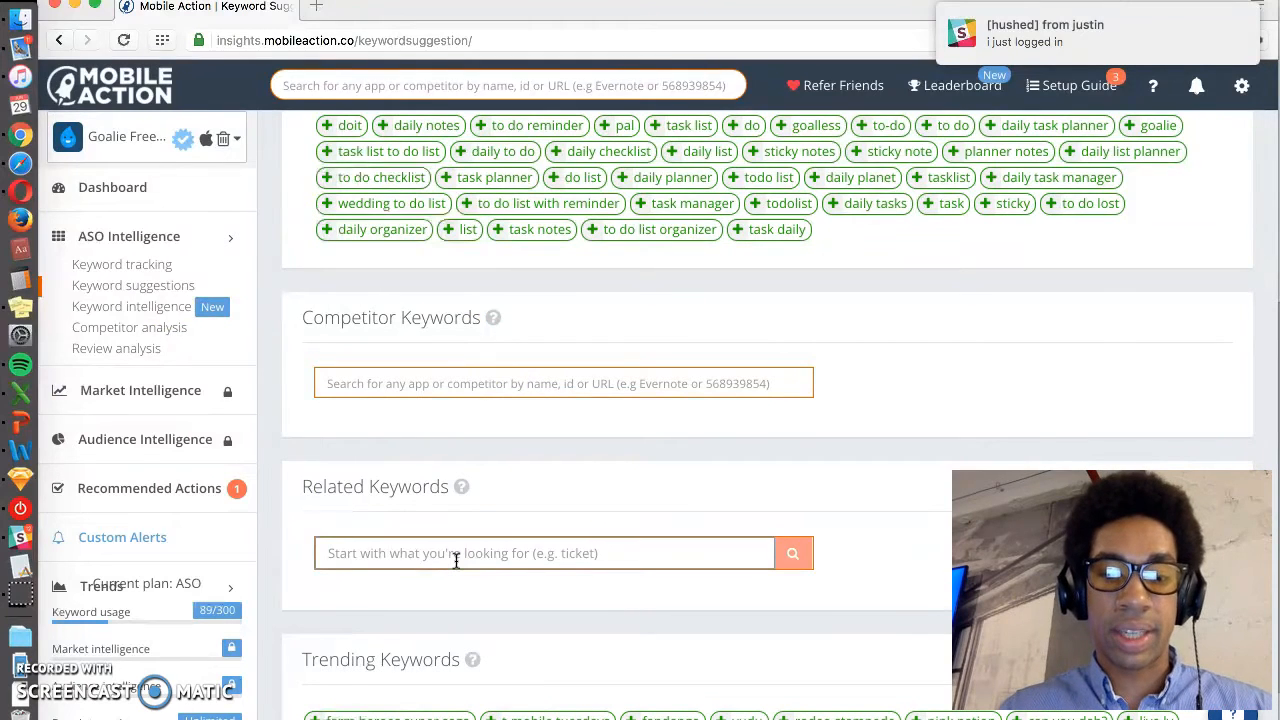
Run a related keyword search for hotels.com, listing hotels.com app and hotelscombined
text(hi)
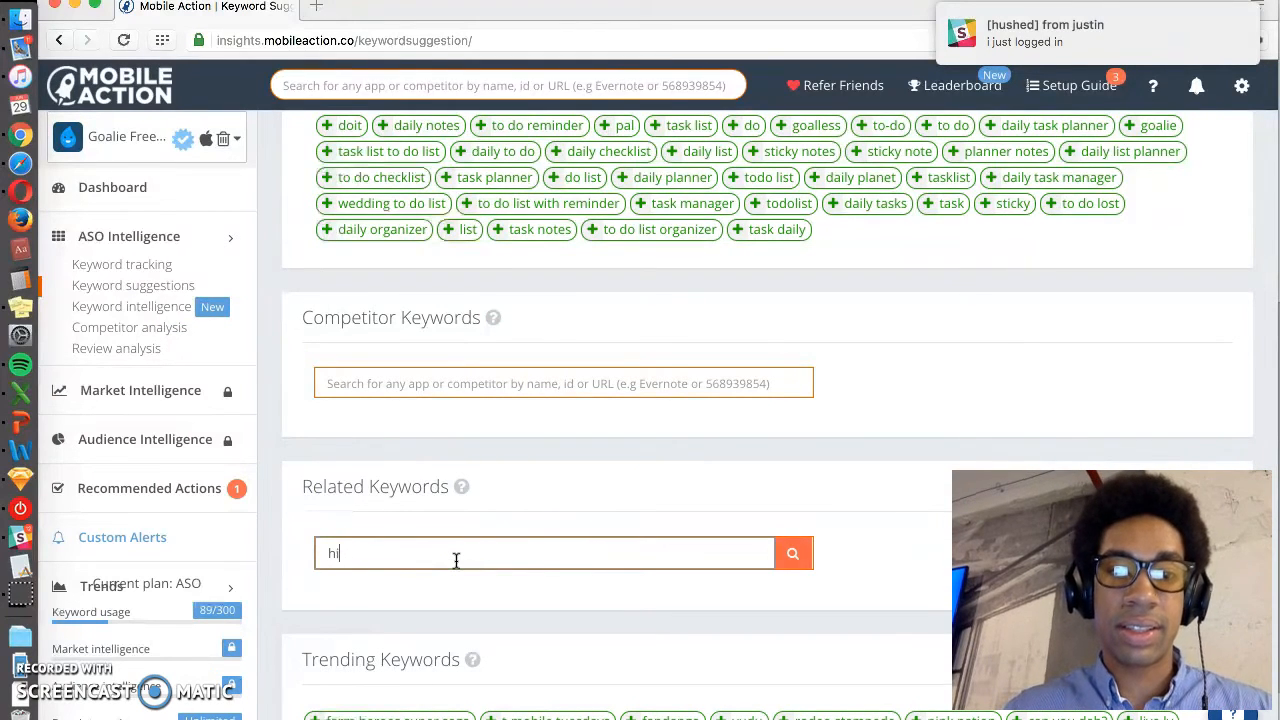
text(hotels.com)
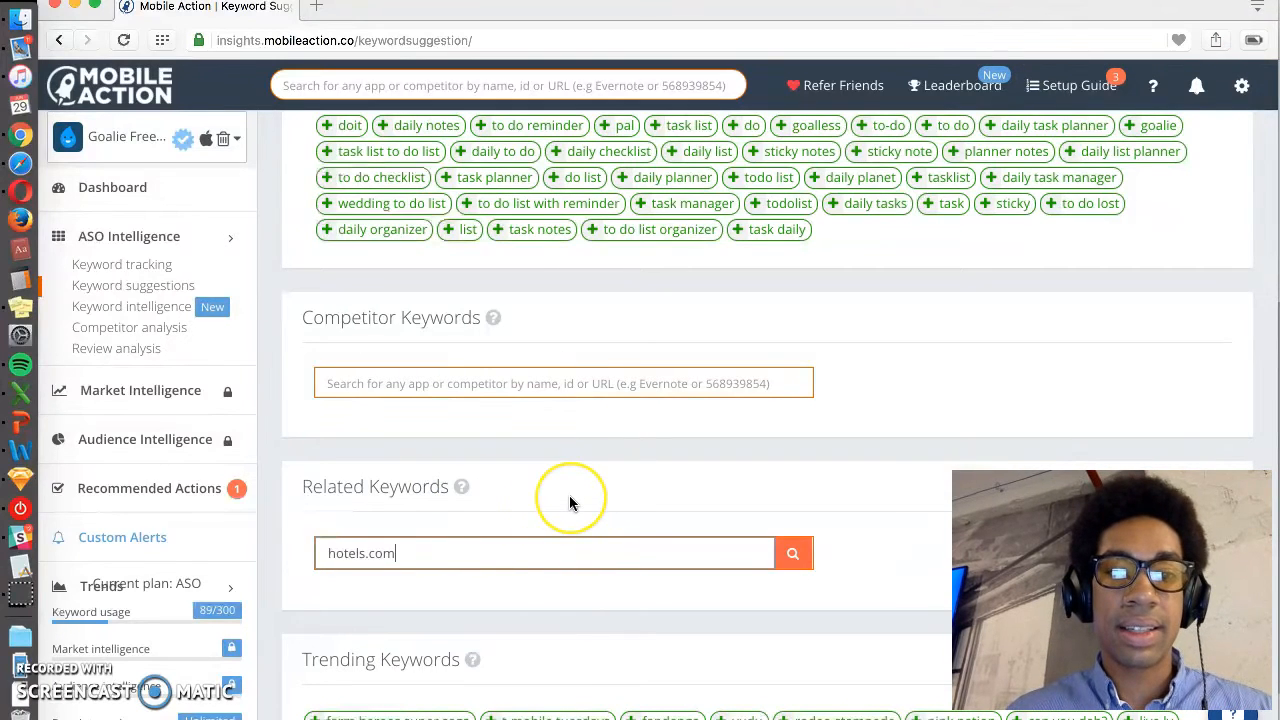
click(792, 552)
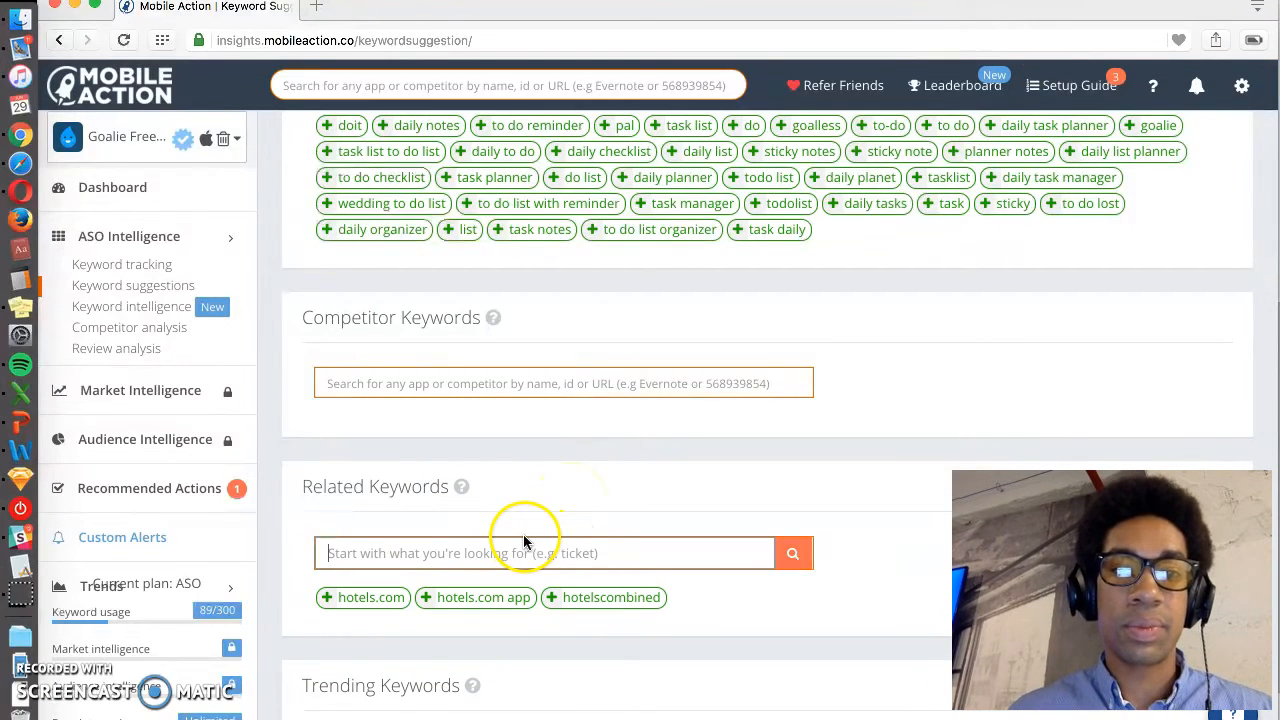
Pick the Hotels.com iOS app in Competitor Keywords to list its keywords like hotel deals
text(hotels.com)
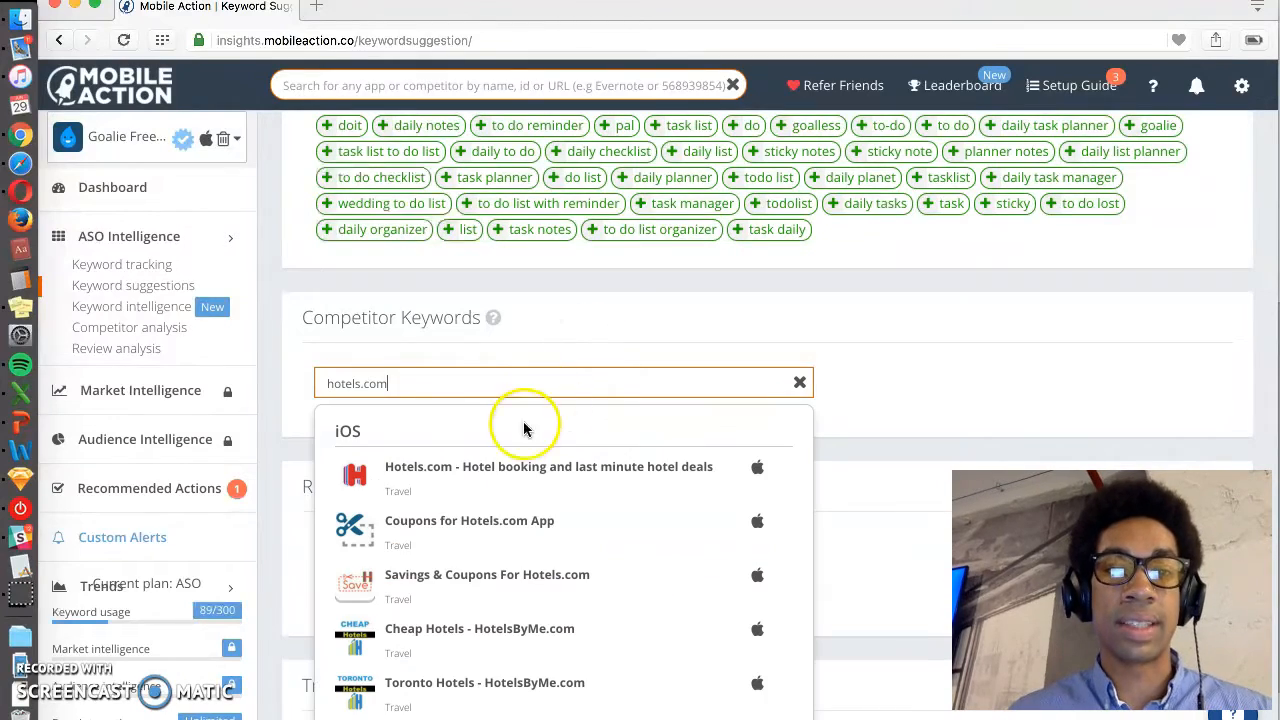
click(548, 466)
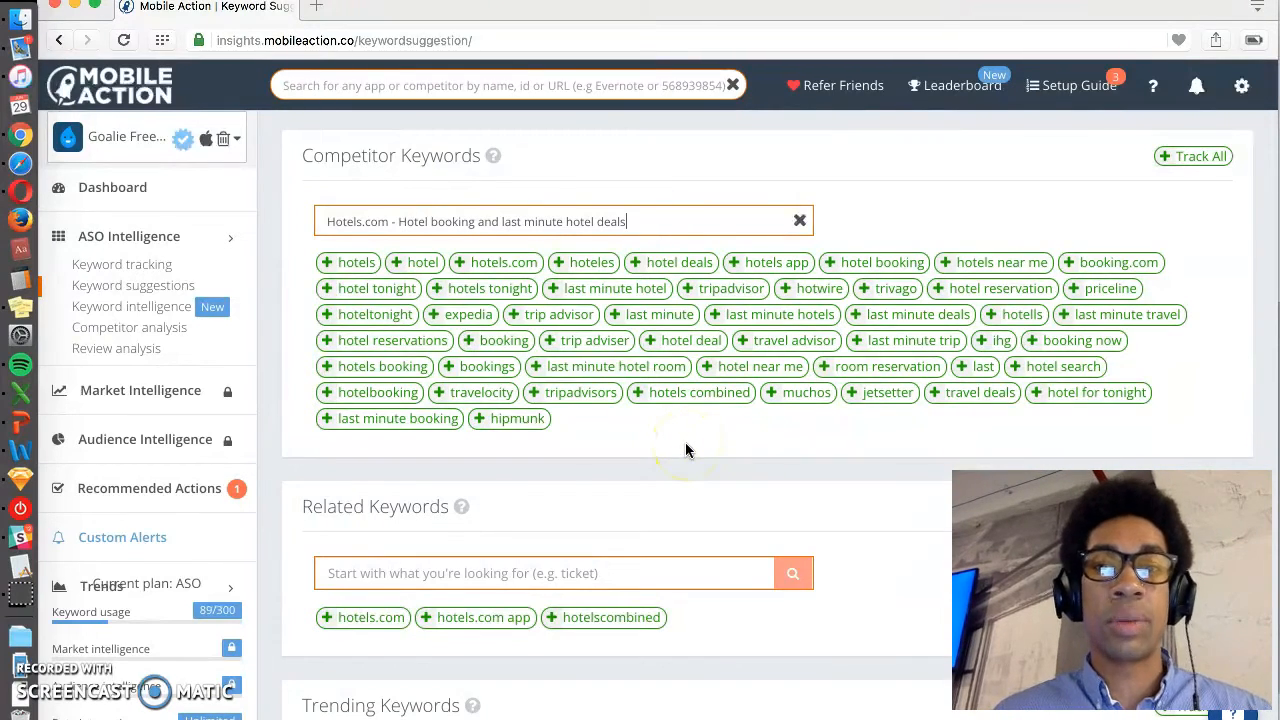
mouse_move(716, 448)
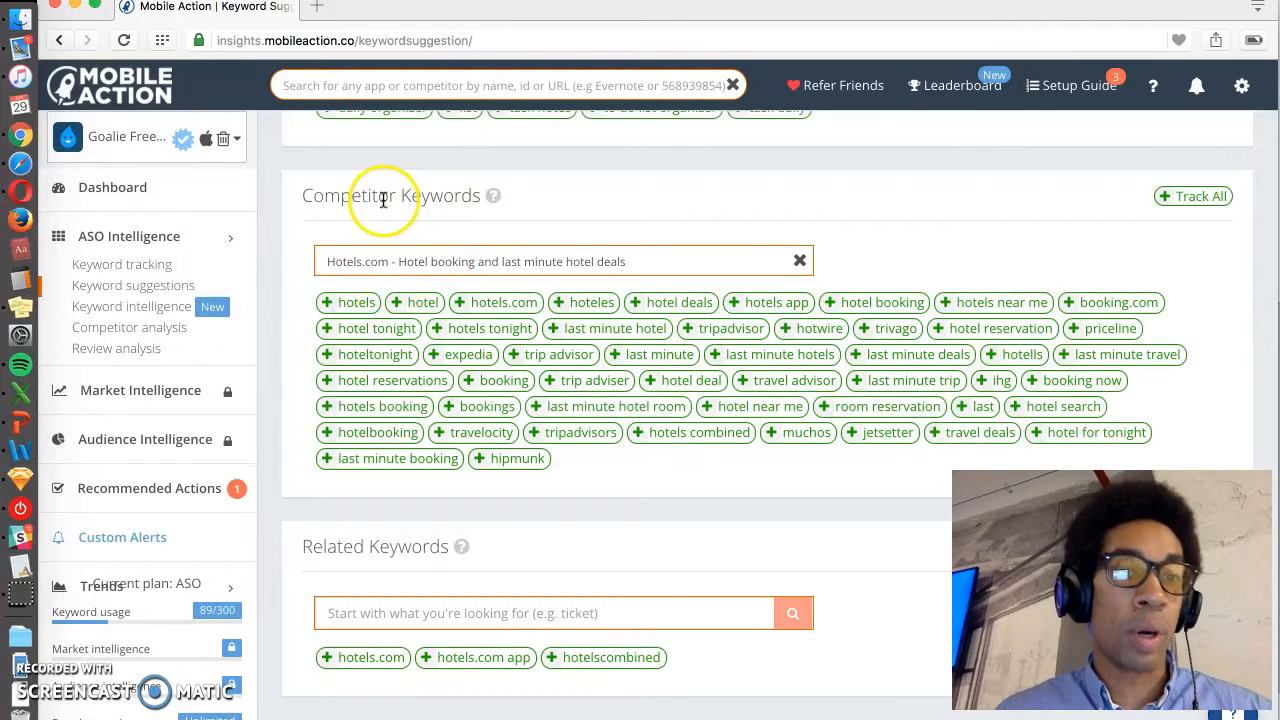
Add travel planner, cheap flights, hotel deals, hotels combined, hotels now and rent a car to keyword tracking
click(120, 264)
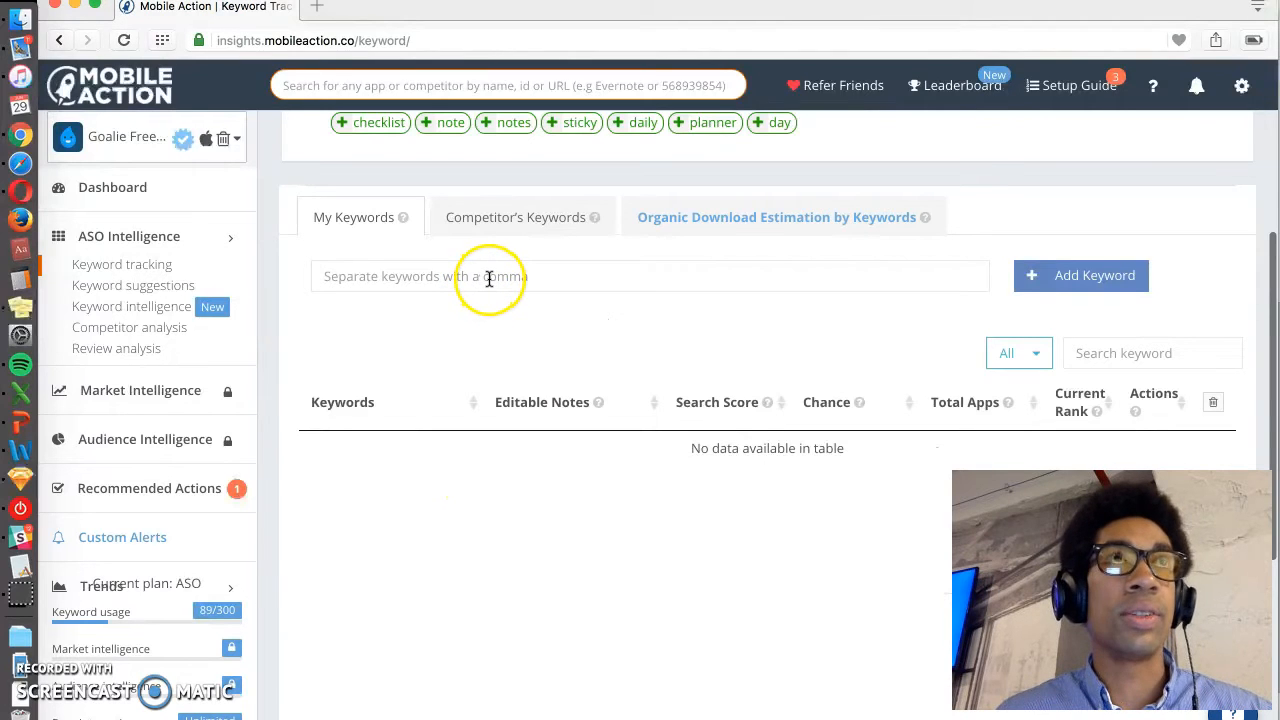
text(travel planner cheap flights hotel deals hotels combined hotels now rent a car rent car car rental car rental app)
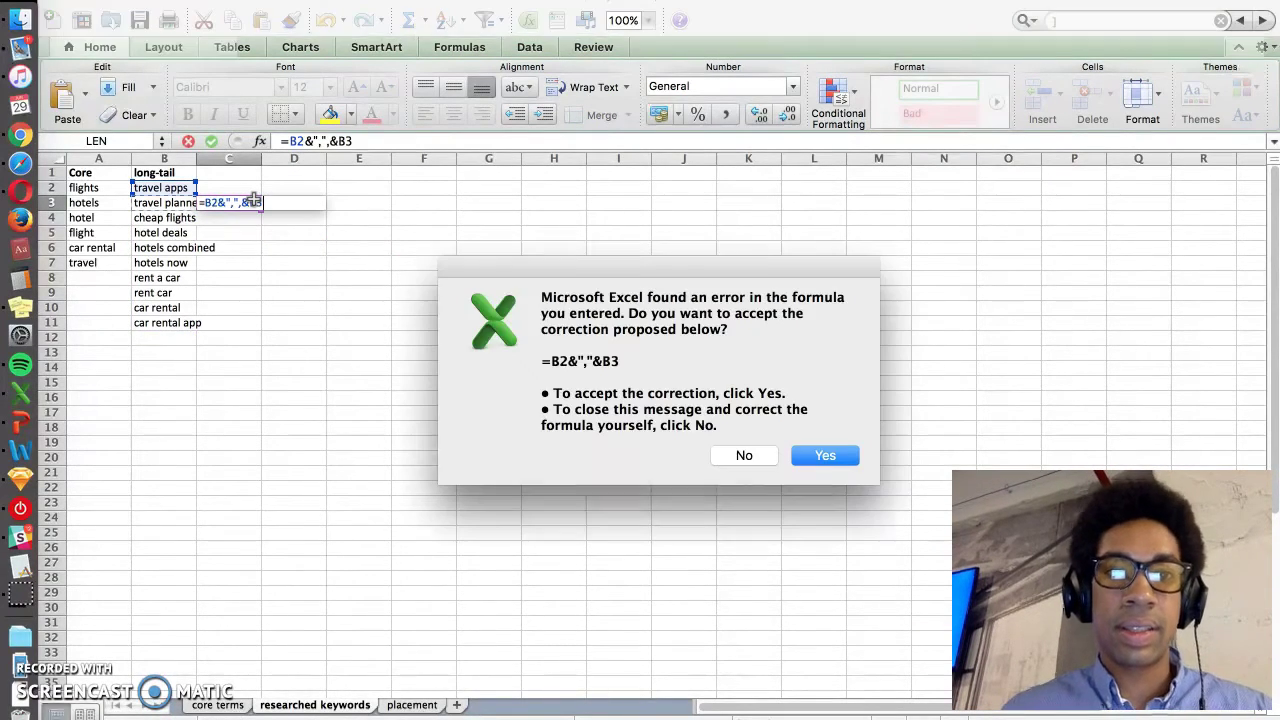
Enter =B2&","&B3 in C3 to build the comma-joined keyword string
click(744, 456)
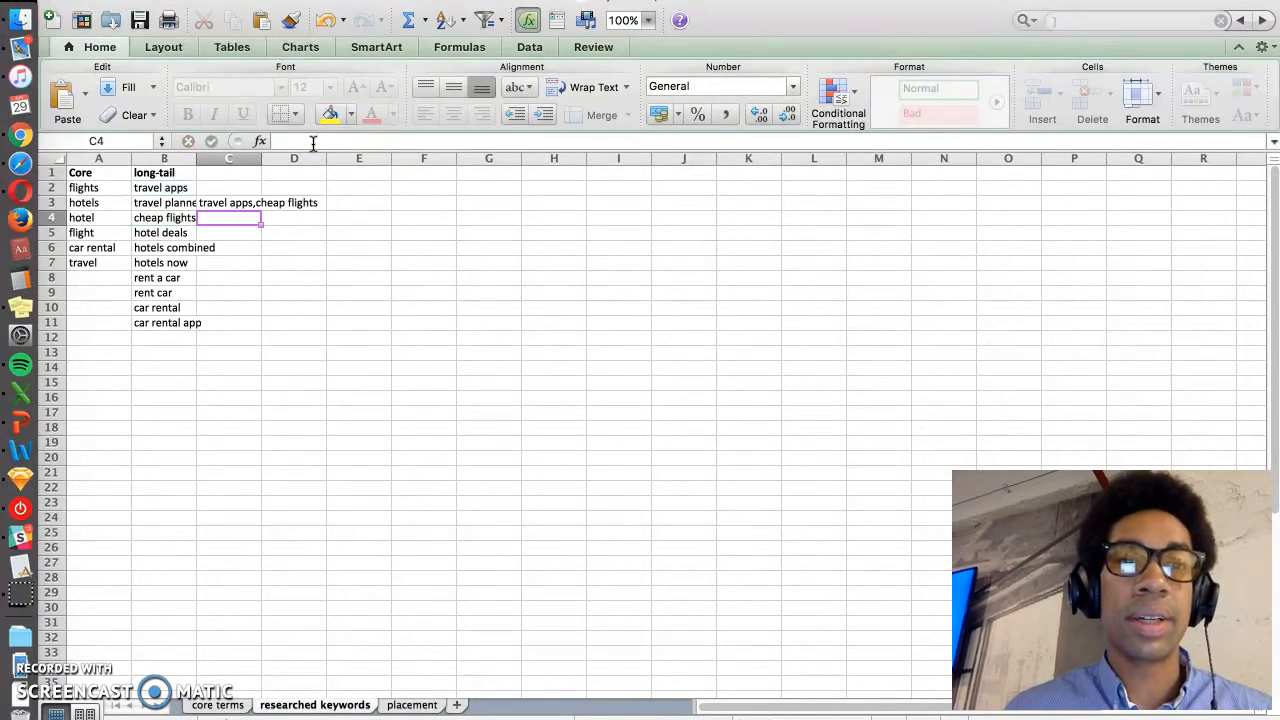
text(=B2& "," & B3)
text(=& "," & B4)
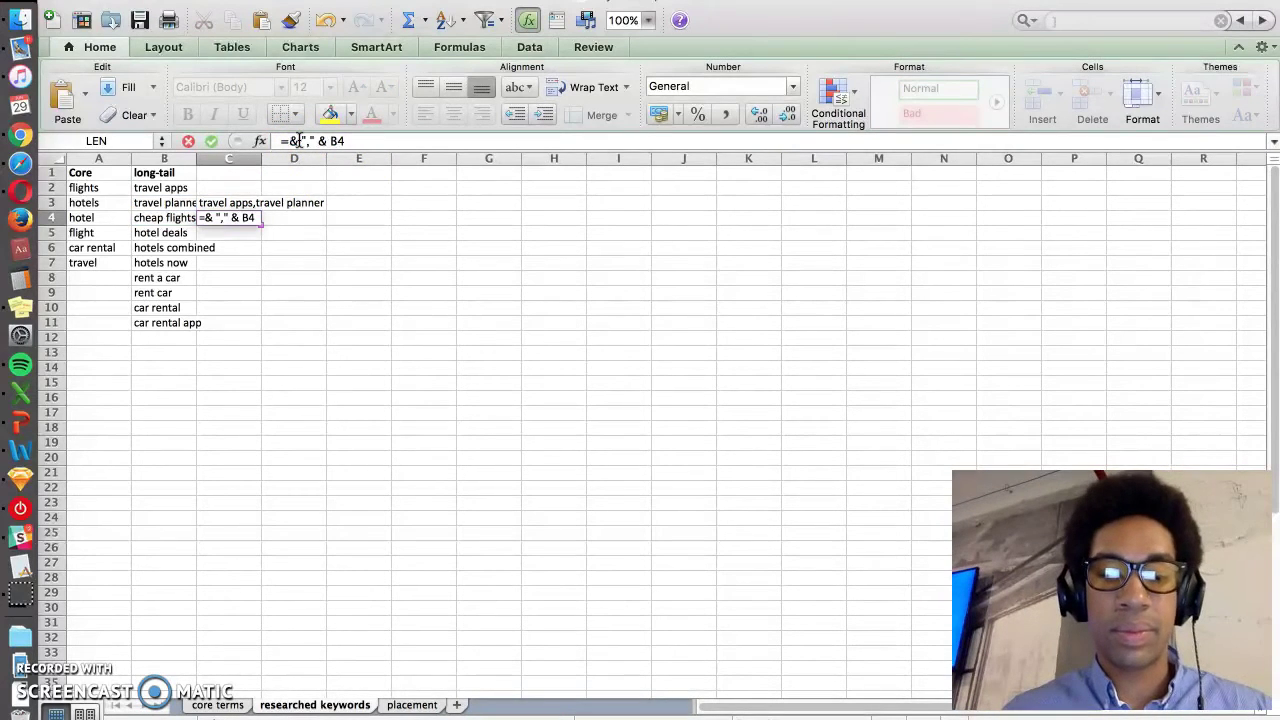
key(Enter)
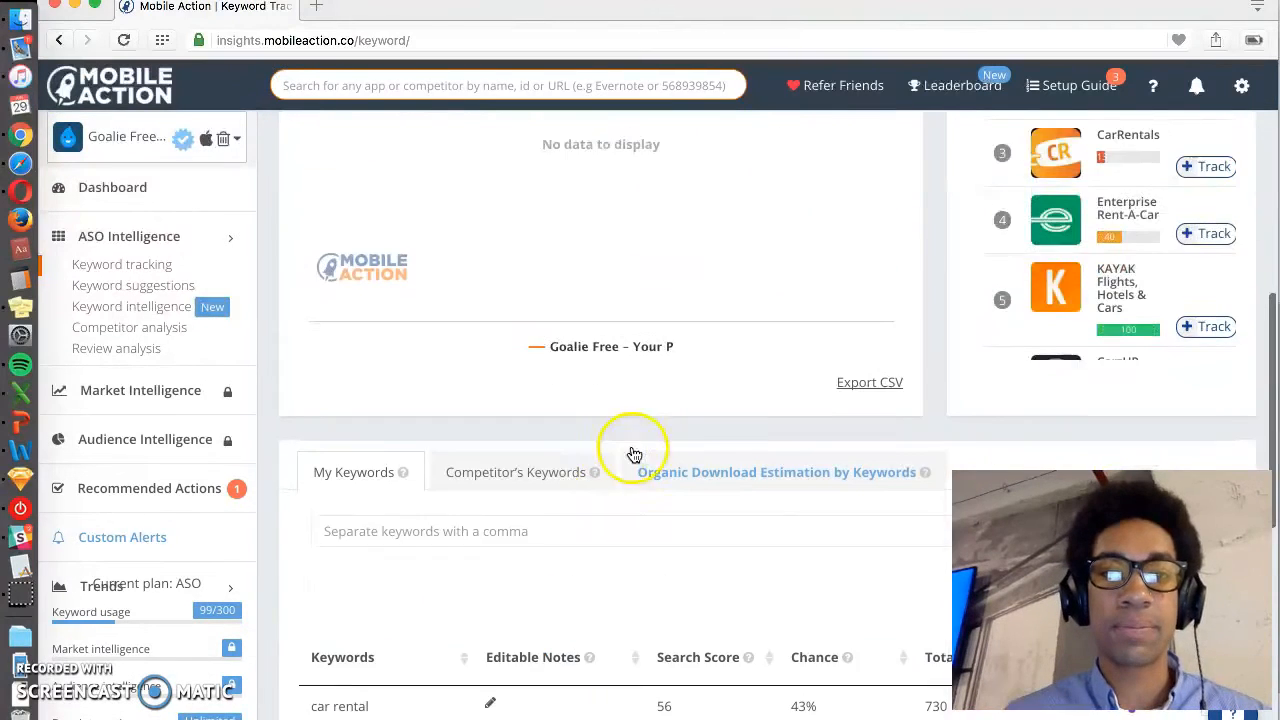
Scroll the My Keywords table to compare Search Score and Chance for the travel keywords
scroll(down, 3)
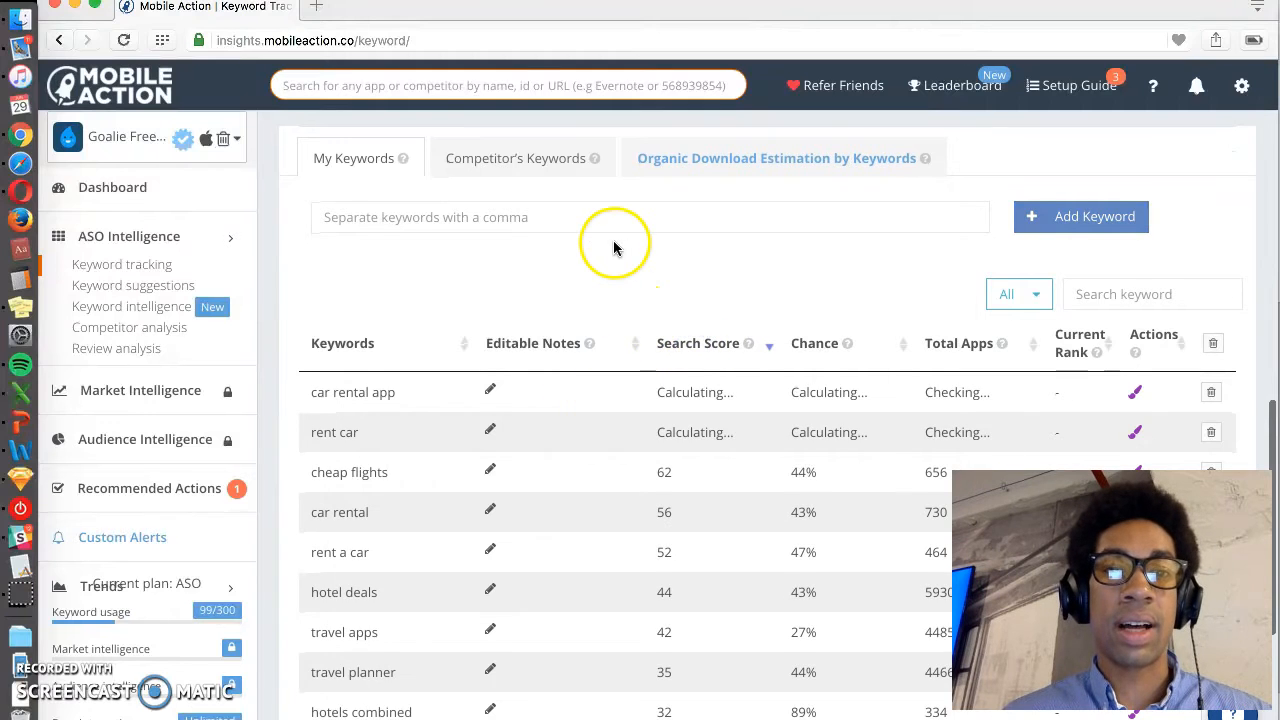
scroll(down, 3)
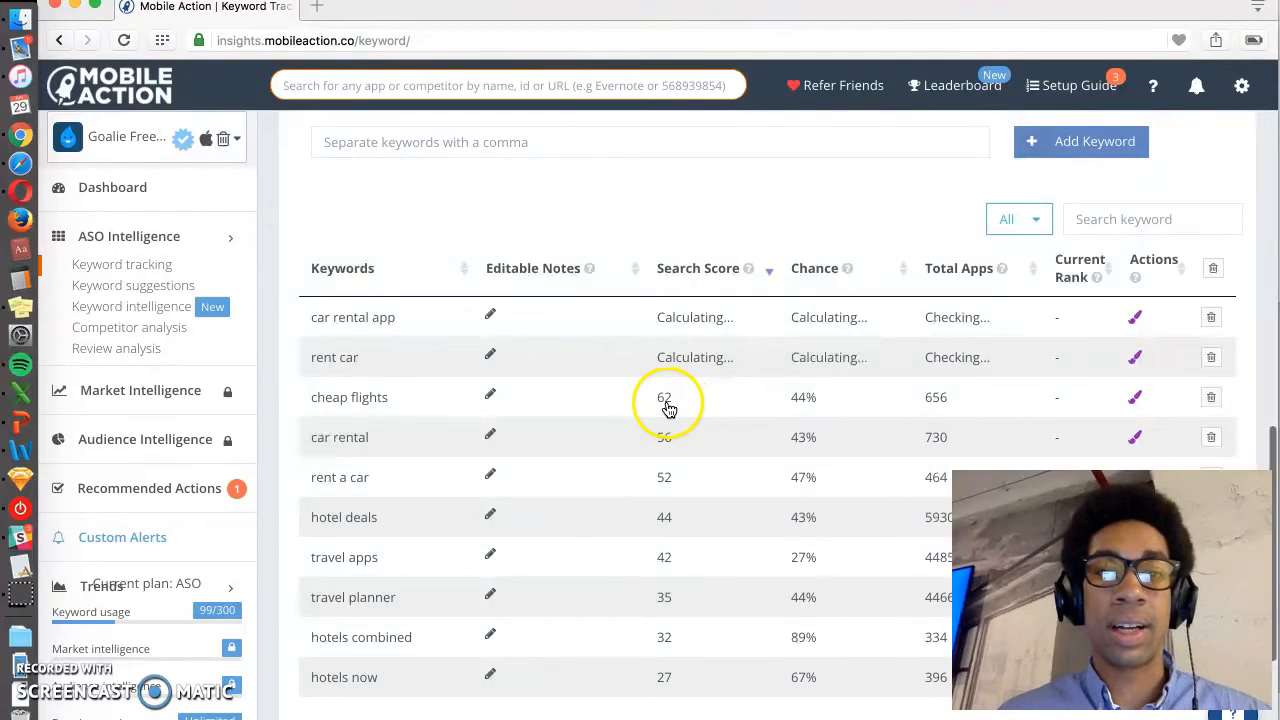
mouse_move(592, 412)
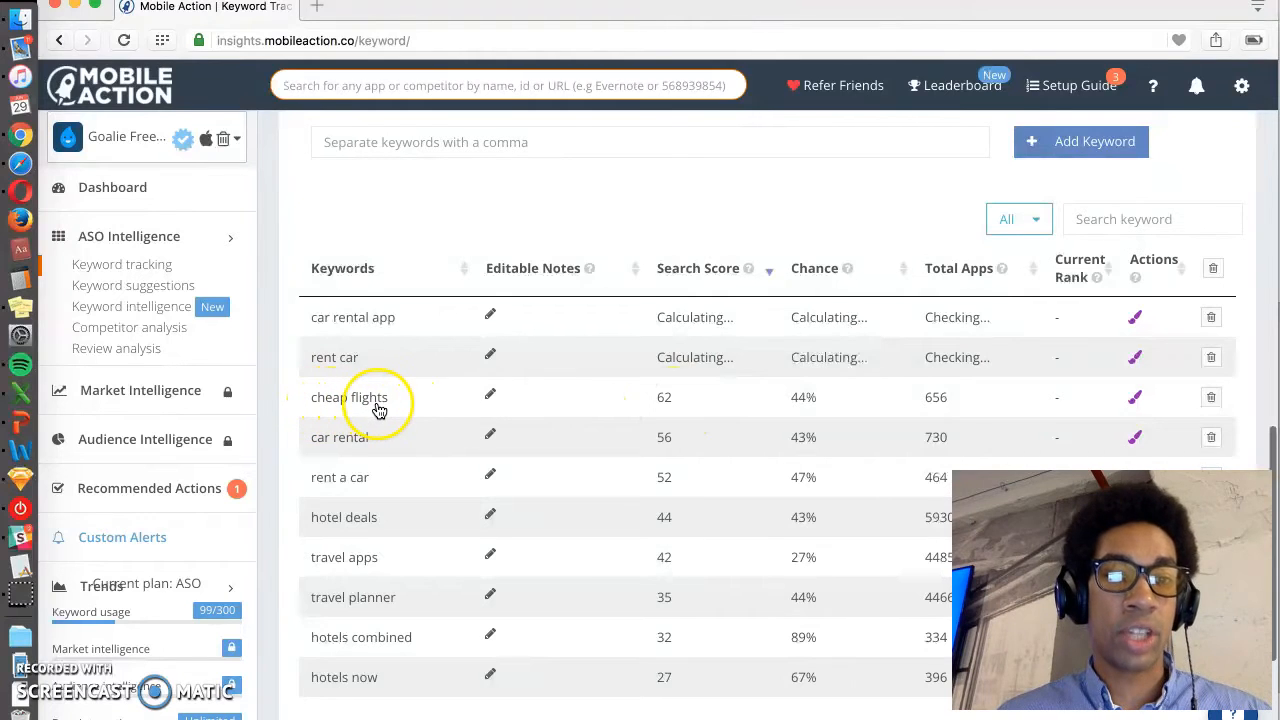
mouse_move(370, 480)
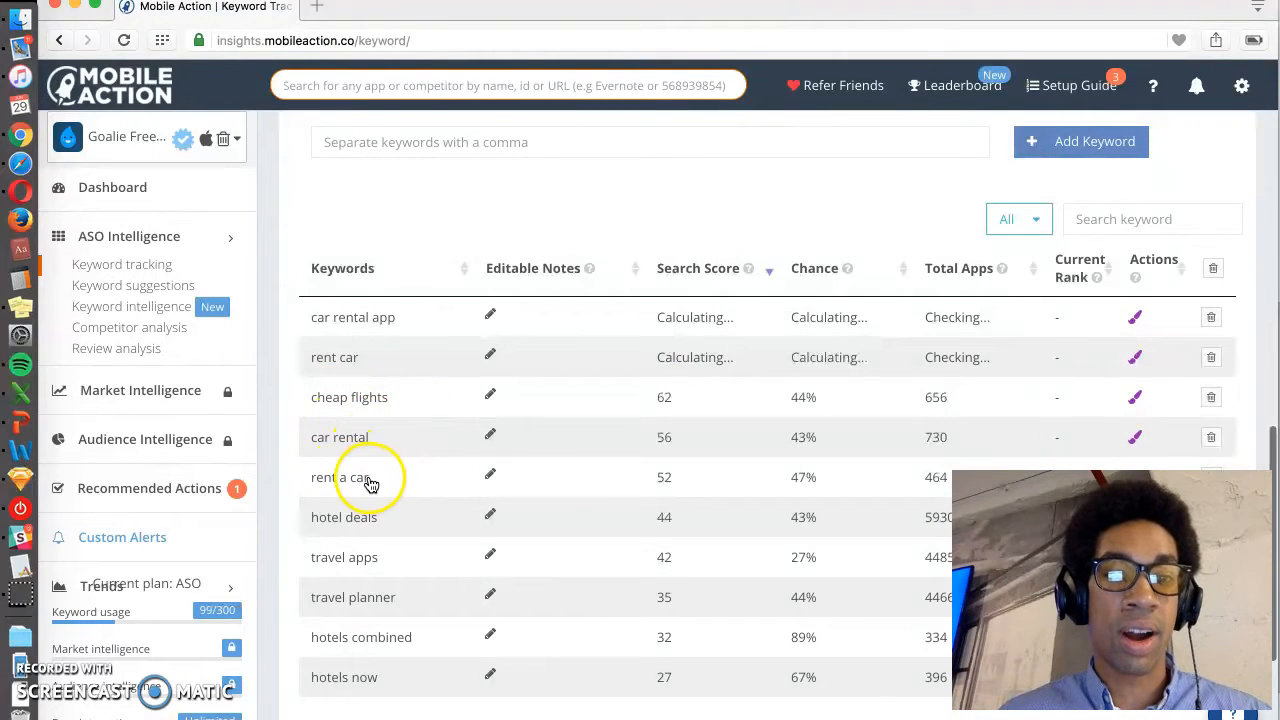
mouse_move(604, 482)
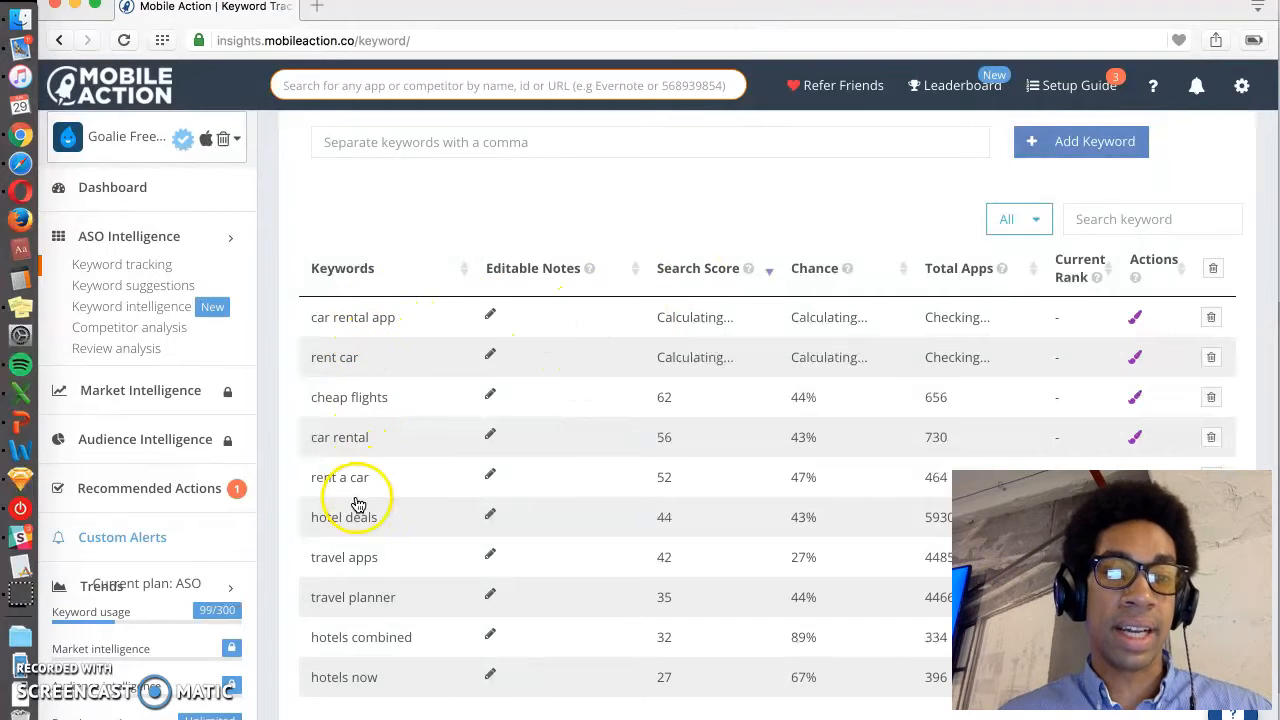
mouse_move(540, 304)
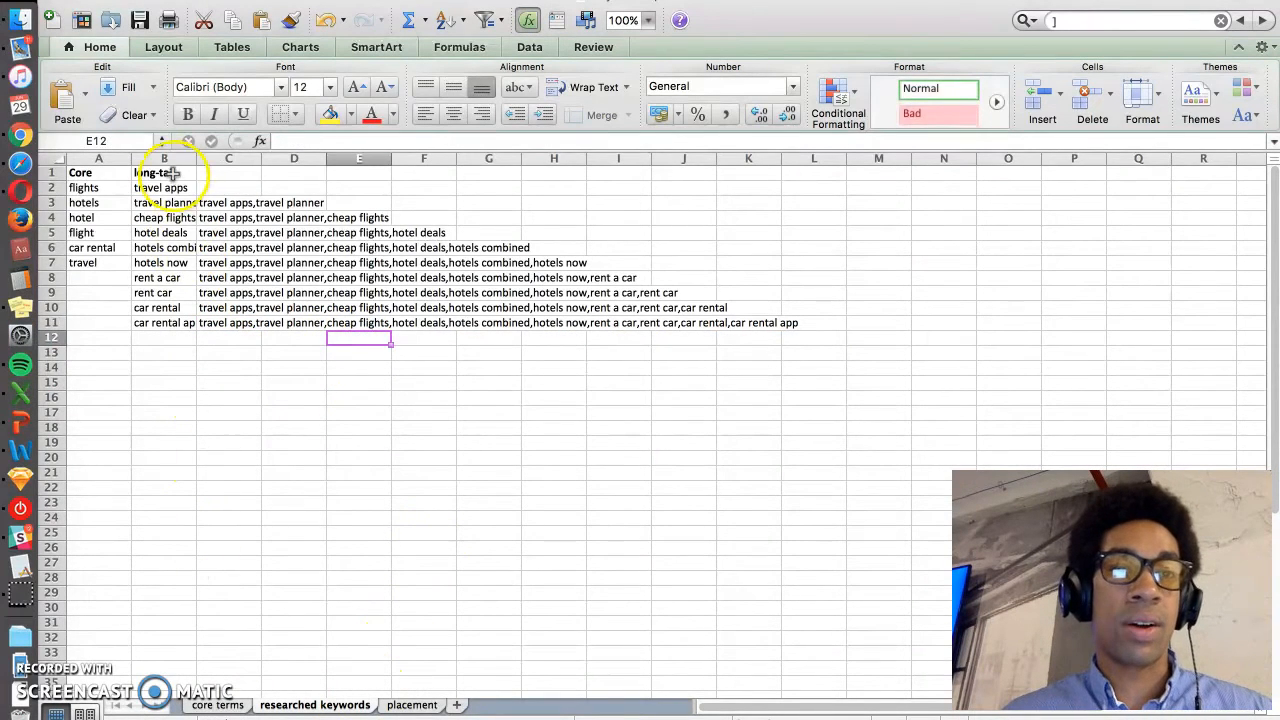
click(192, 386)
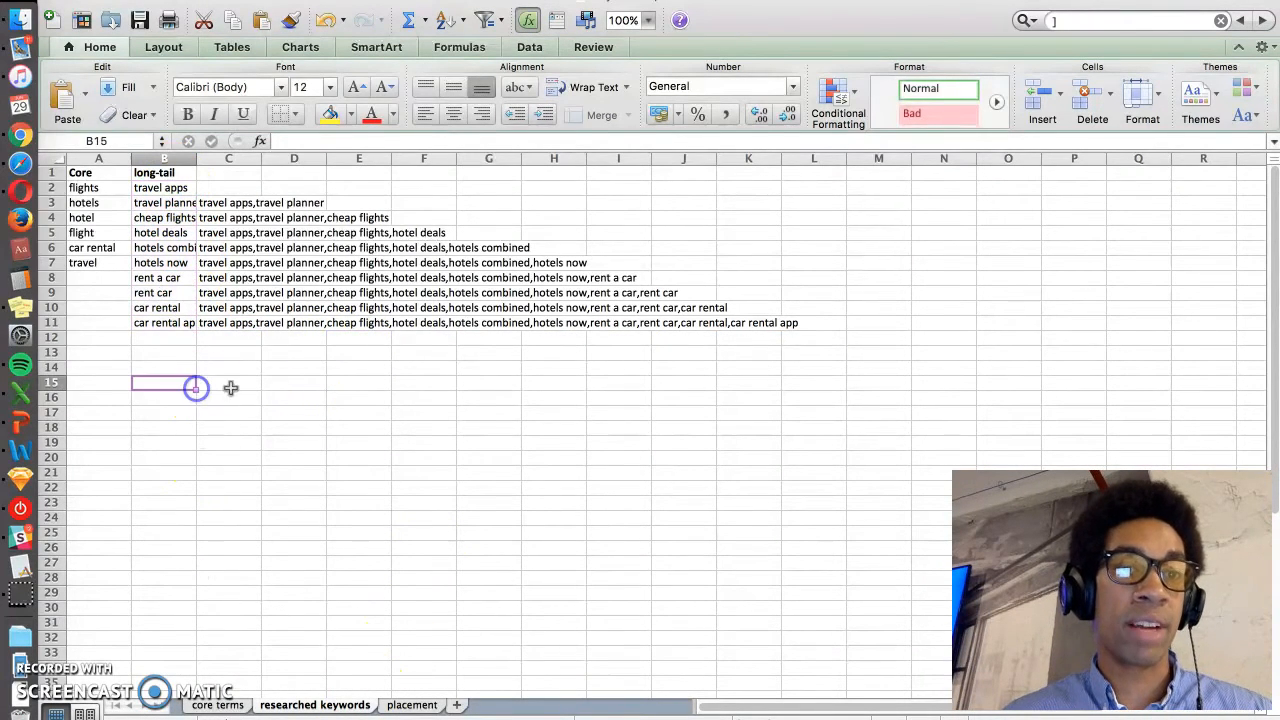
mouse_move(386, 436)
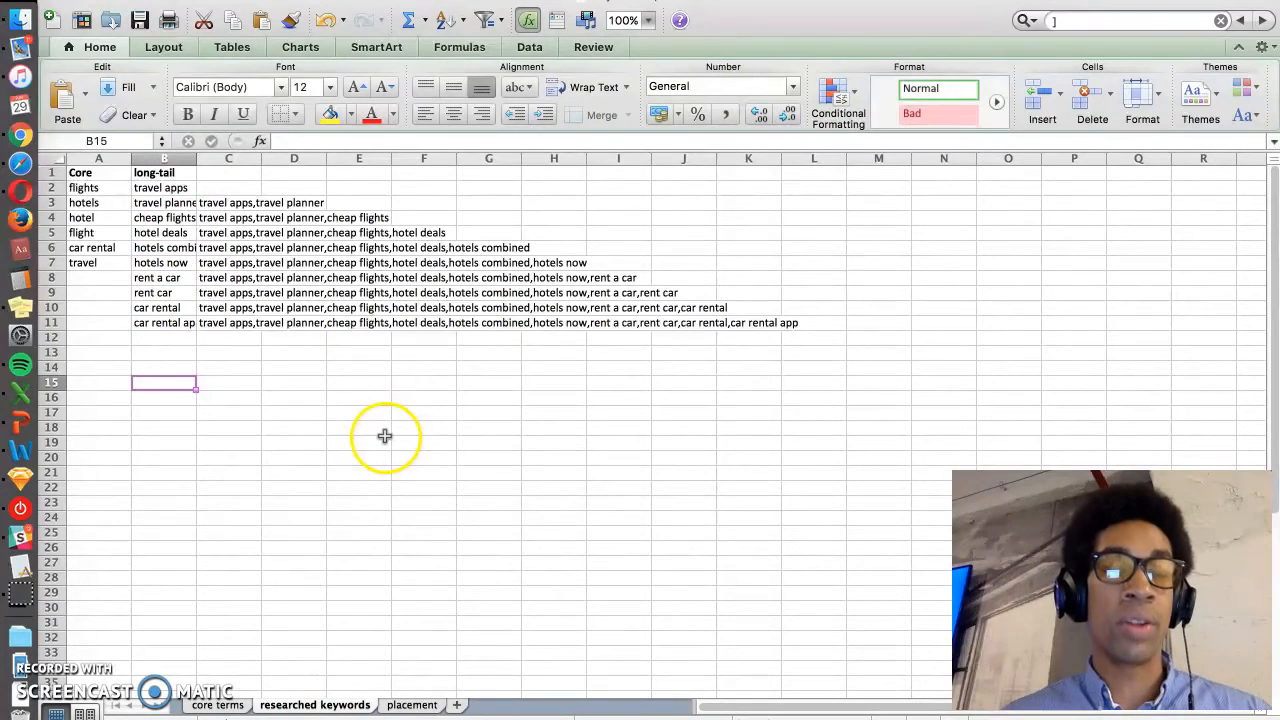
mouse_move(420, 708)
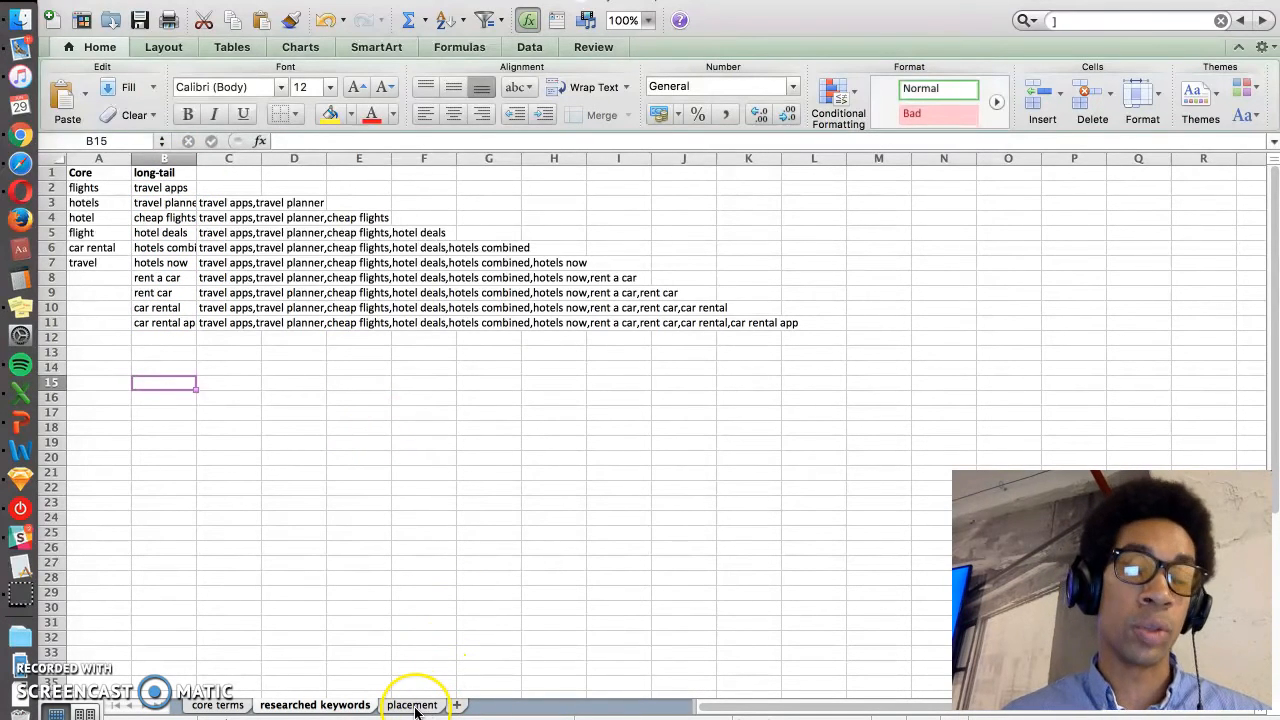
Edit the Expedia title in A3 so it reads 'car rental travel planner app' without the comma
click(412, 704)
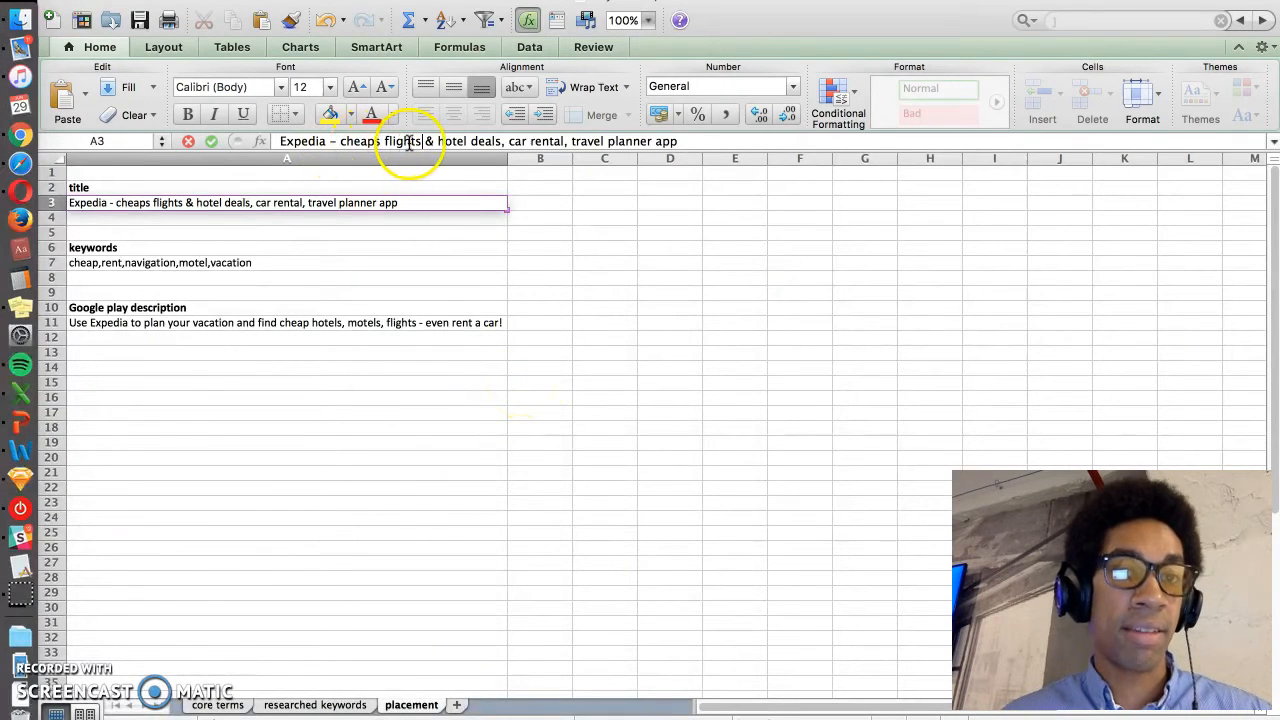
mouse_move(556, 176)
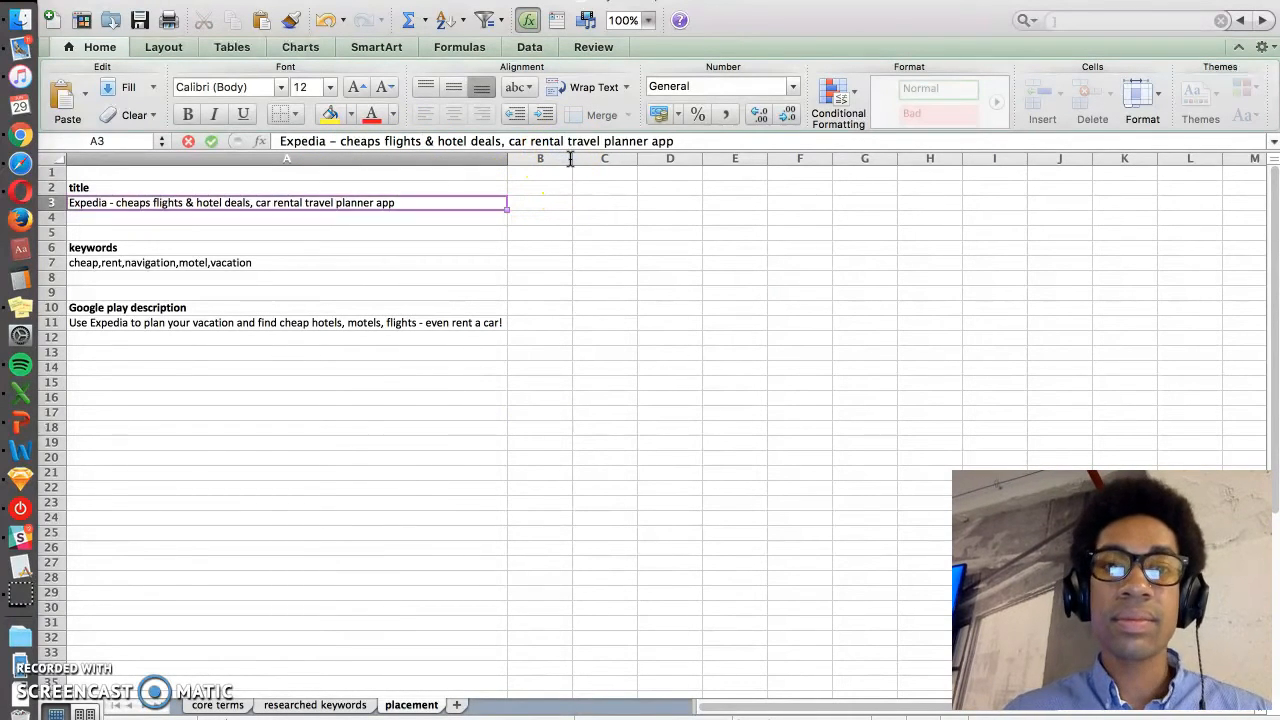
click(540, 204)
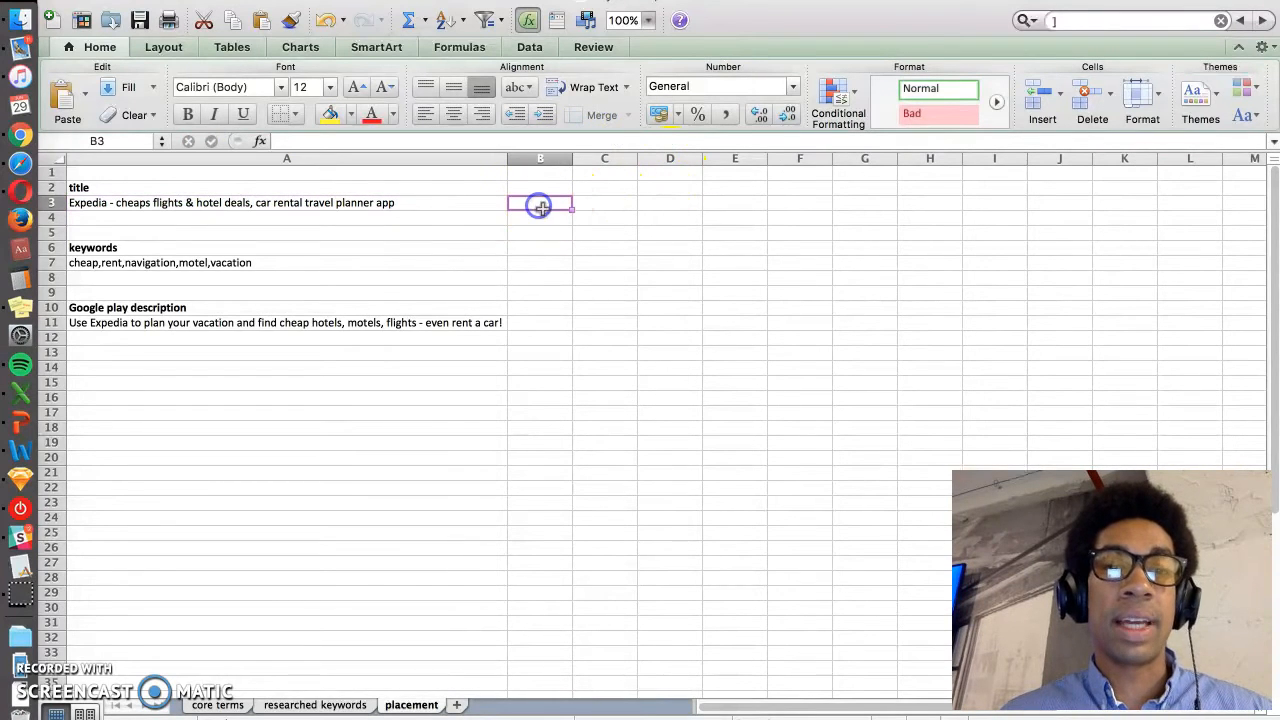
click(286, 202)
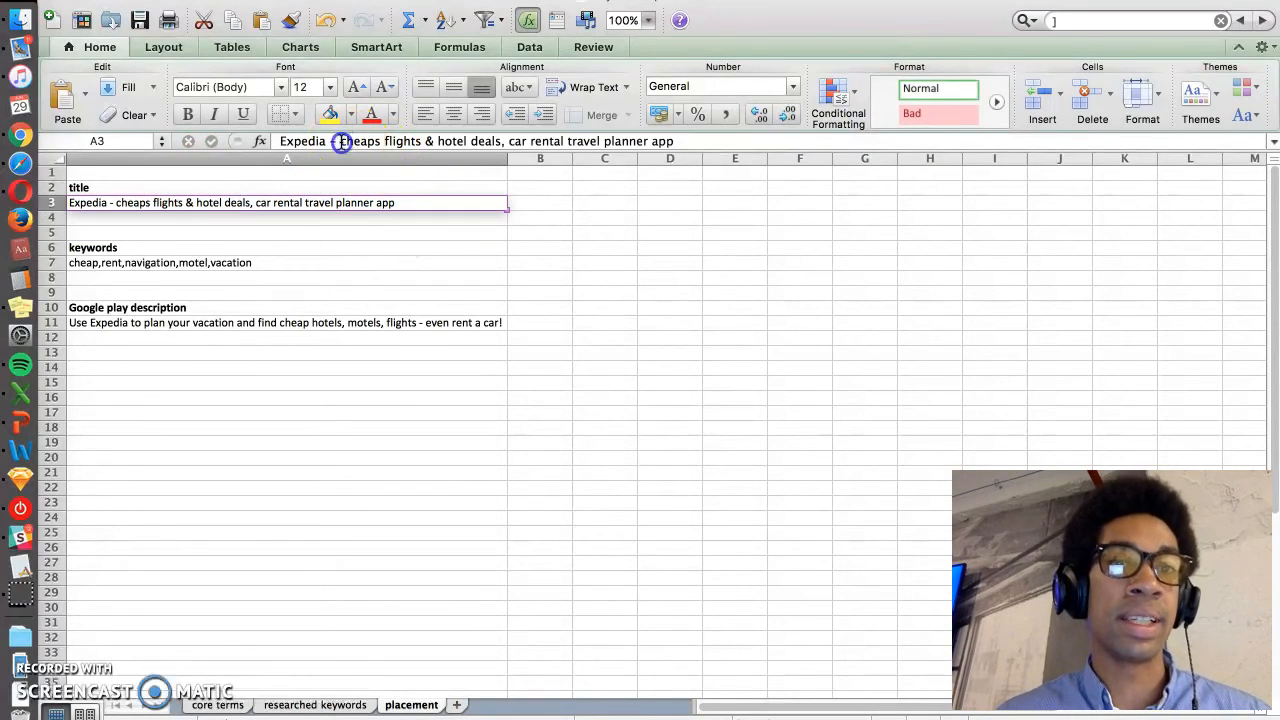
click(540, 204)
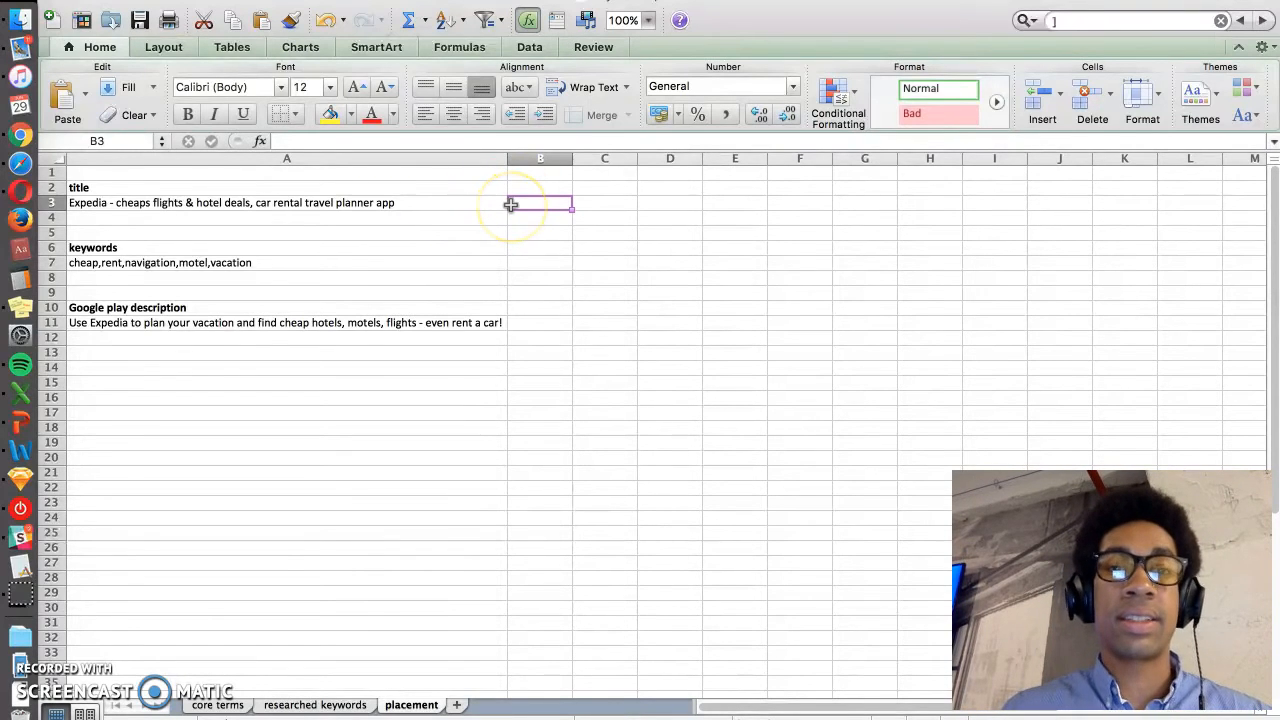
Clear the =LEN(A3) character count in B3, leaving only the title 'cheap flights'
text(69)
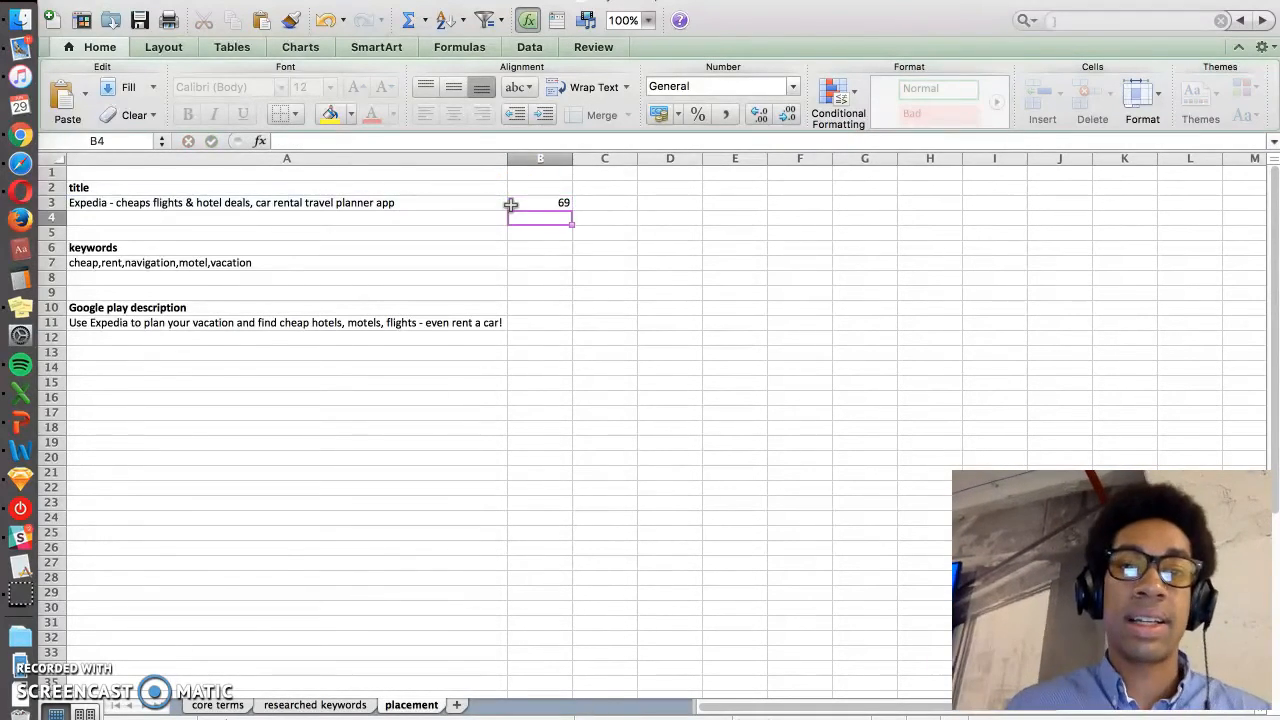
click(540, 202)
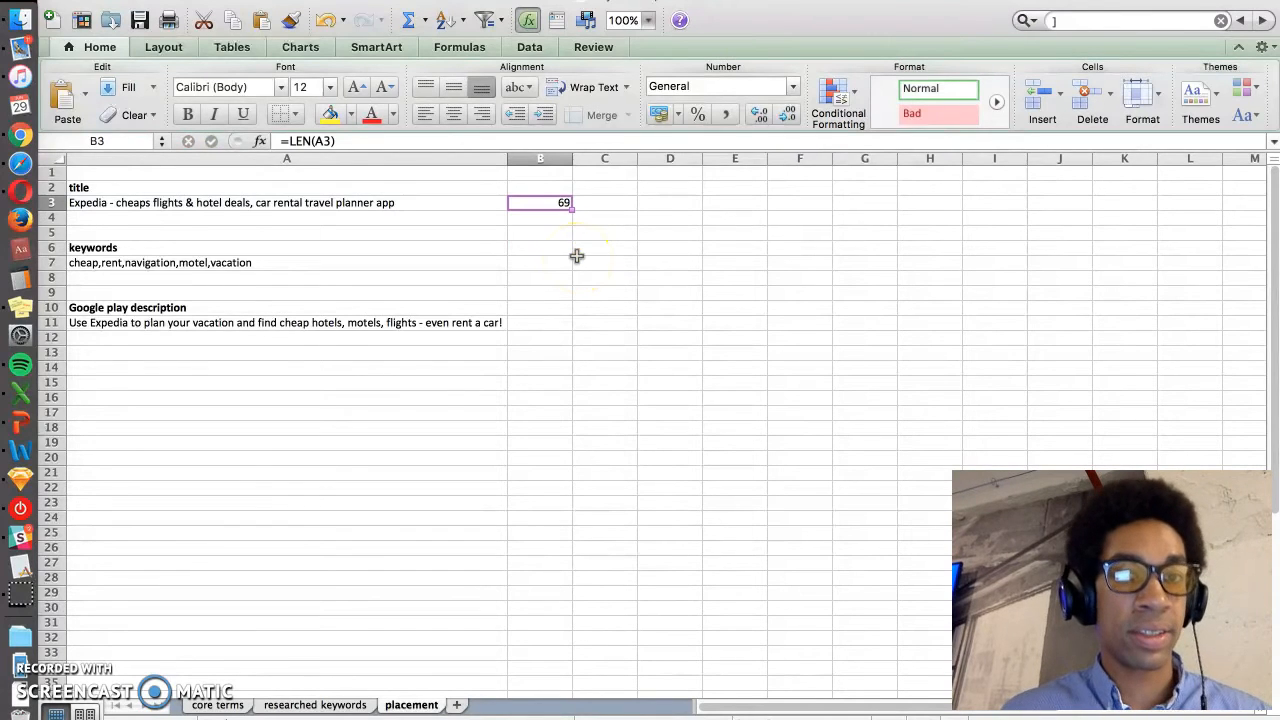
click(288, 216)
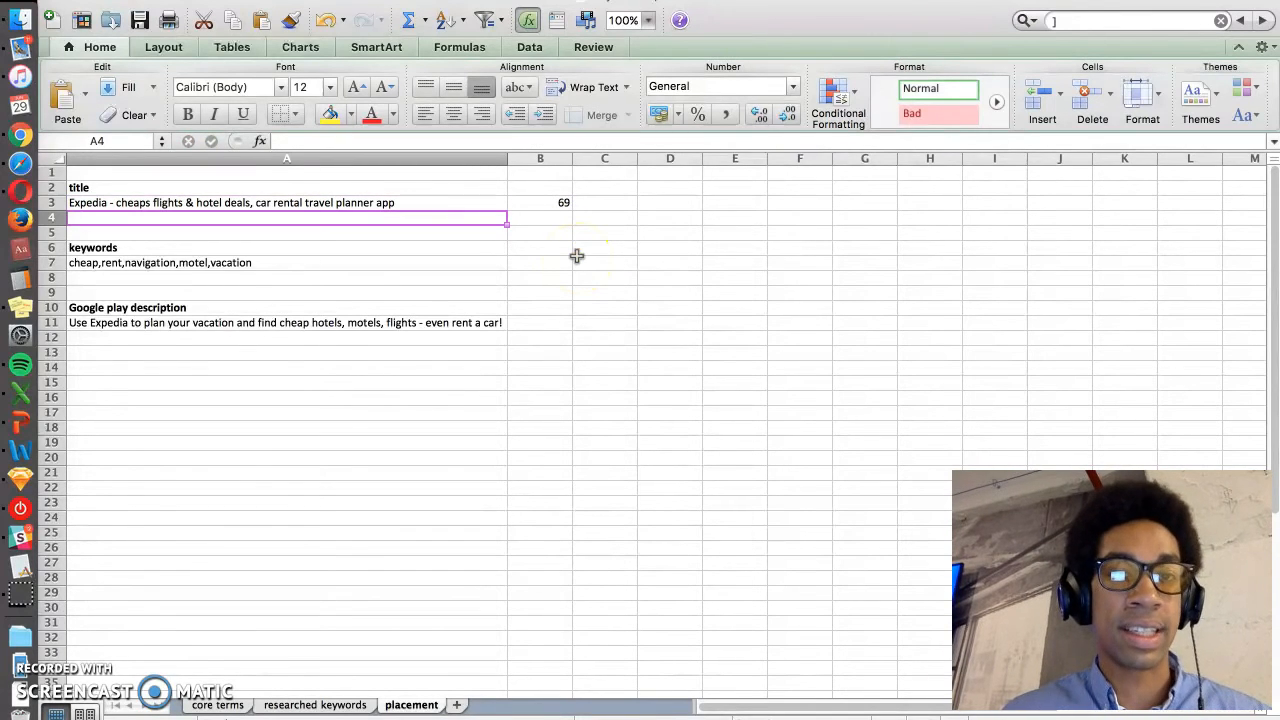
click(288, 202)
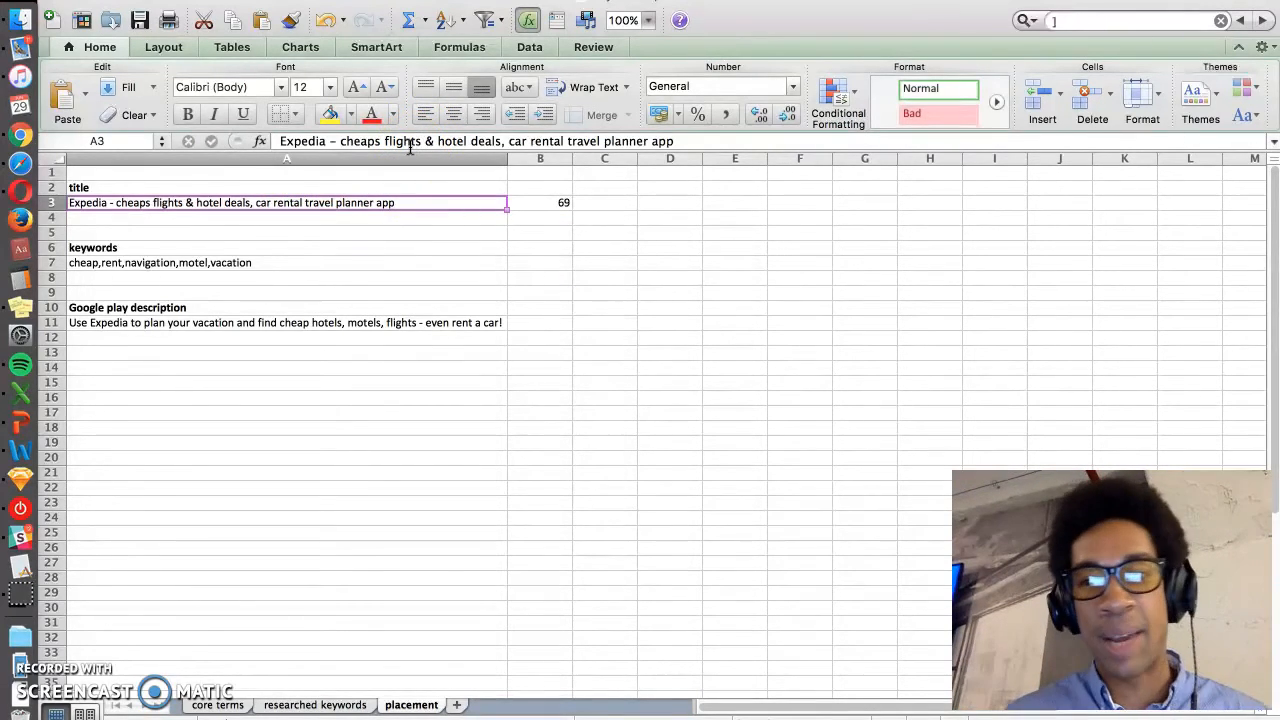
click(540, 202)
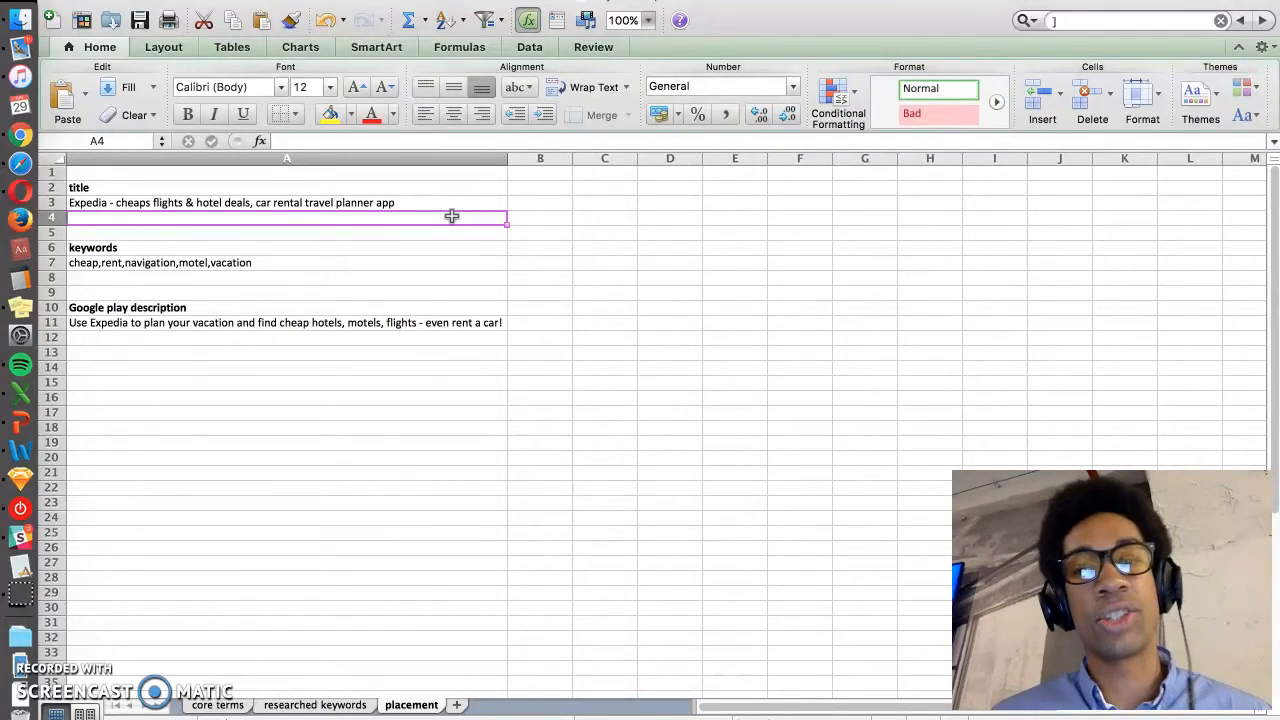
click(446, 234)
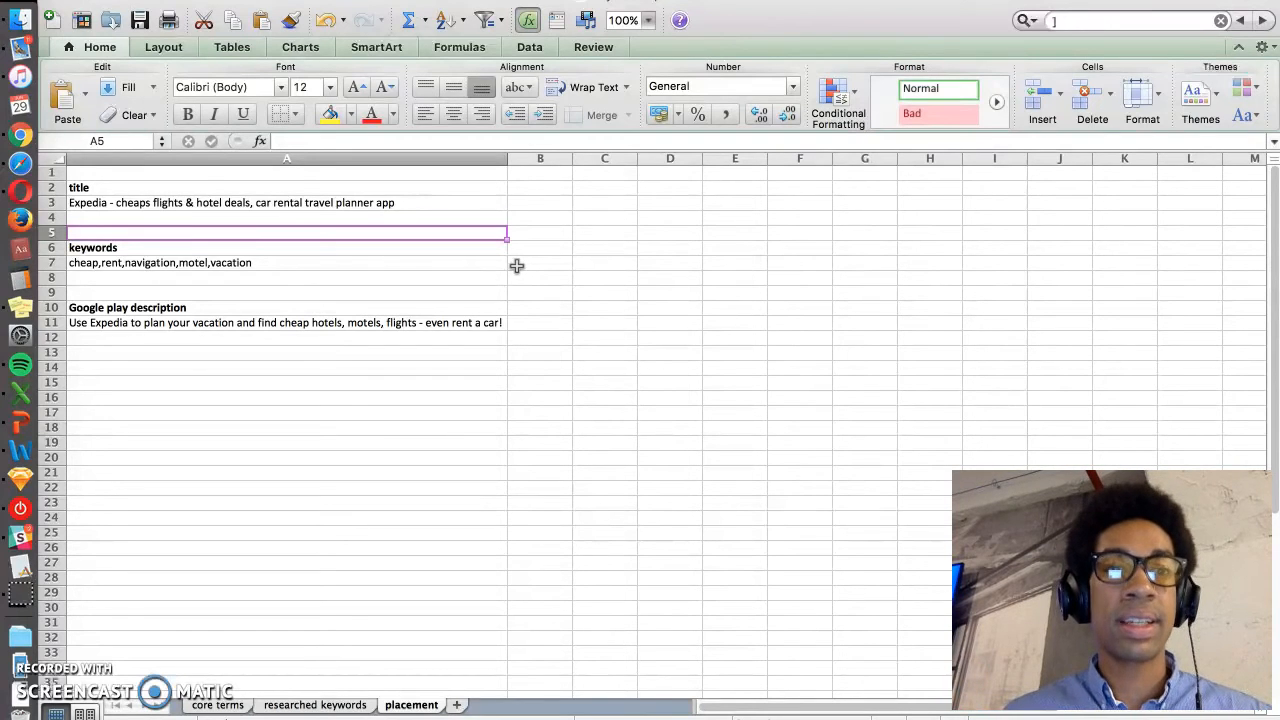
click(288, 248)
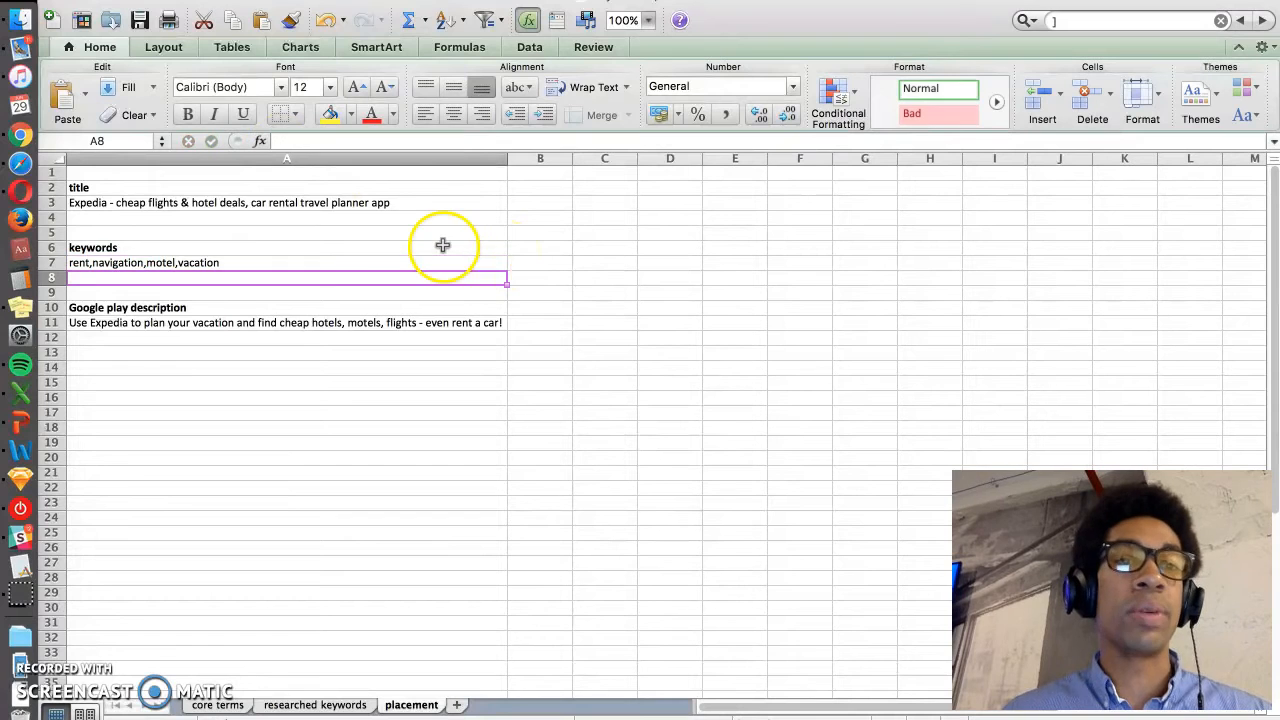
Change 'cheaps' to 'cheap' in the title and drop 'cheap,' from the keyword list in A7
click(540, 248)
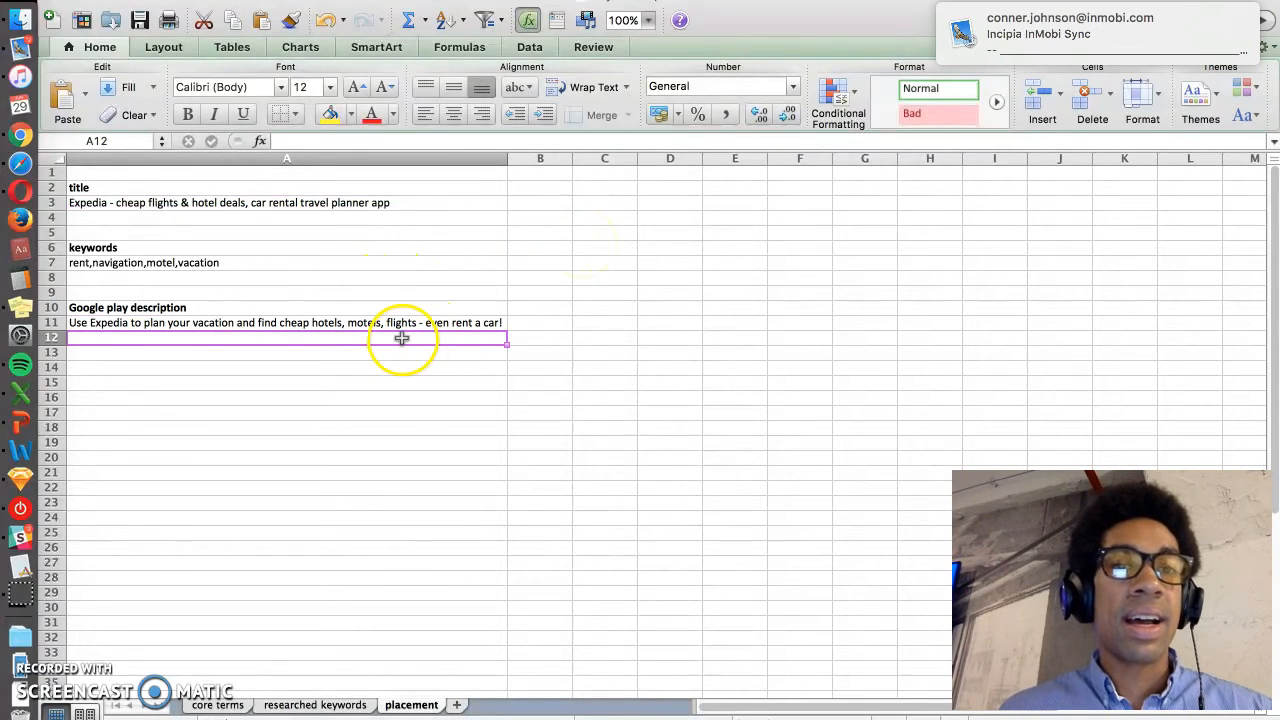
mouse_move(440, 362)
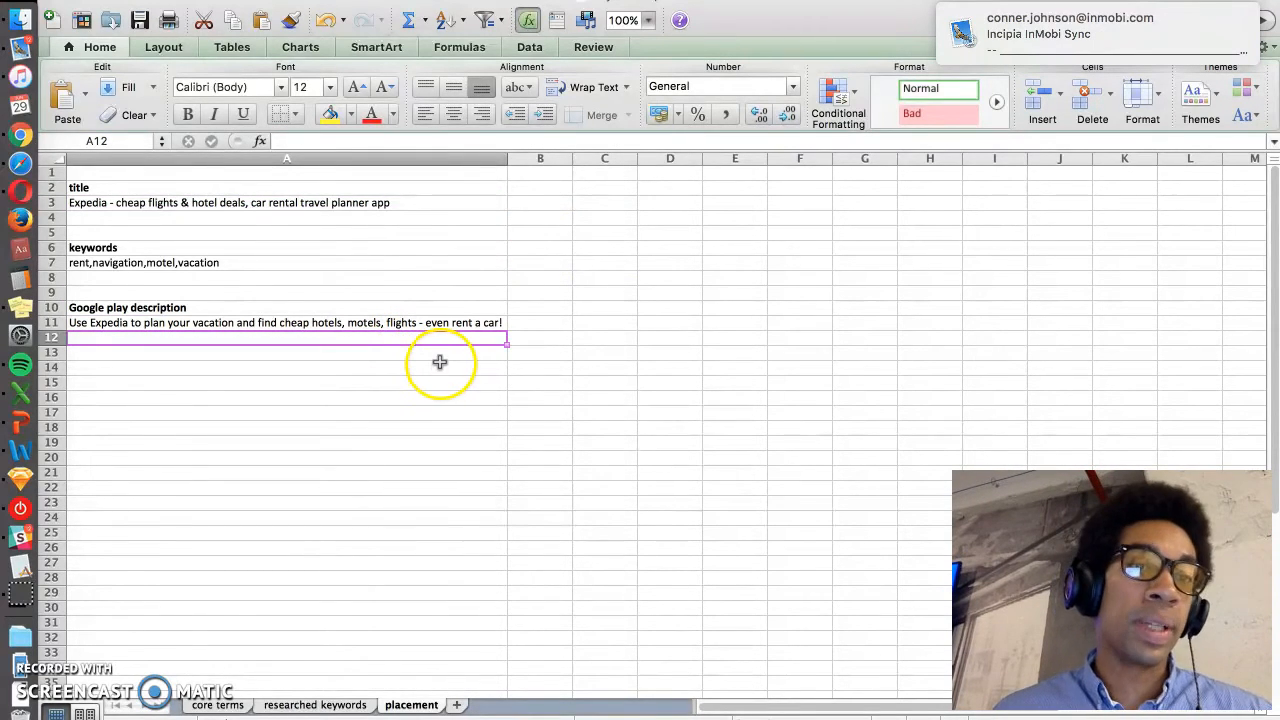
click(144, 262)
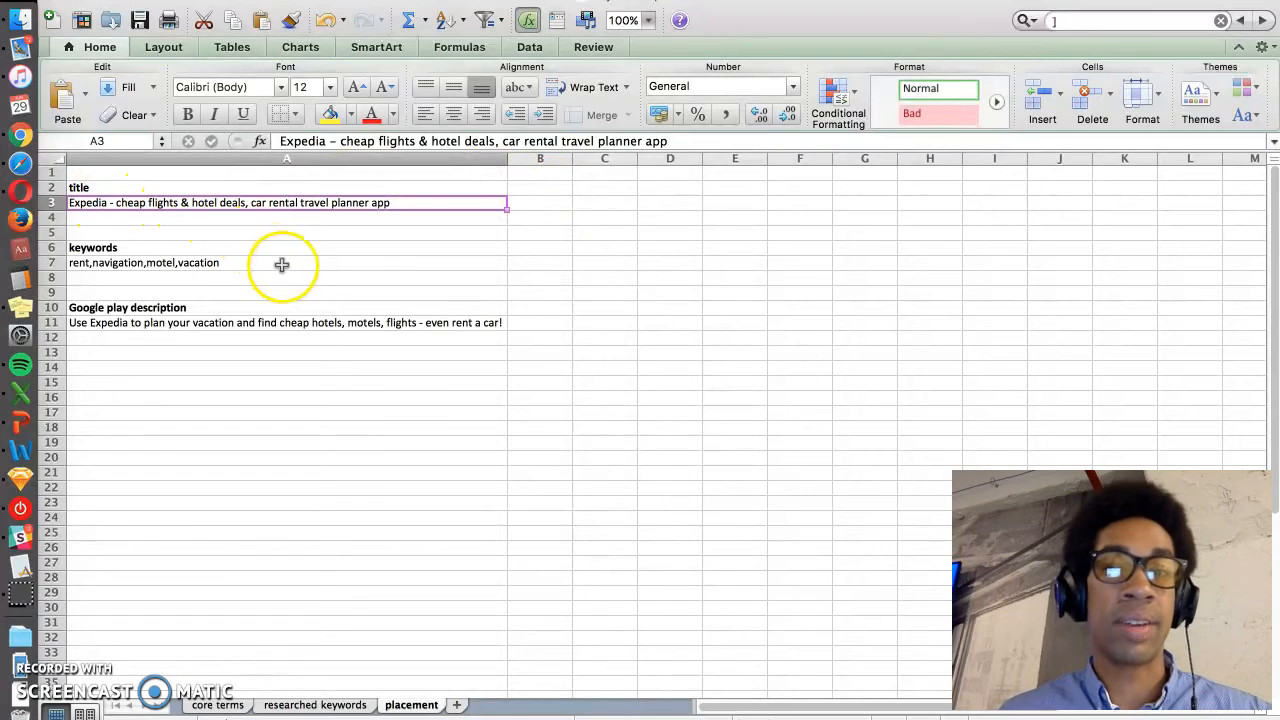
click(602, 244)
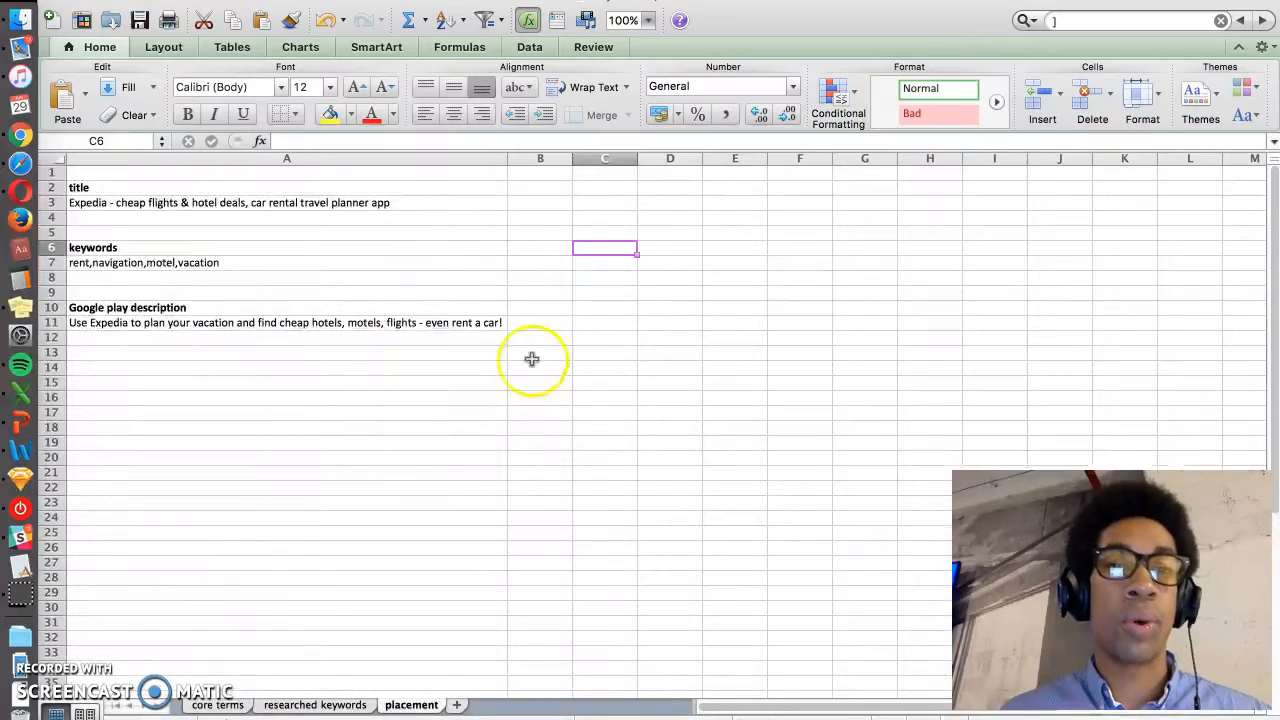
click(288, 232)
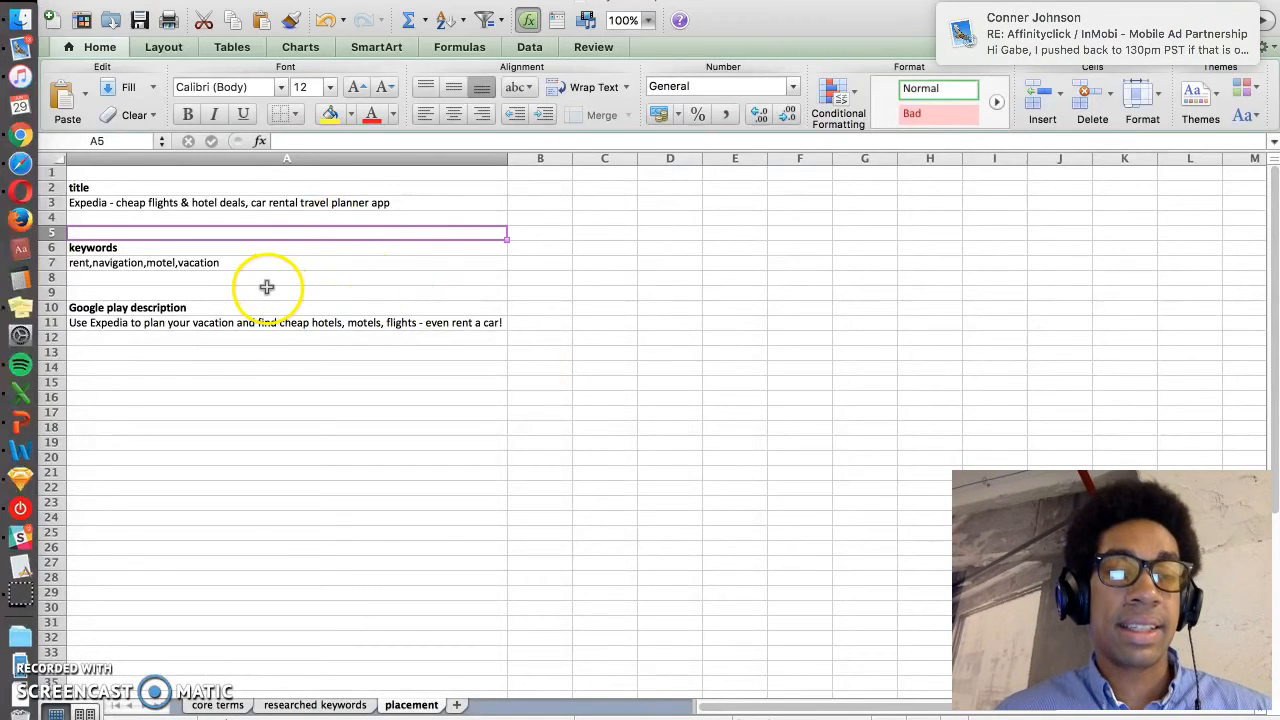
click(288, 276)
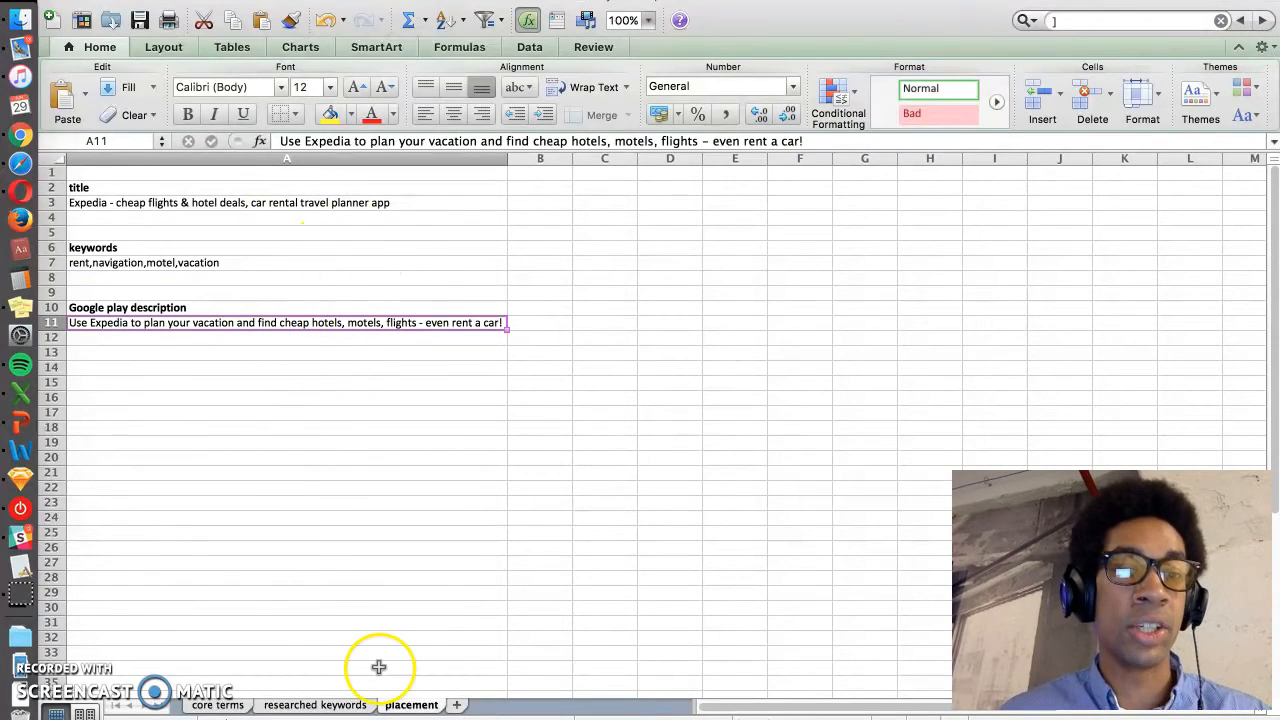
click(316, 706)
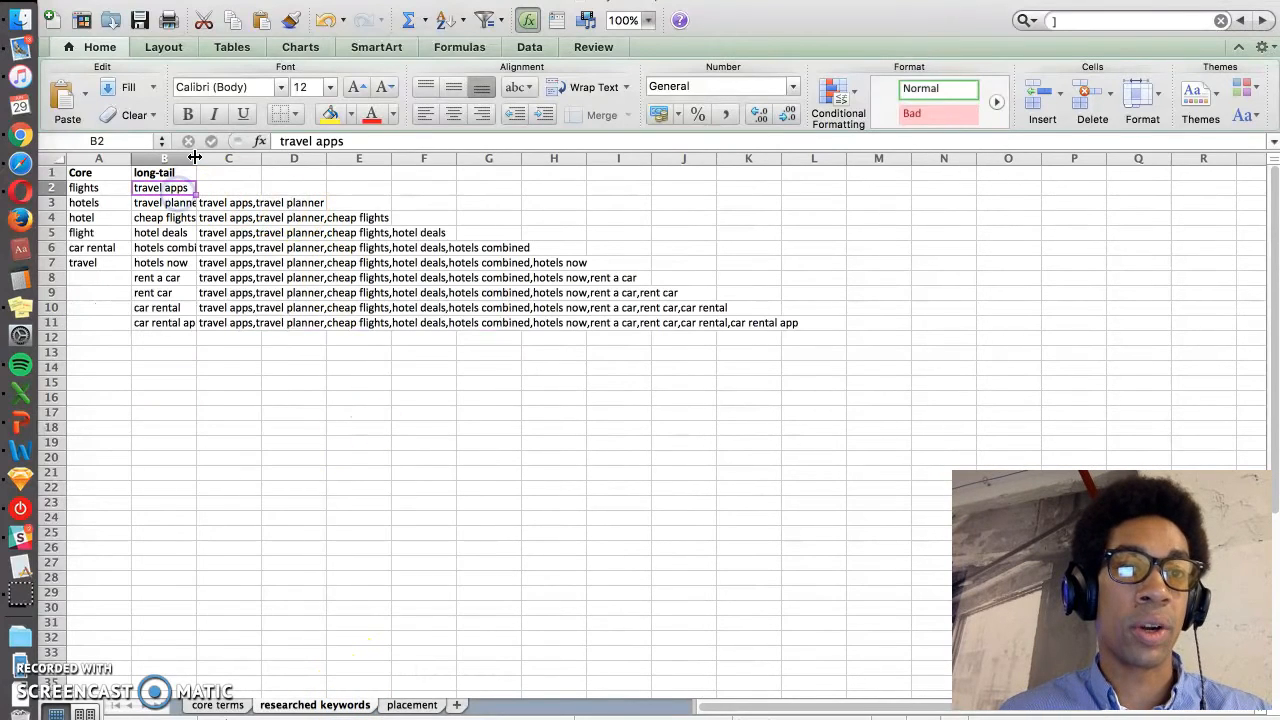
click(200, 322)
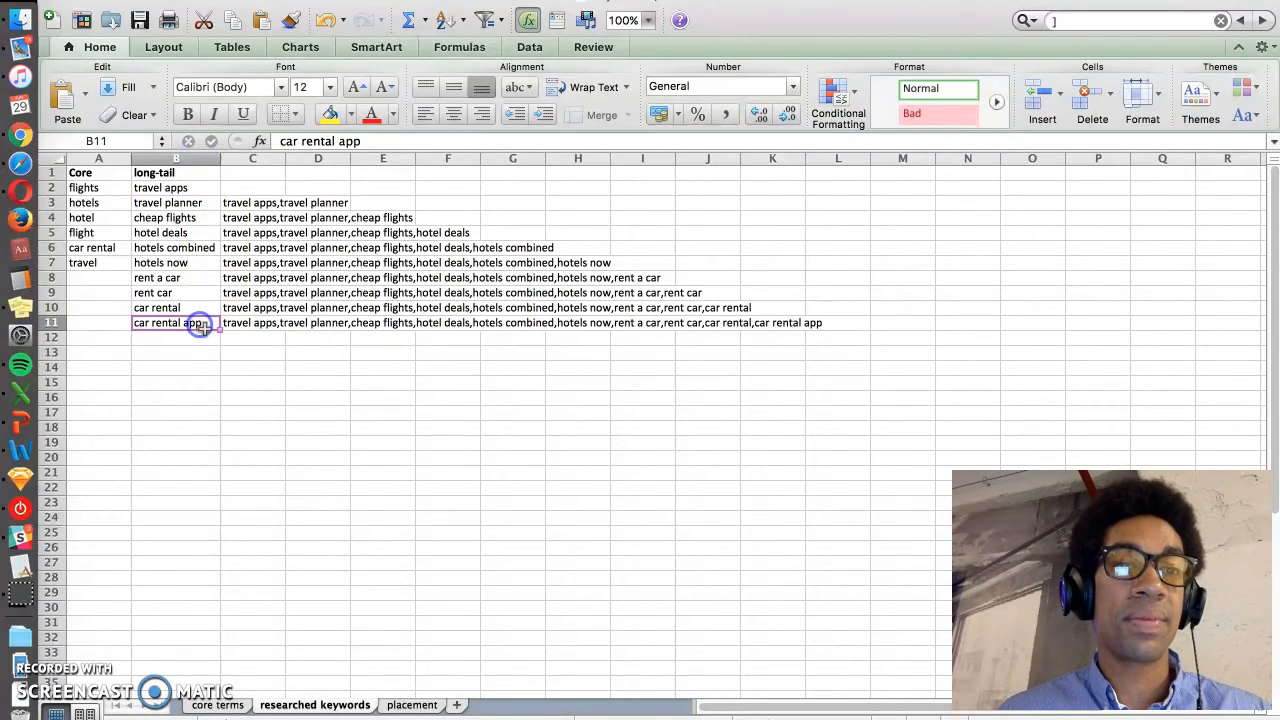
click(412, 704)
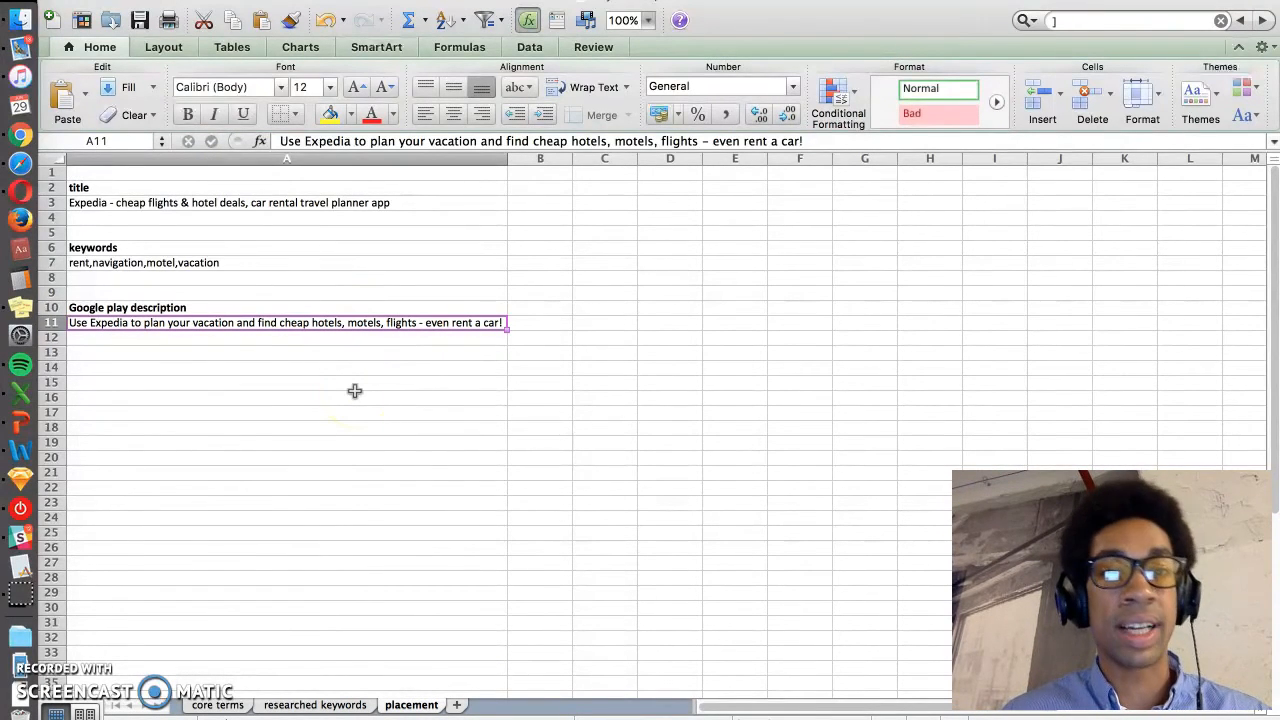
click(304, 336)
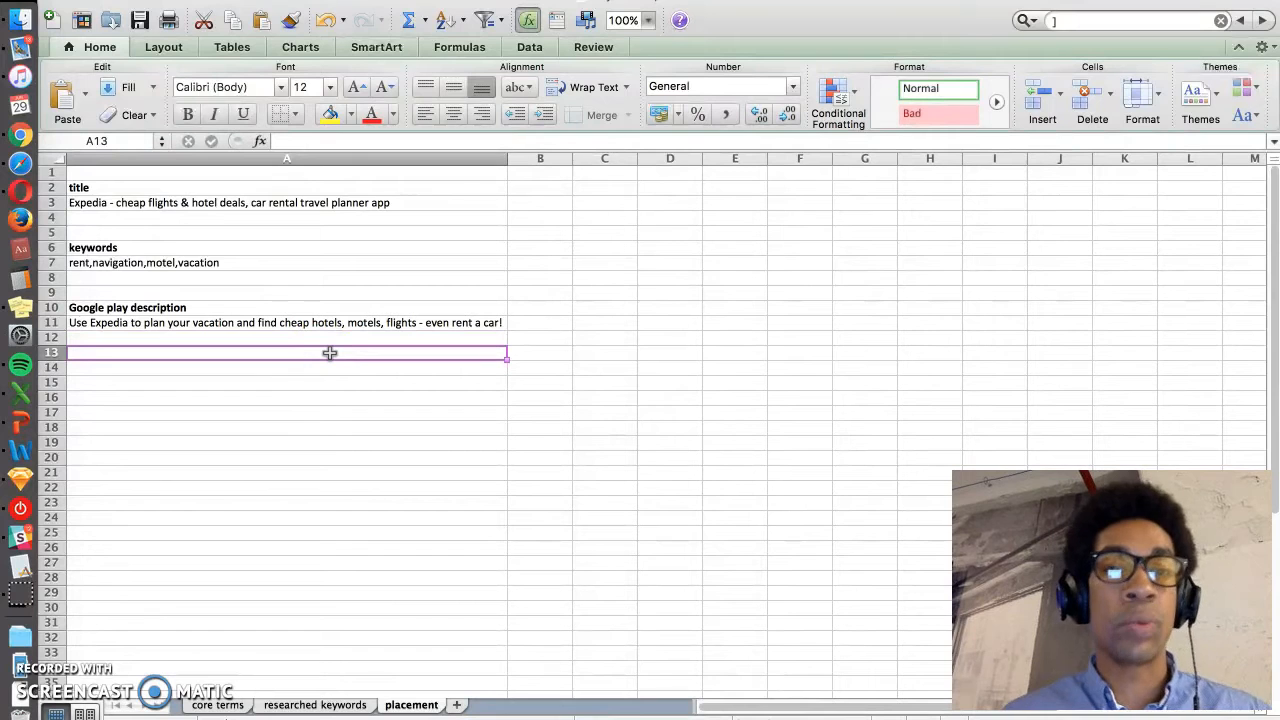
click(264, 260)
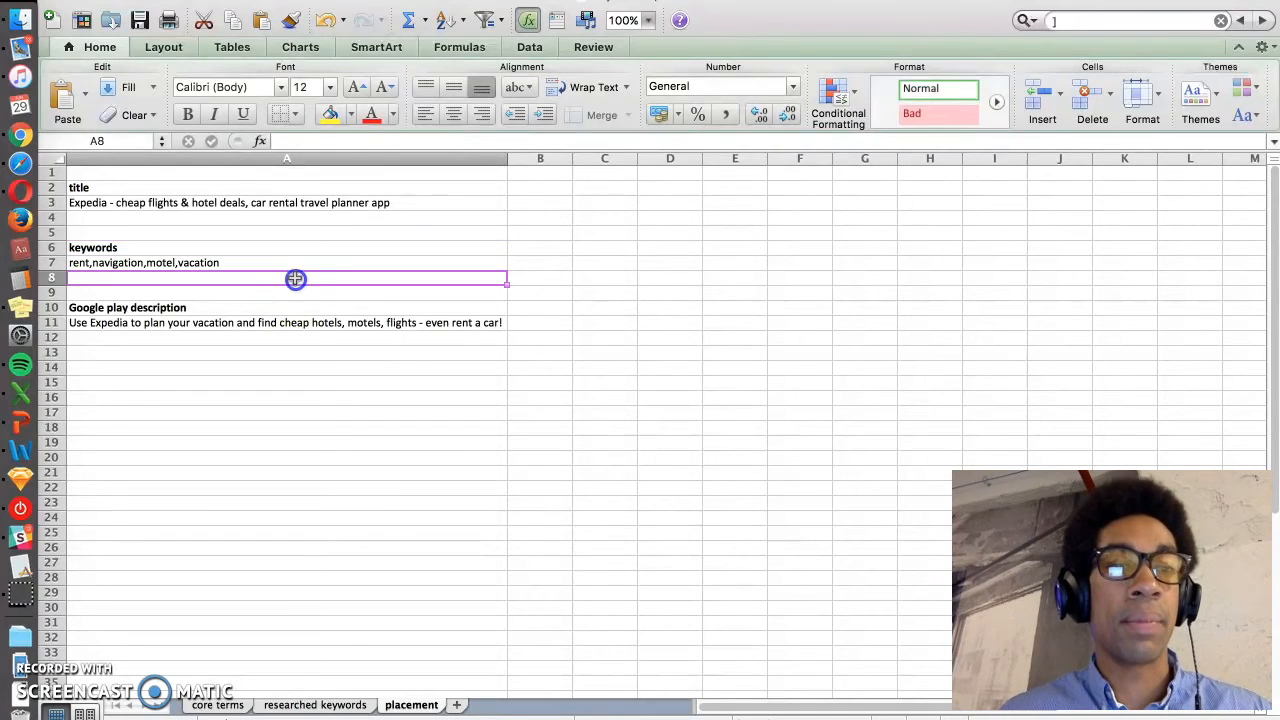
click(288, 292)
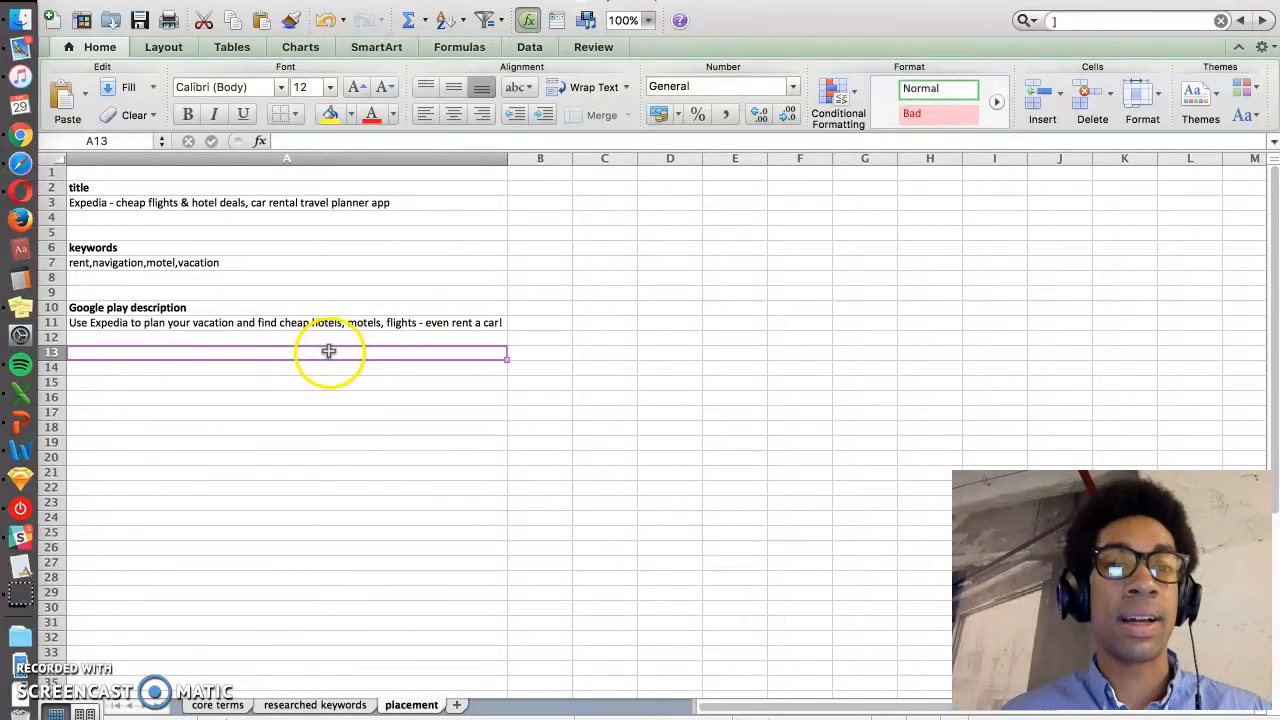
mouse_move(294, 292)
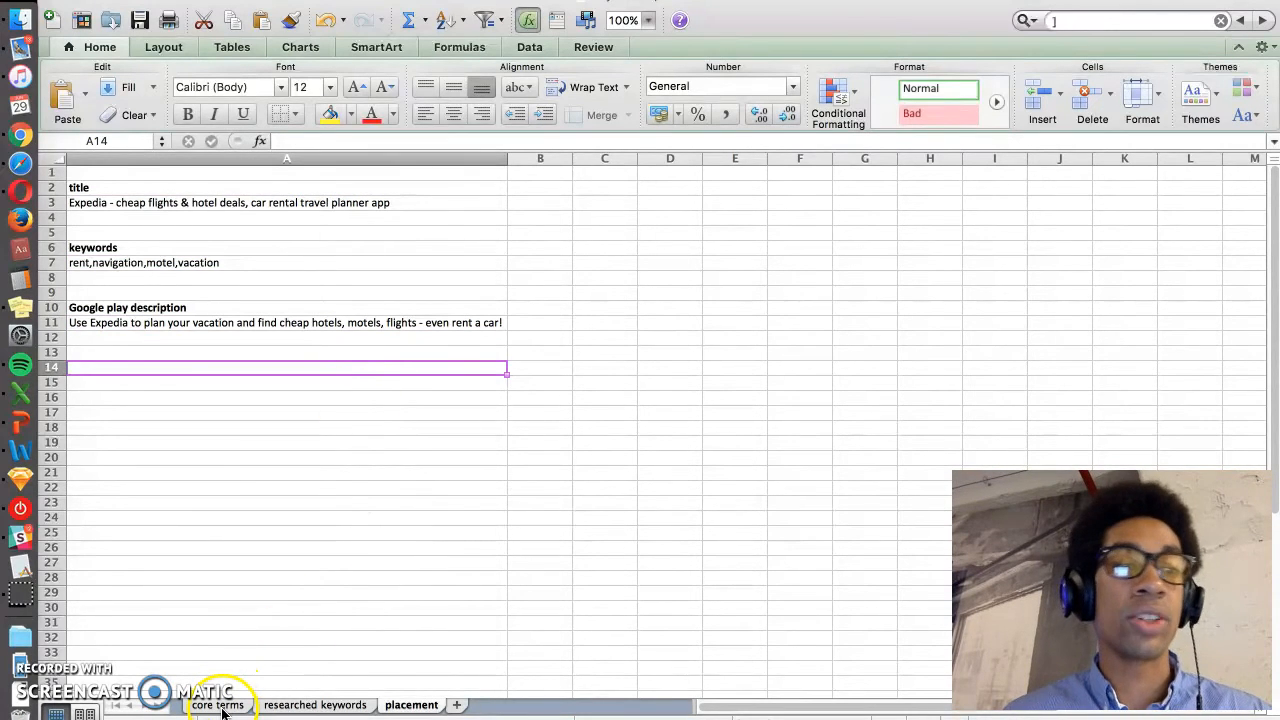
Review the core terms sheet listing the core travel words and expedia
click(218, 704)
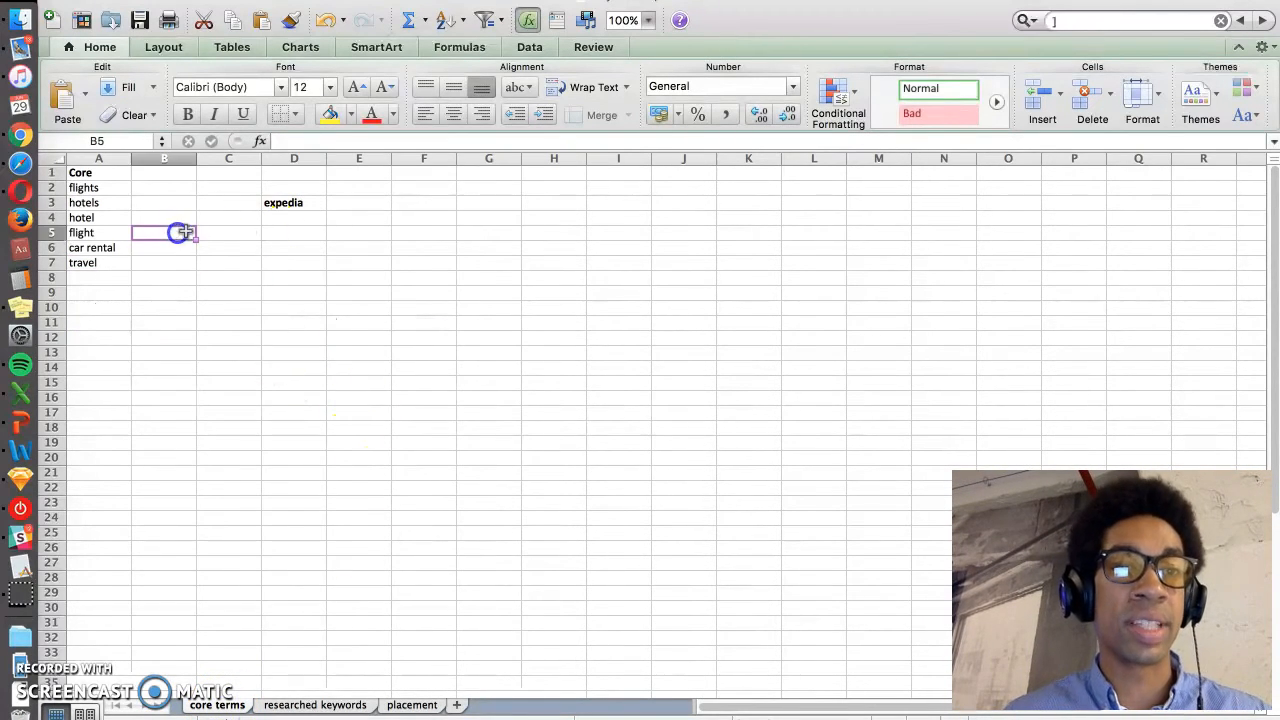
click(228, 234)
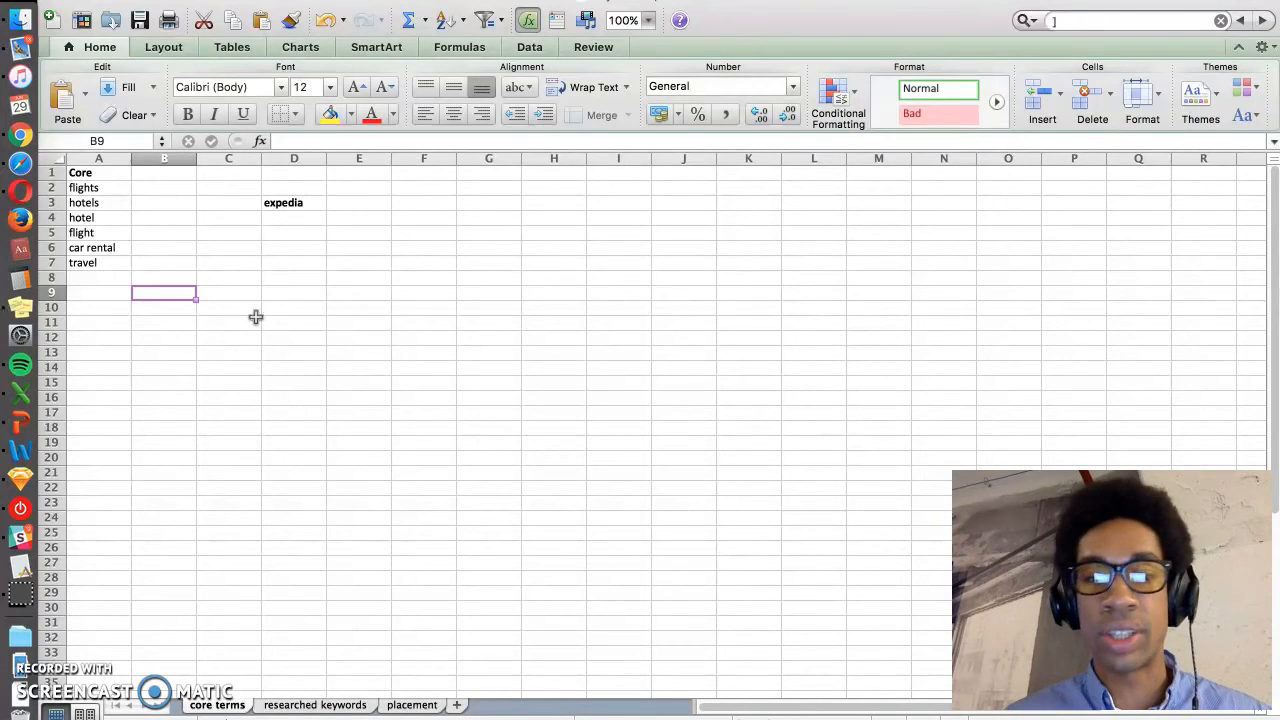
click(314, 704)
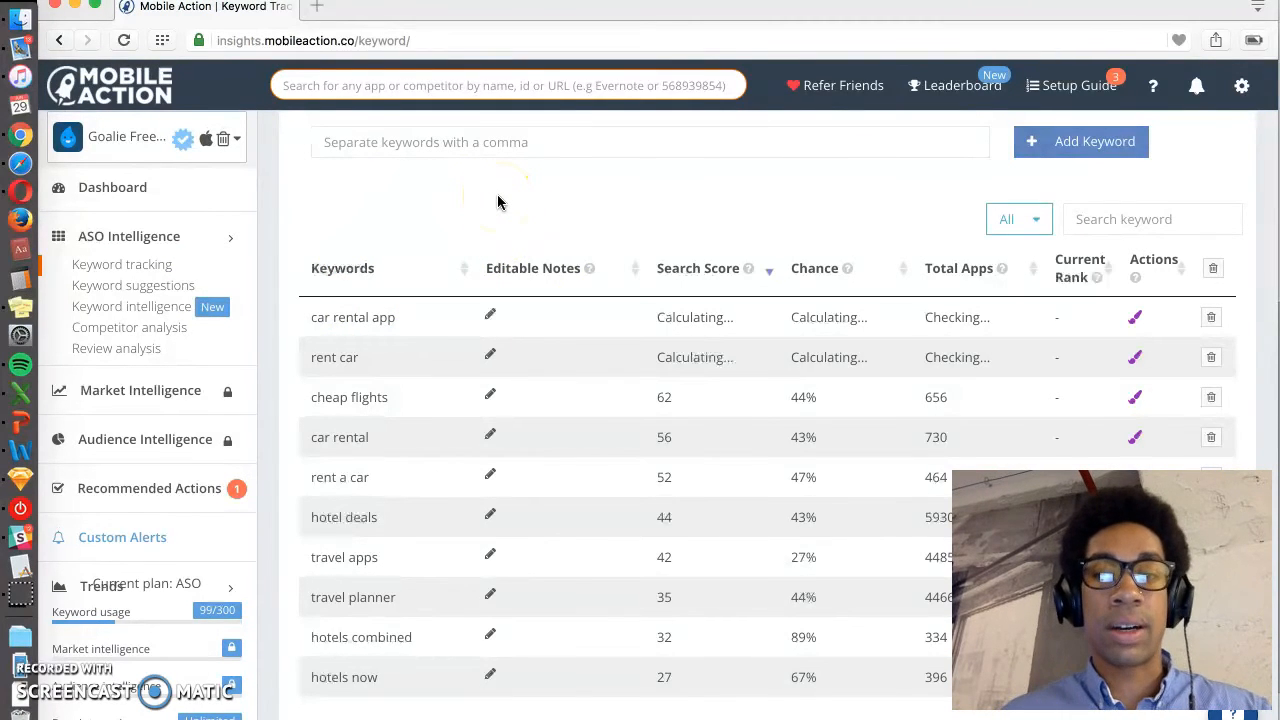
mouse_move(180, 290)
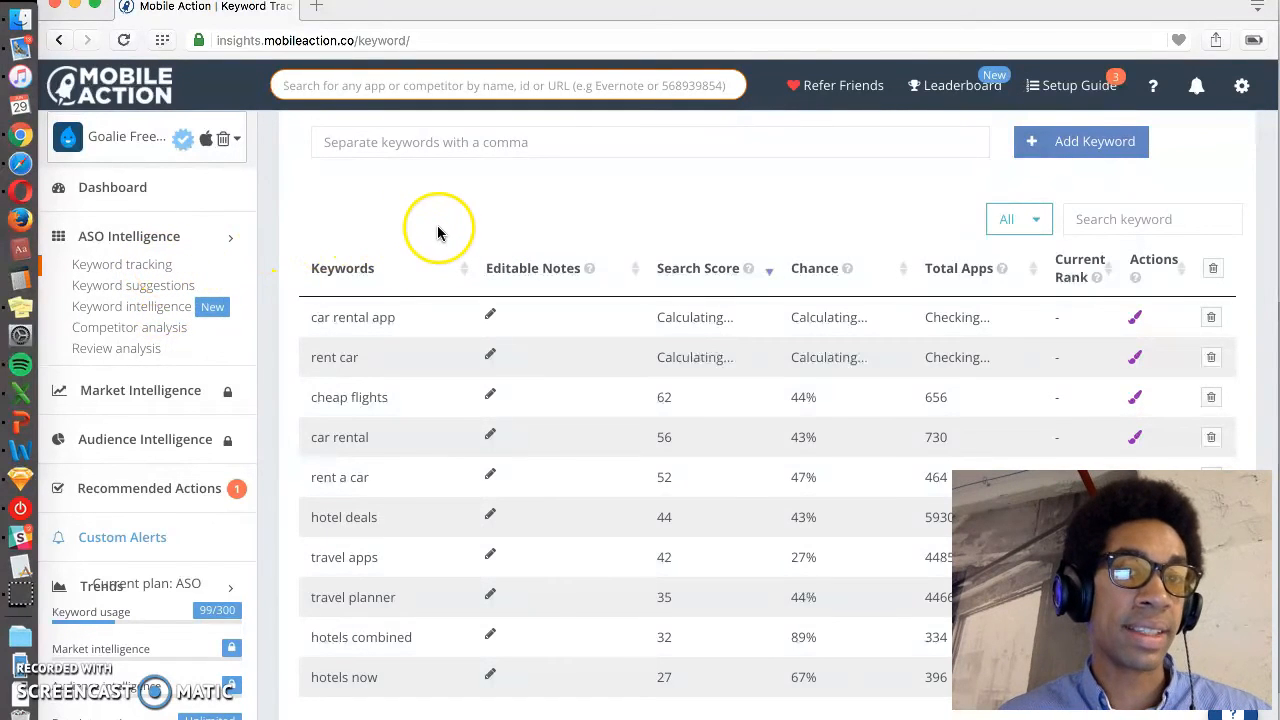
mouse_move(720, 362)
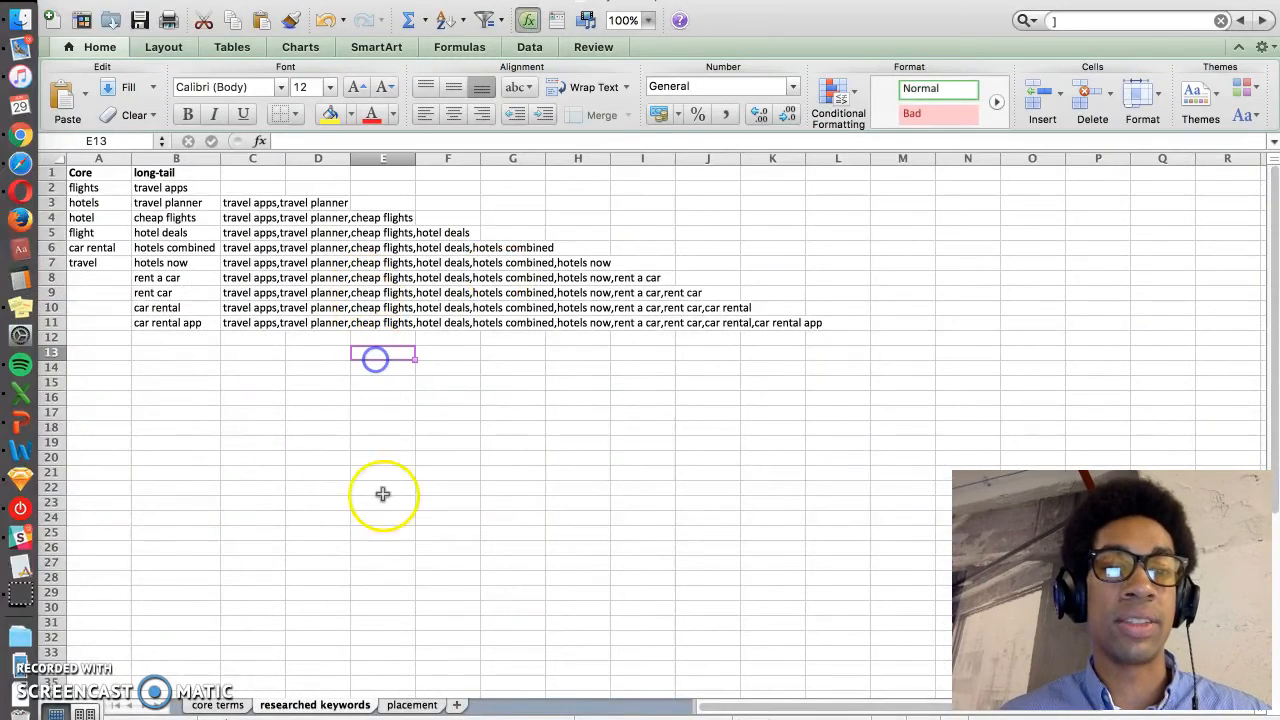
View the placement sheet's title, keywords and Google Play description again
click(412, 706)
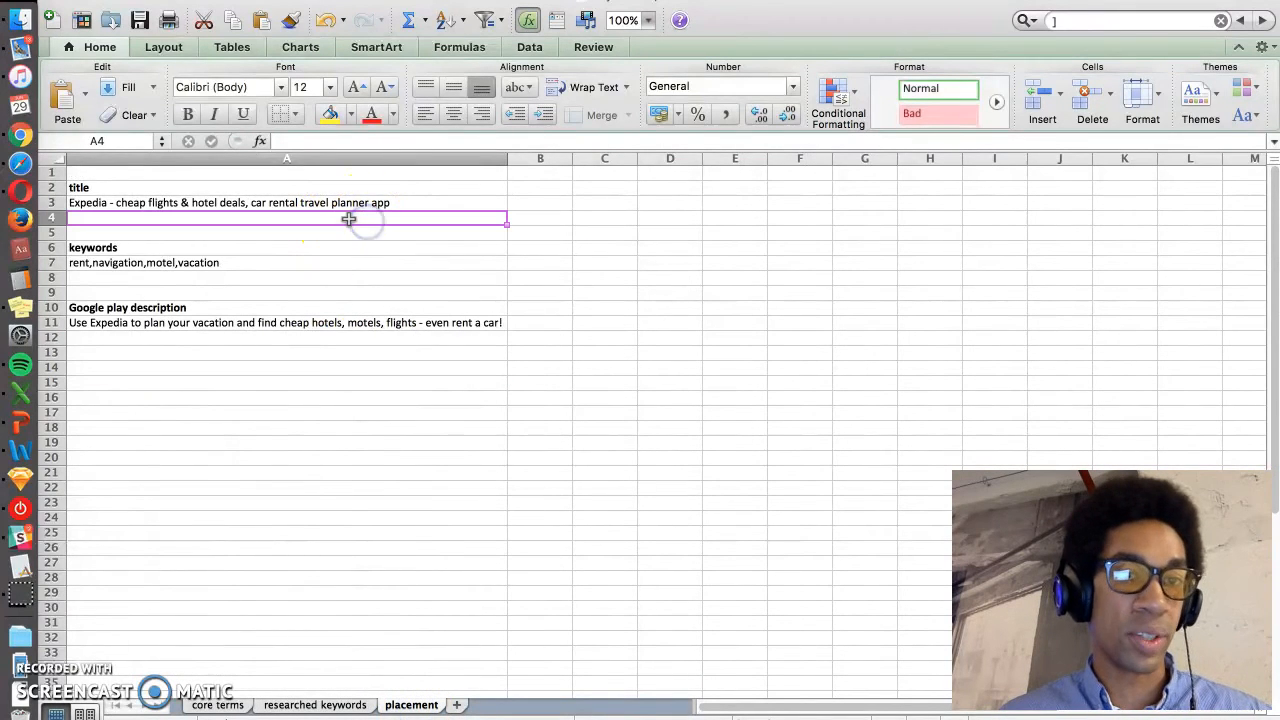
click(538, 262)
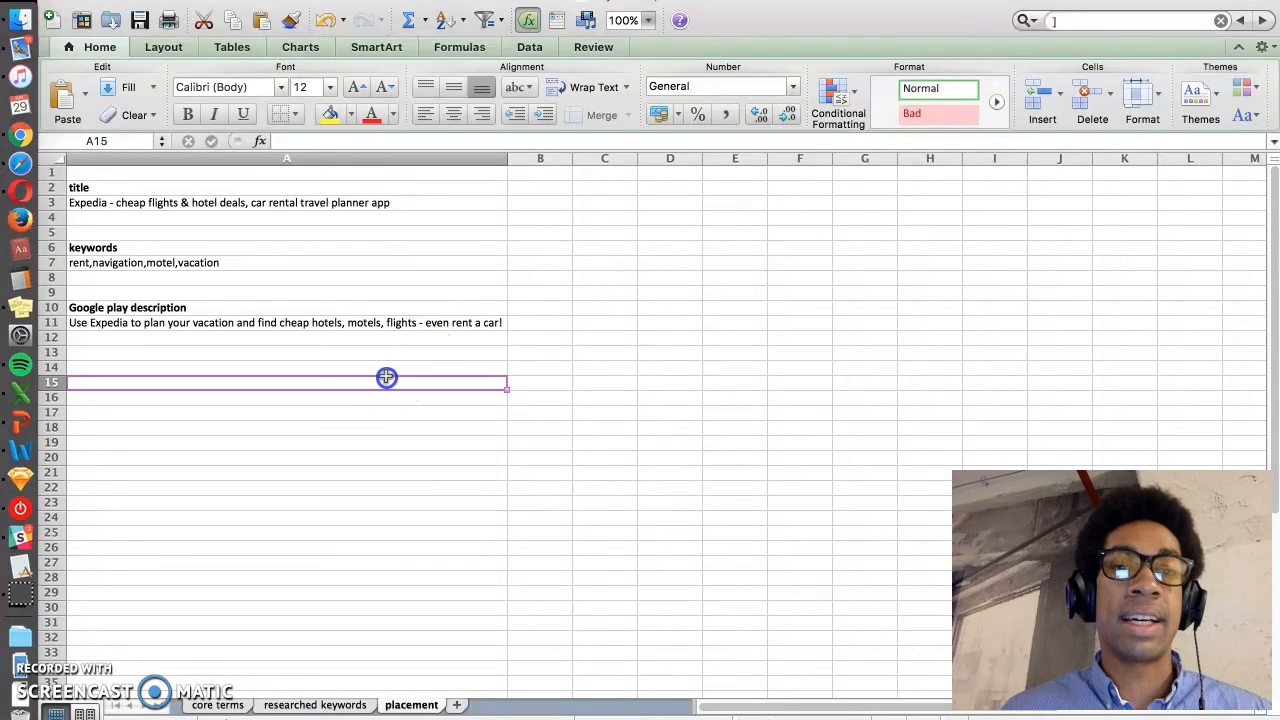
mouse_move(368, 382)
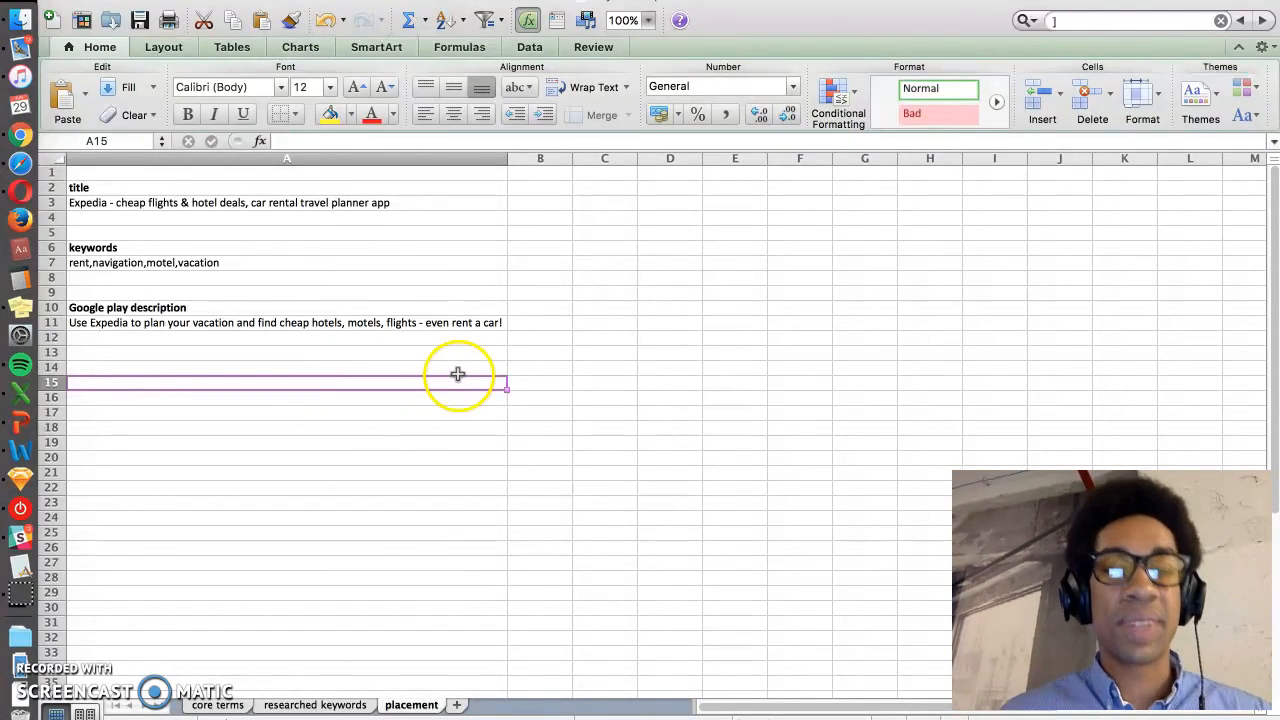
mouse_move(448, 376)
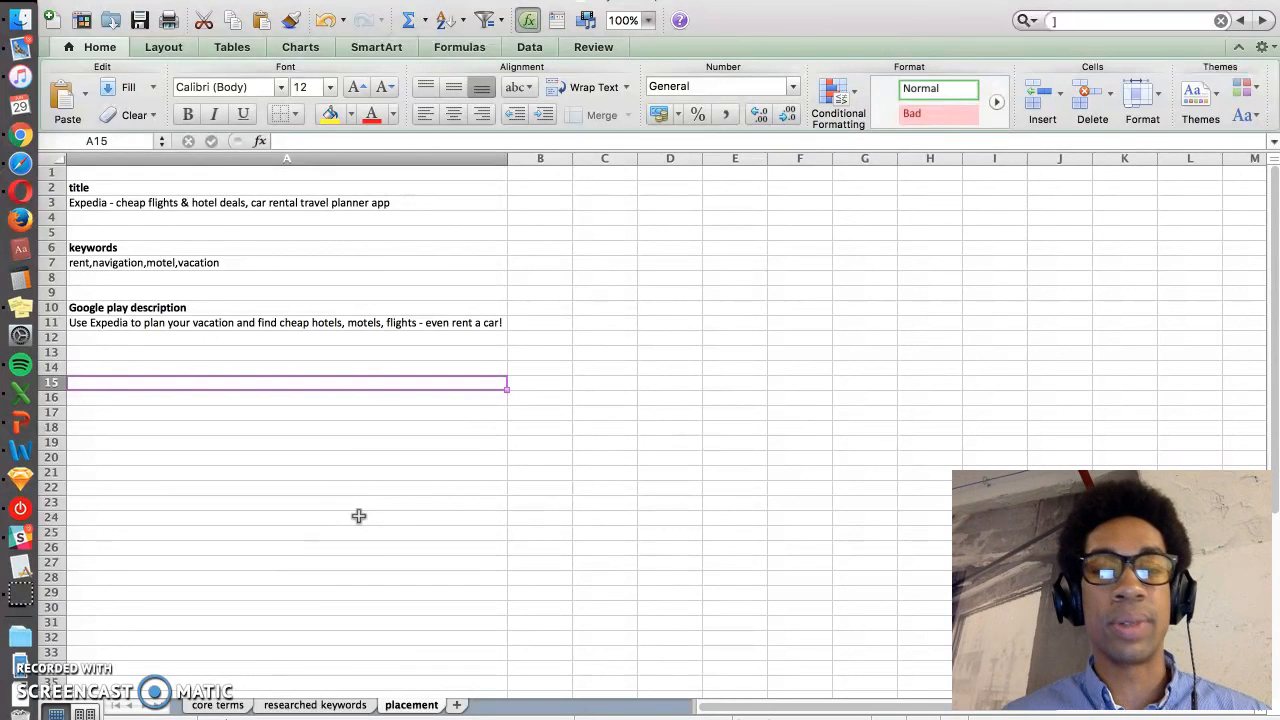
mouse_move(248, 586)
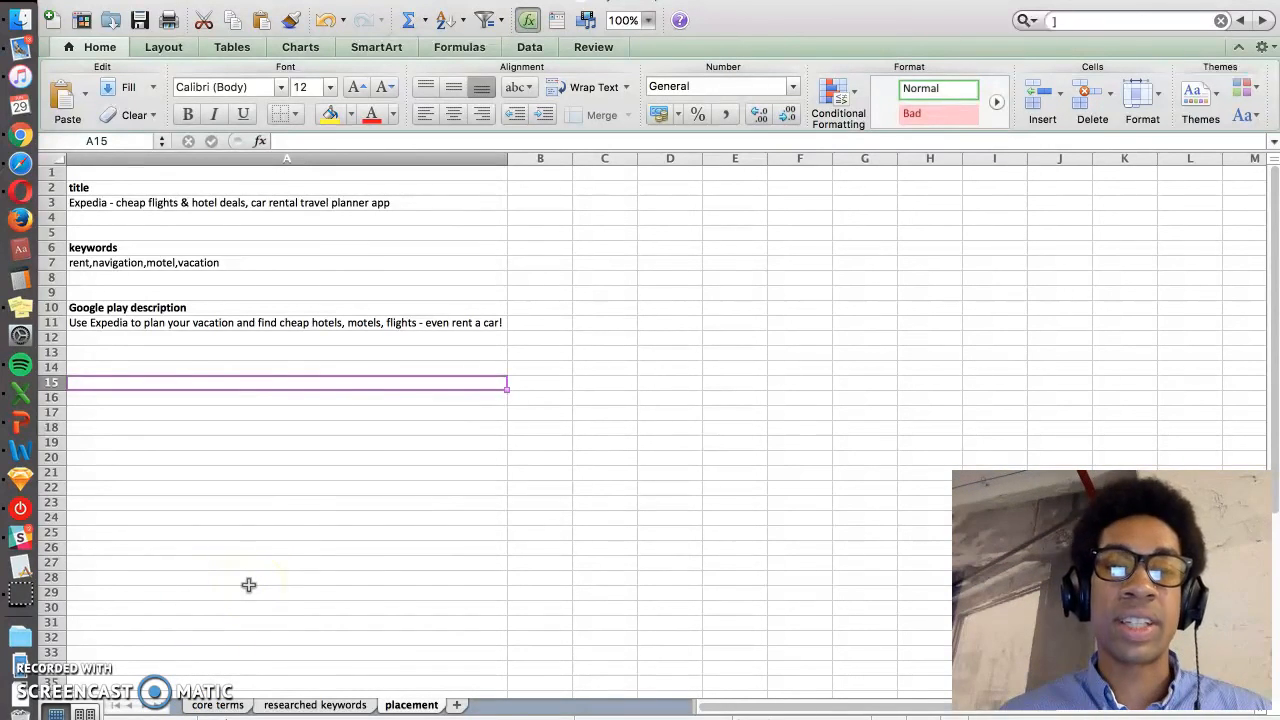